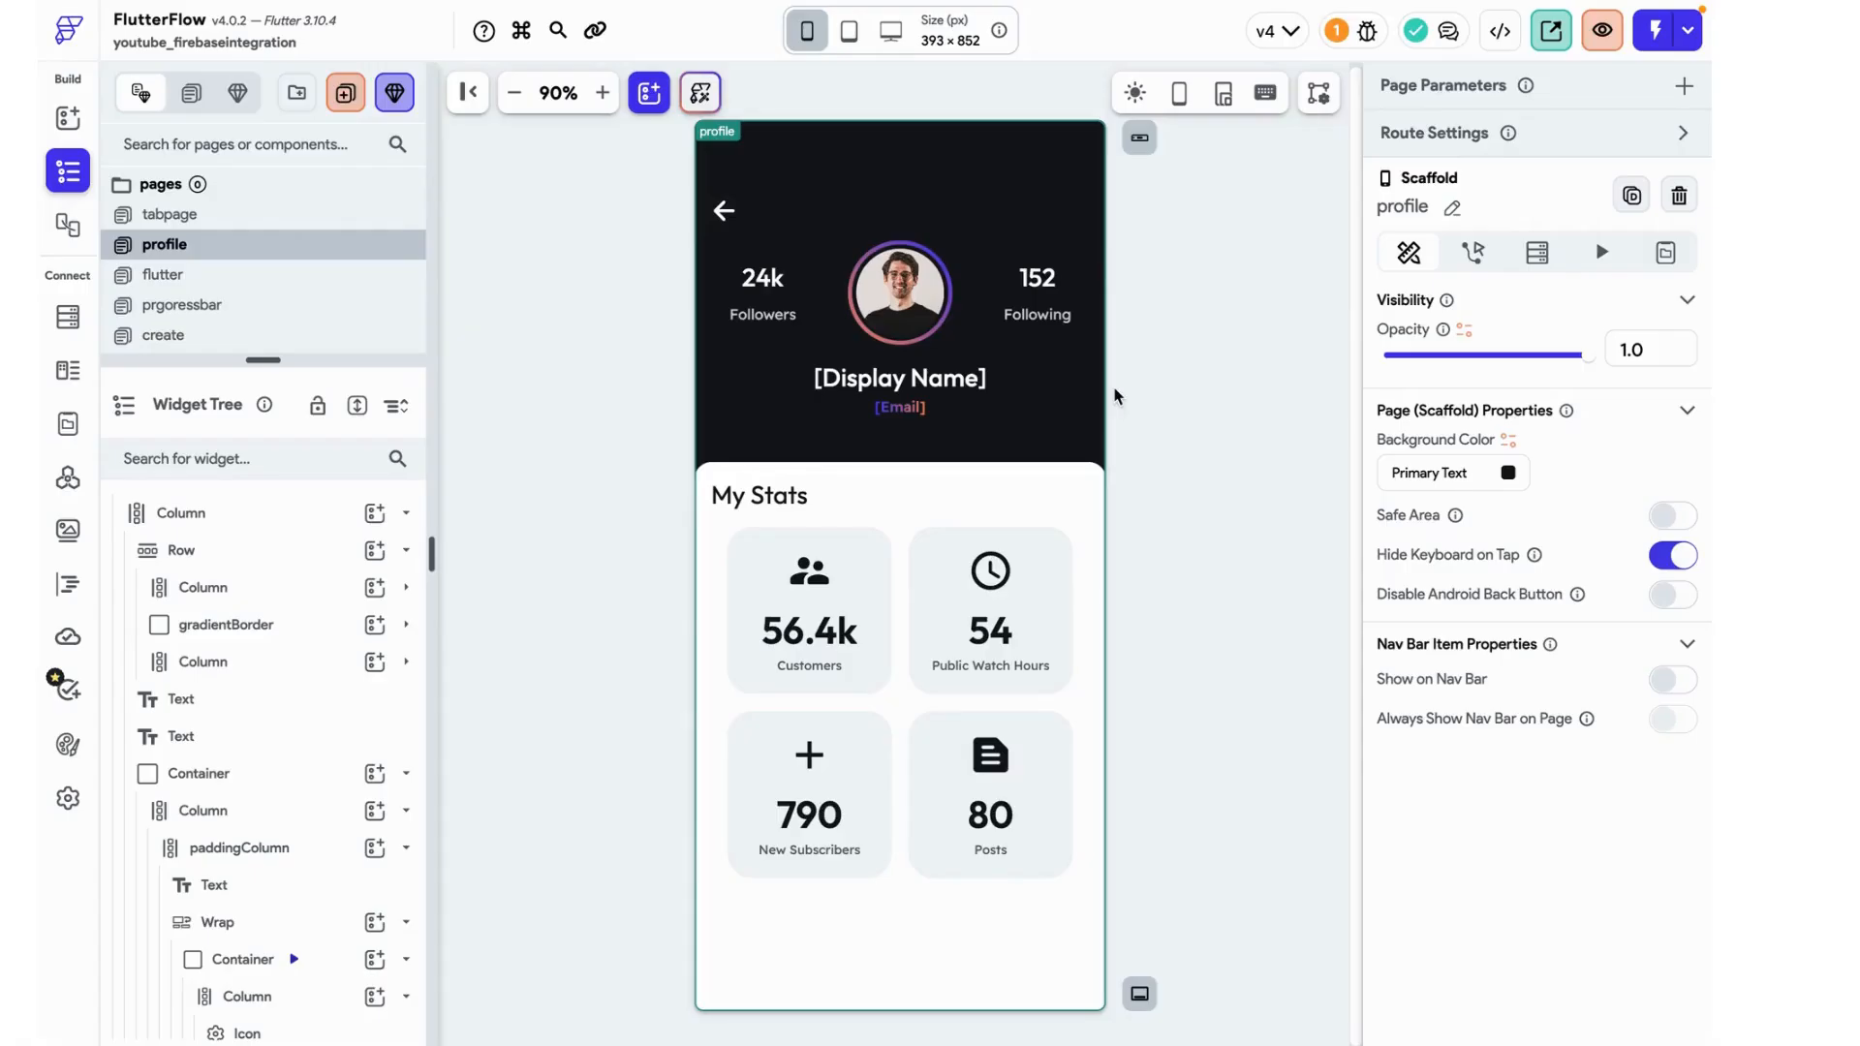
# - Launch a Test Mode session of the profile page with its My Stats grid
pyautogui.click(899, 378)
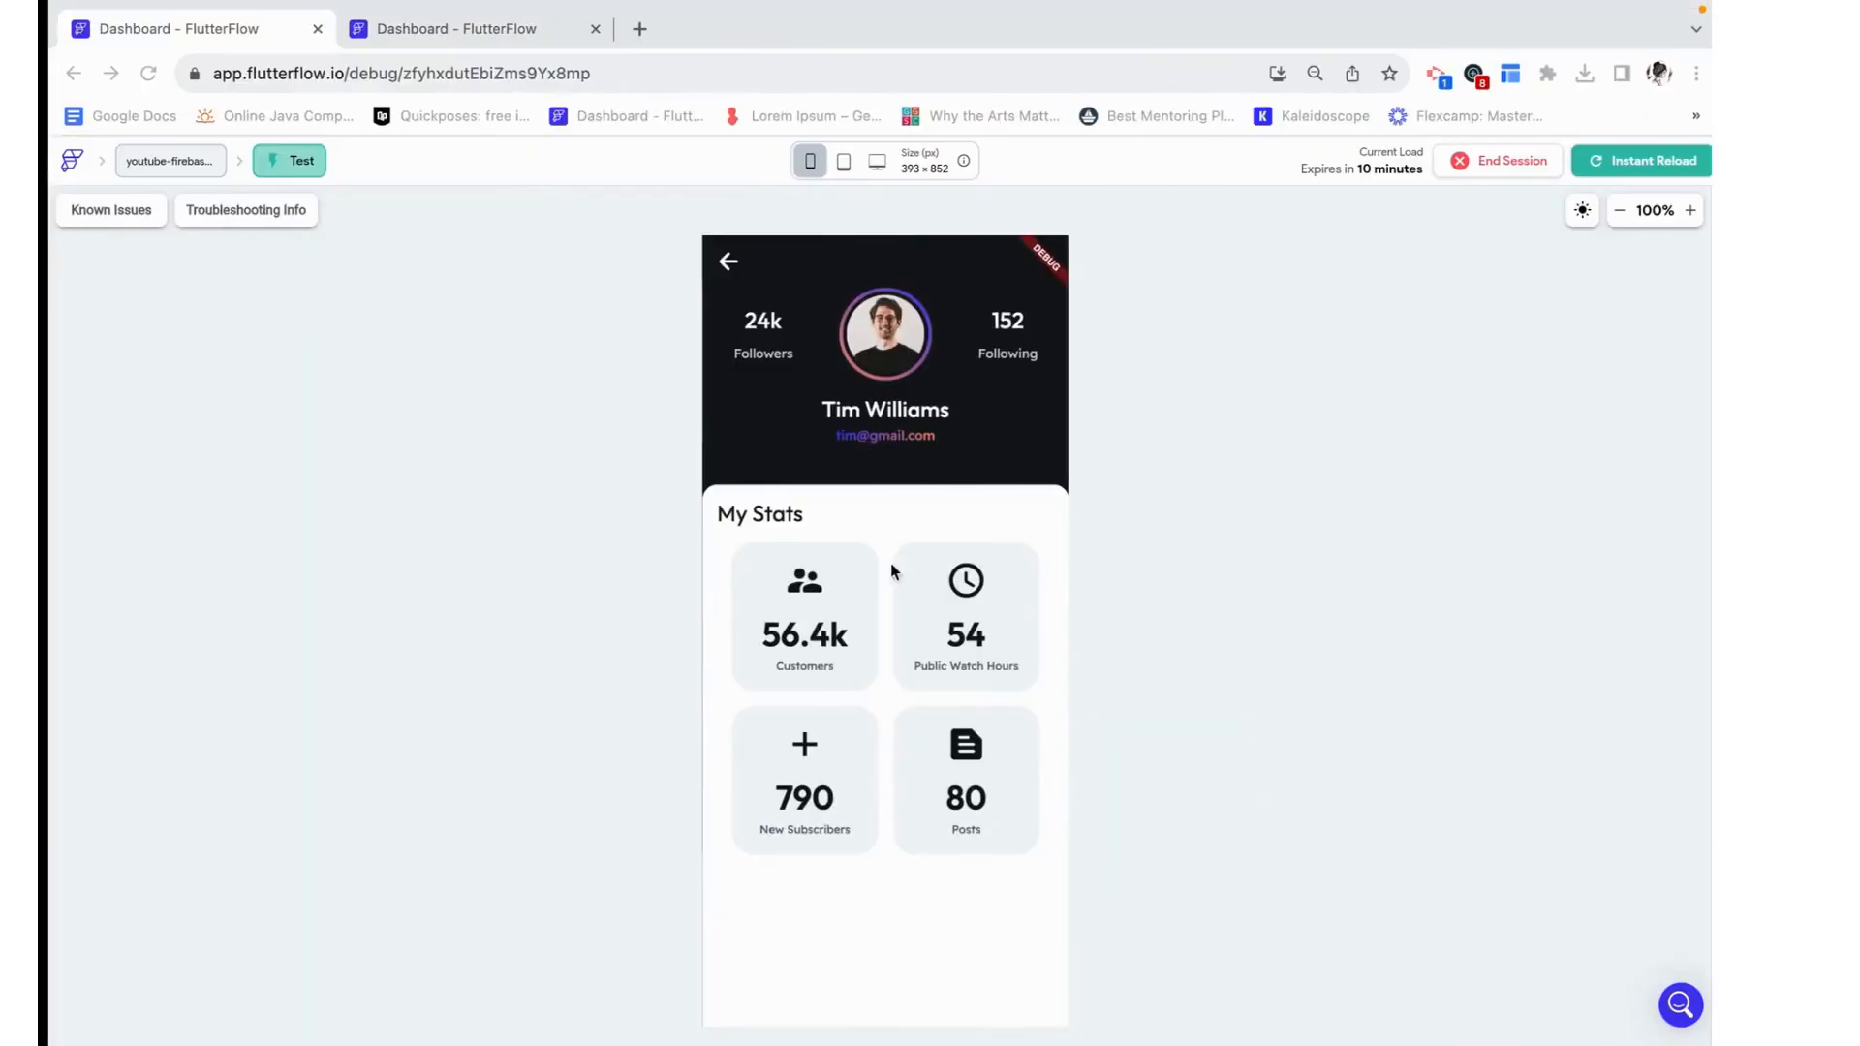
pyautogui.click(457, 29)
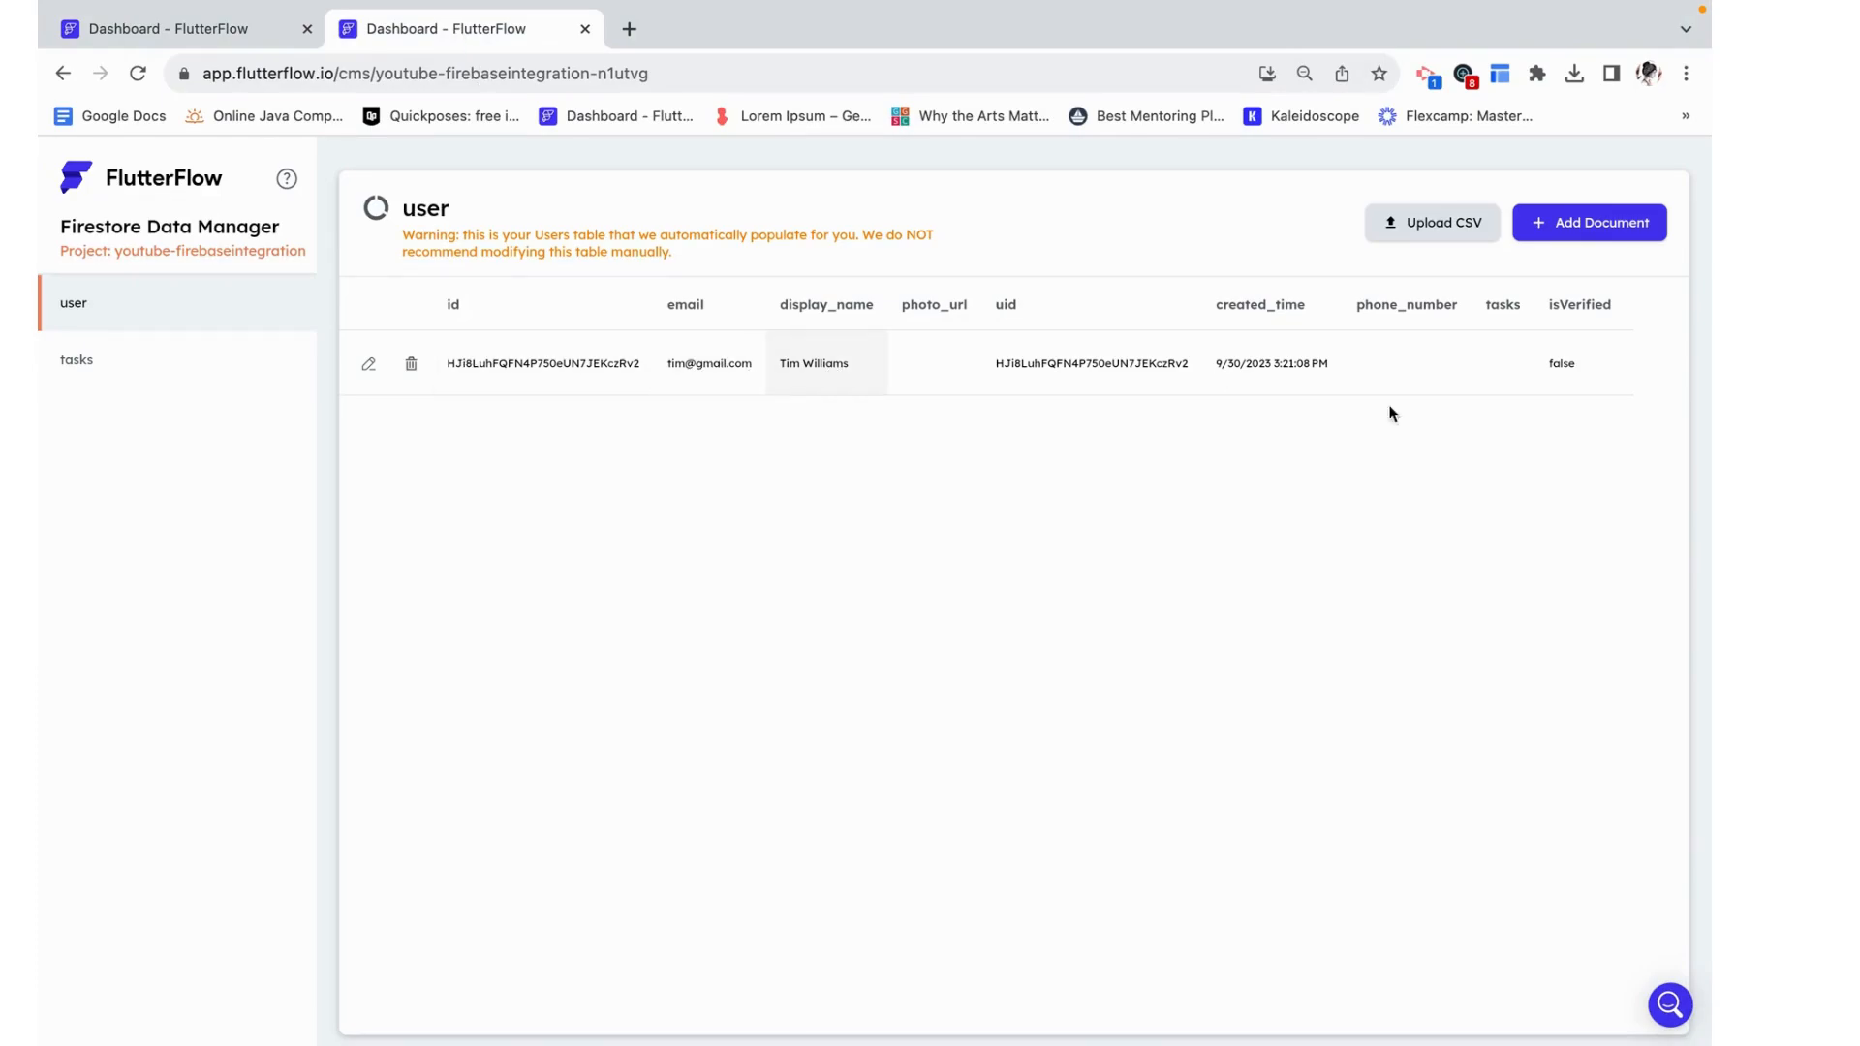
pyautogui.click(178, 29)
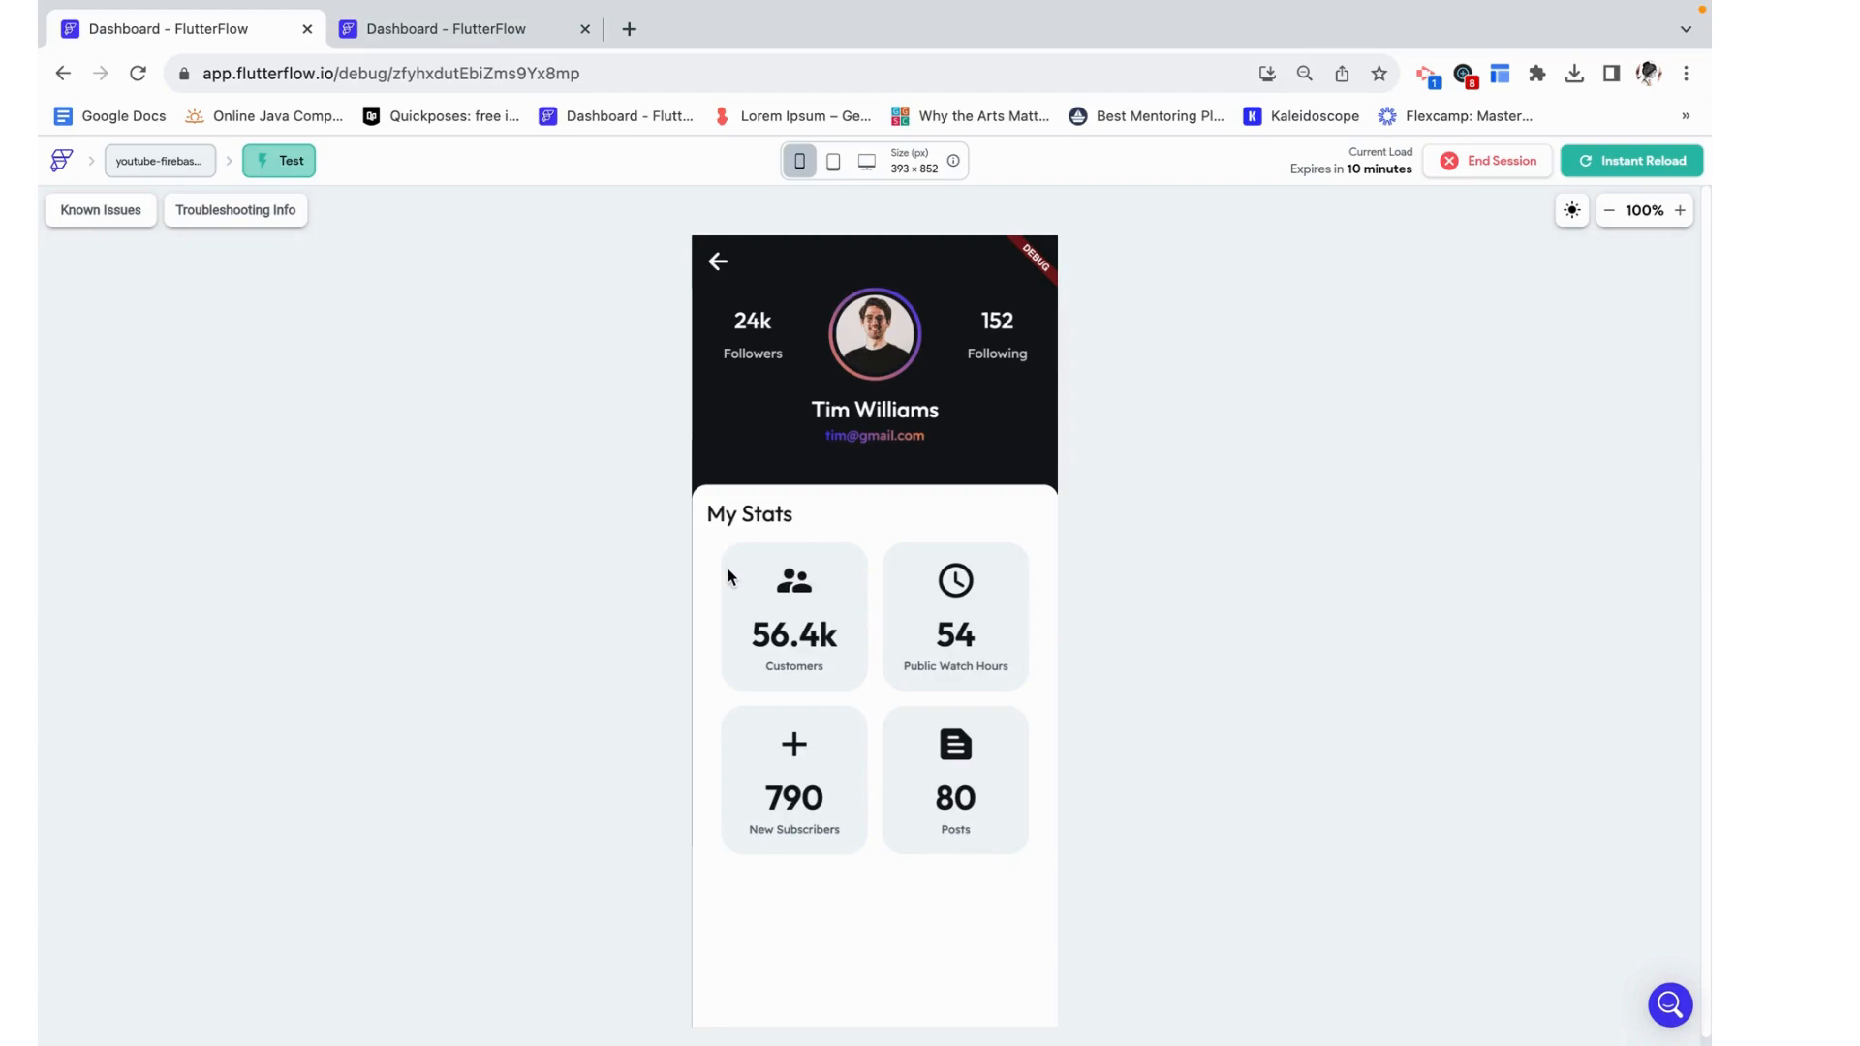
pyautogui.moveTo(1039, 558)
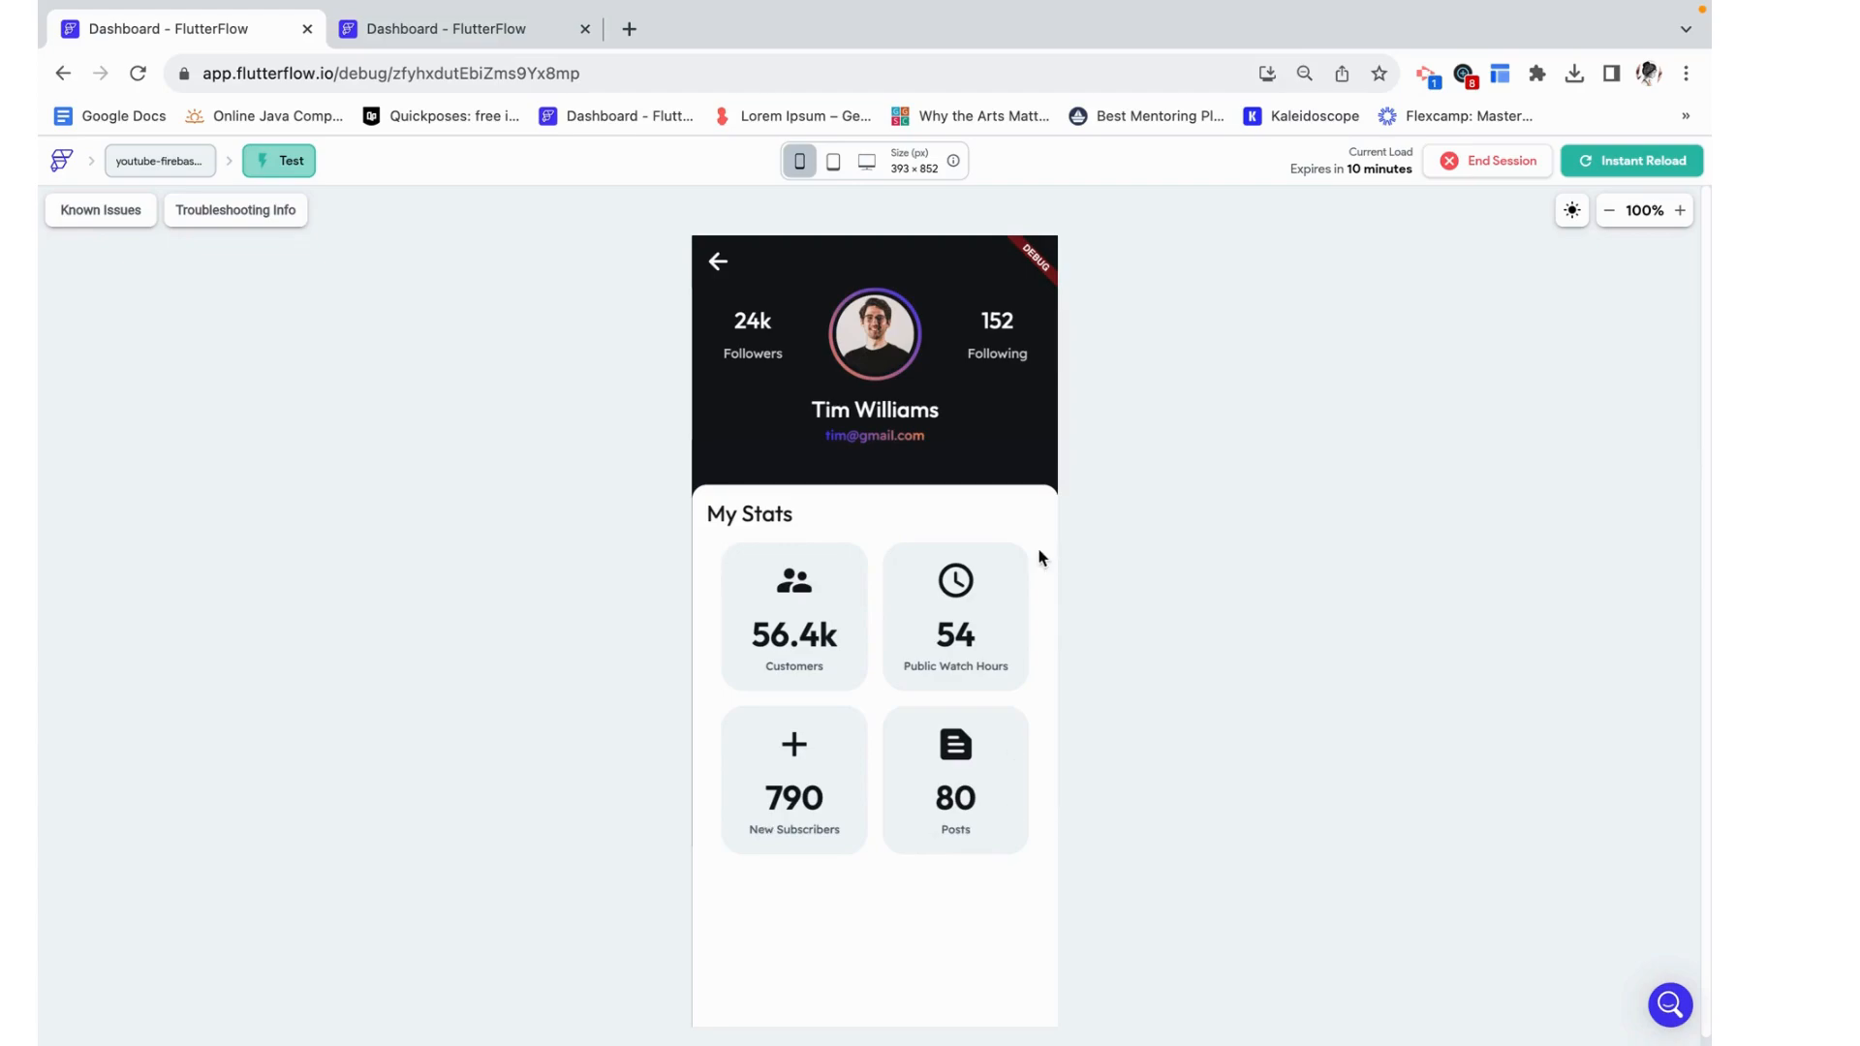
pyautogui.moveTo(779, 764)
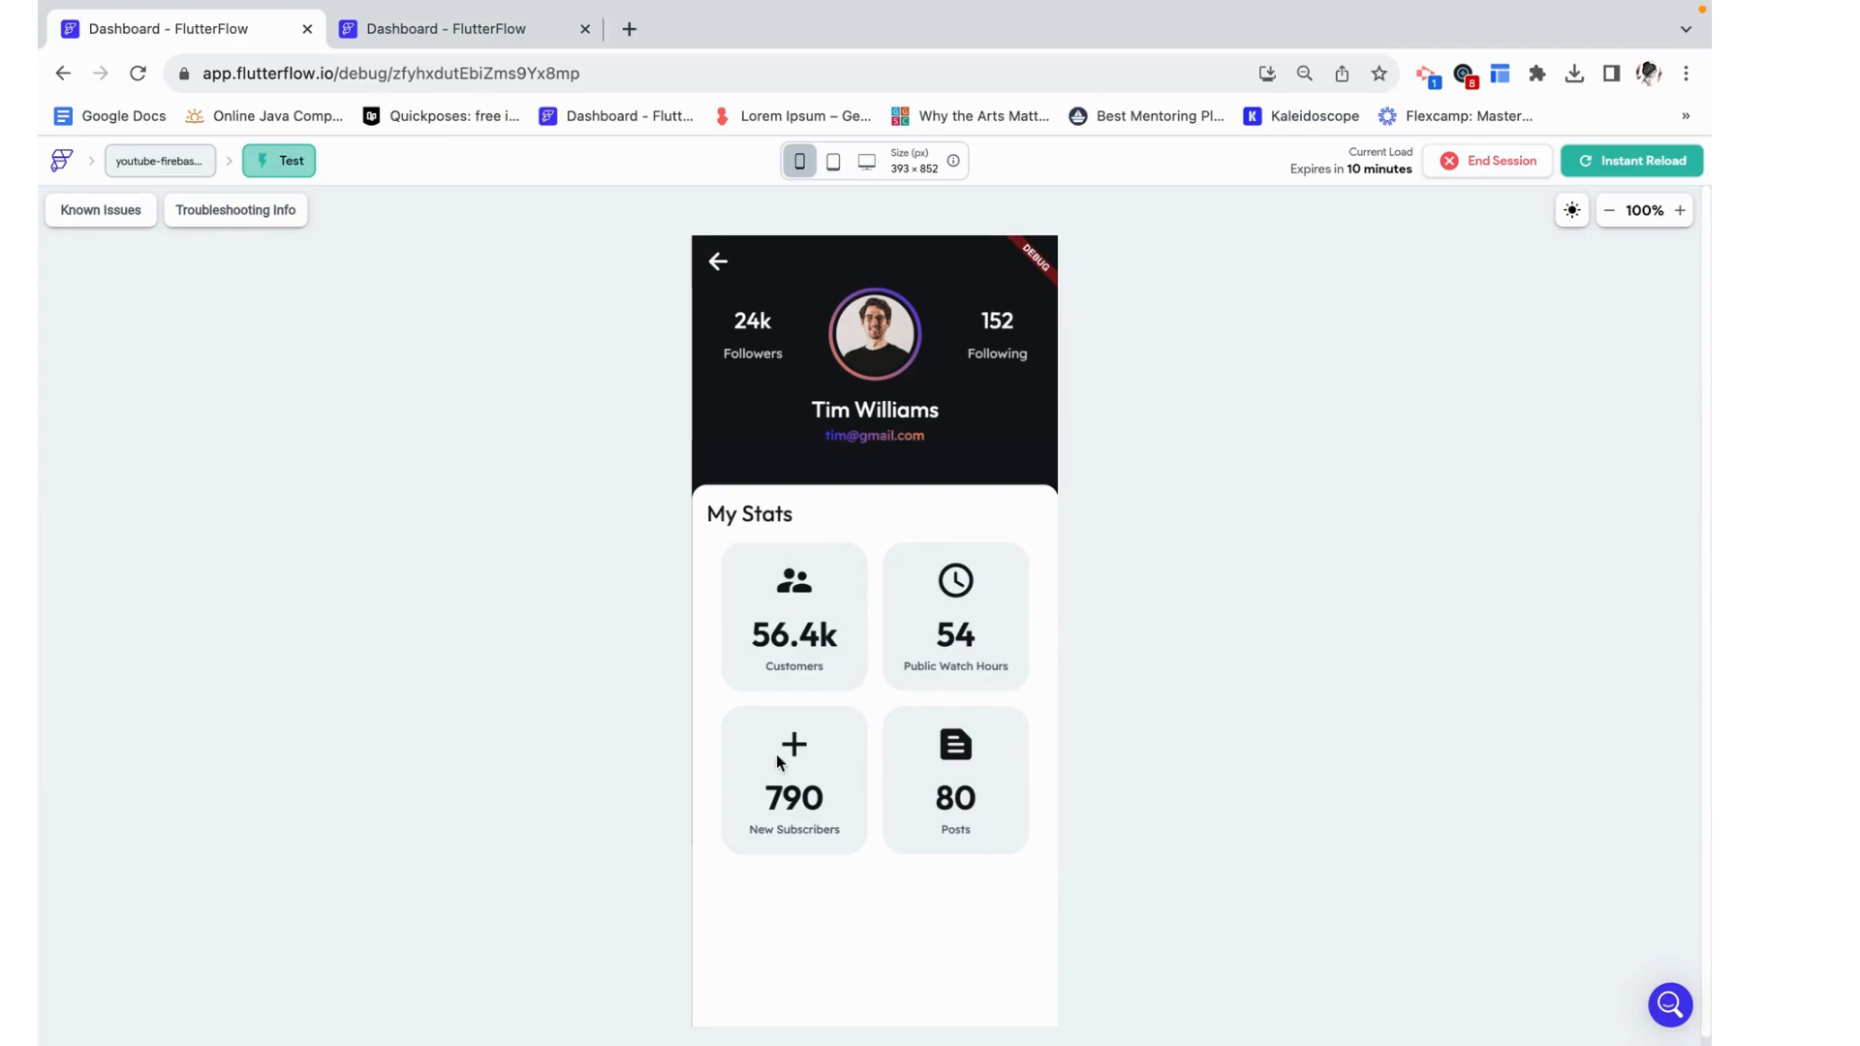
pyautogui.moveTo(732, 657)
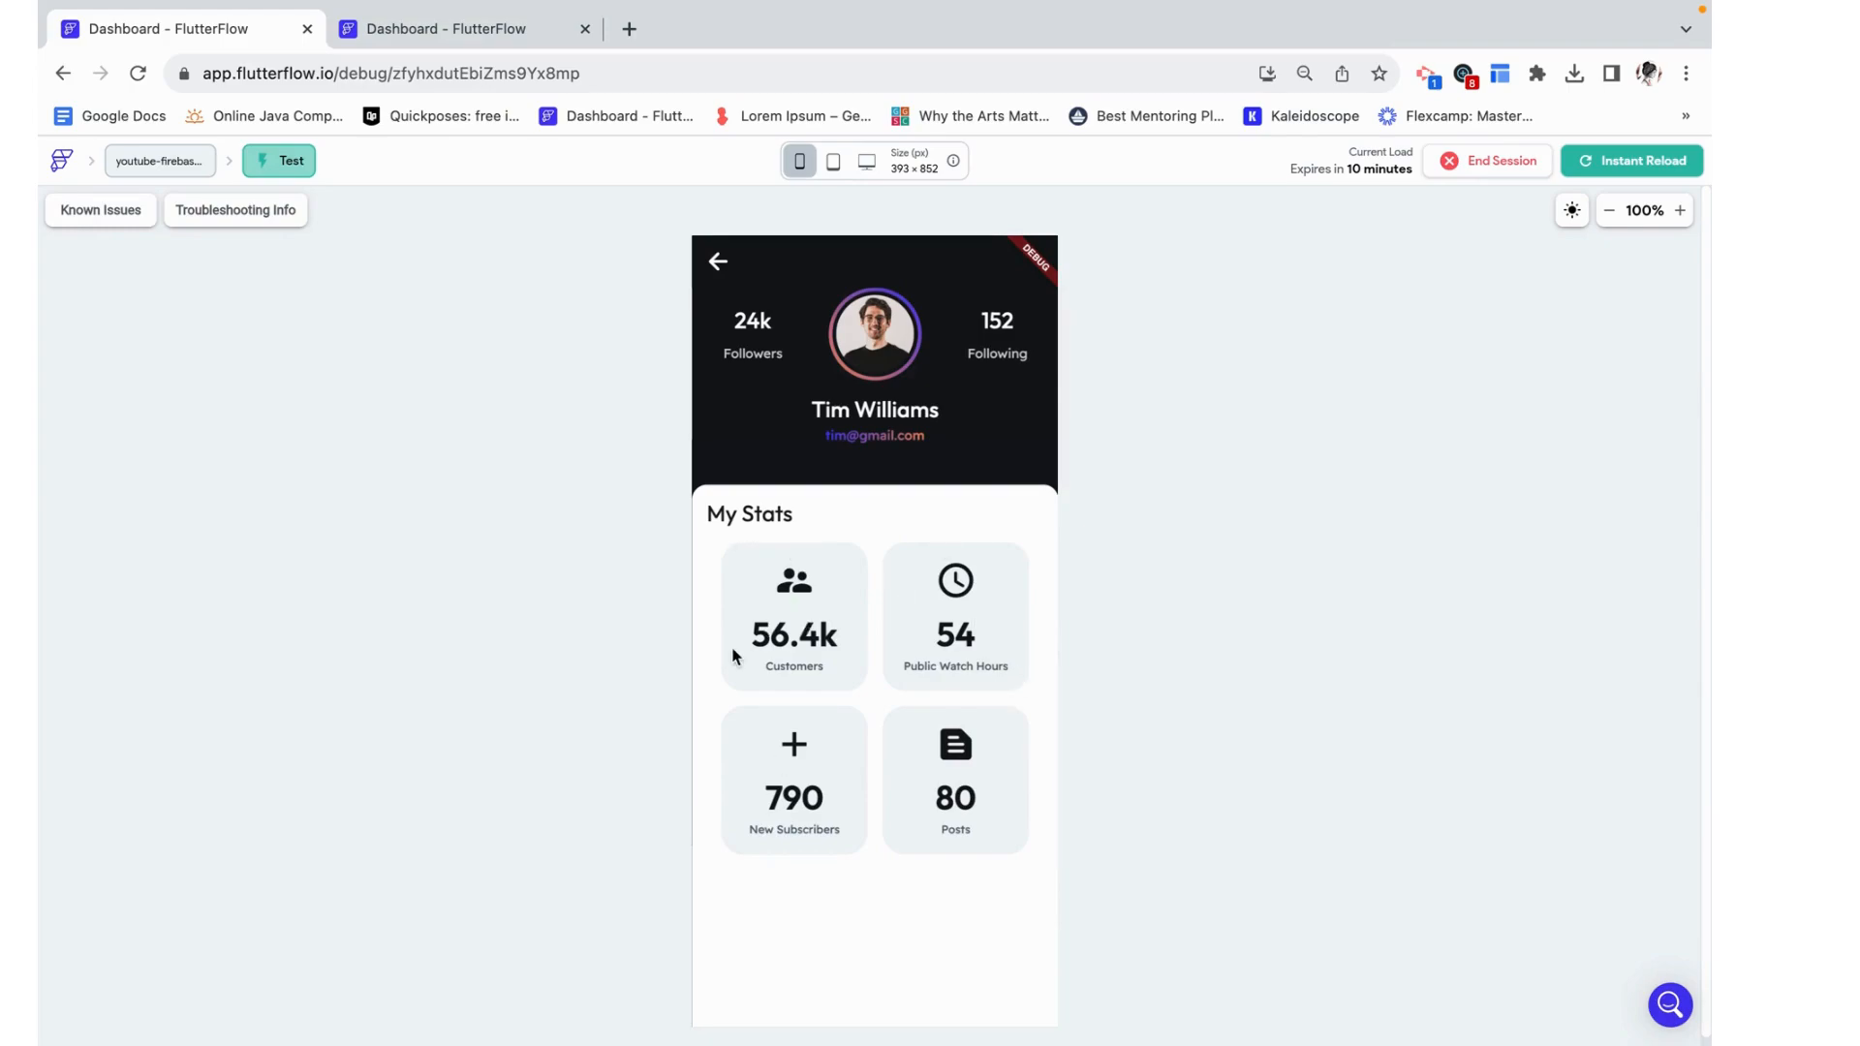
pyautogui.moveTo(781, 679)
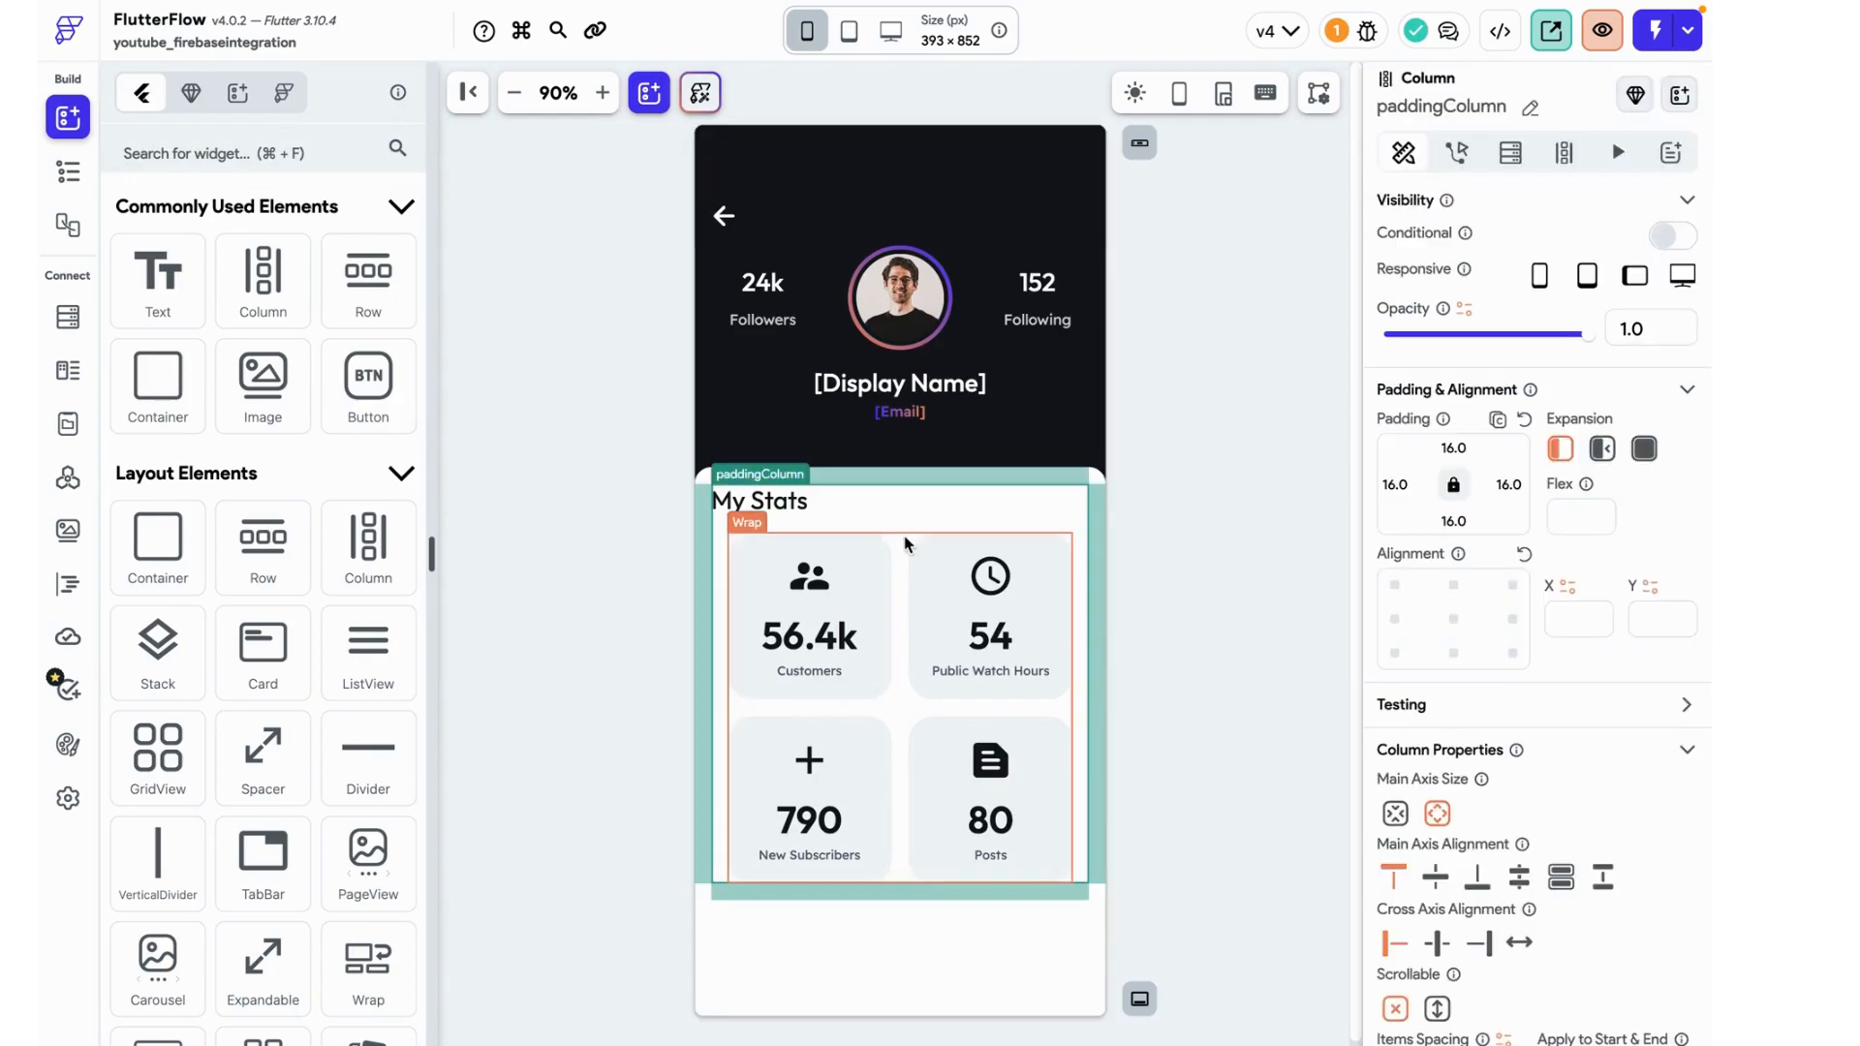
# - Wrap the My Stats grid (Wrap widget) in a ConditionalBuilder
pyautogui.click(988, 605)
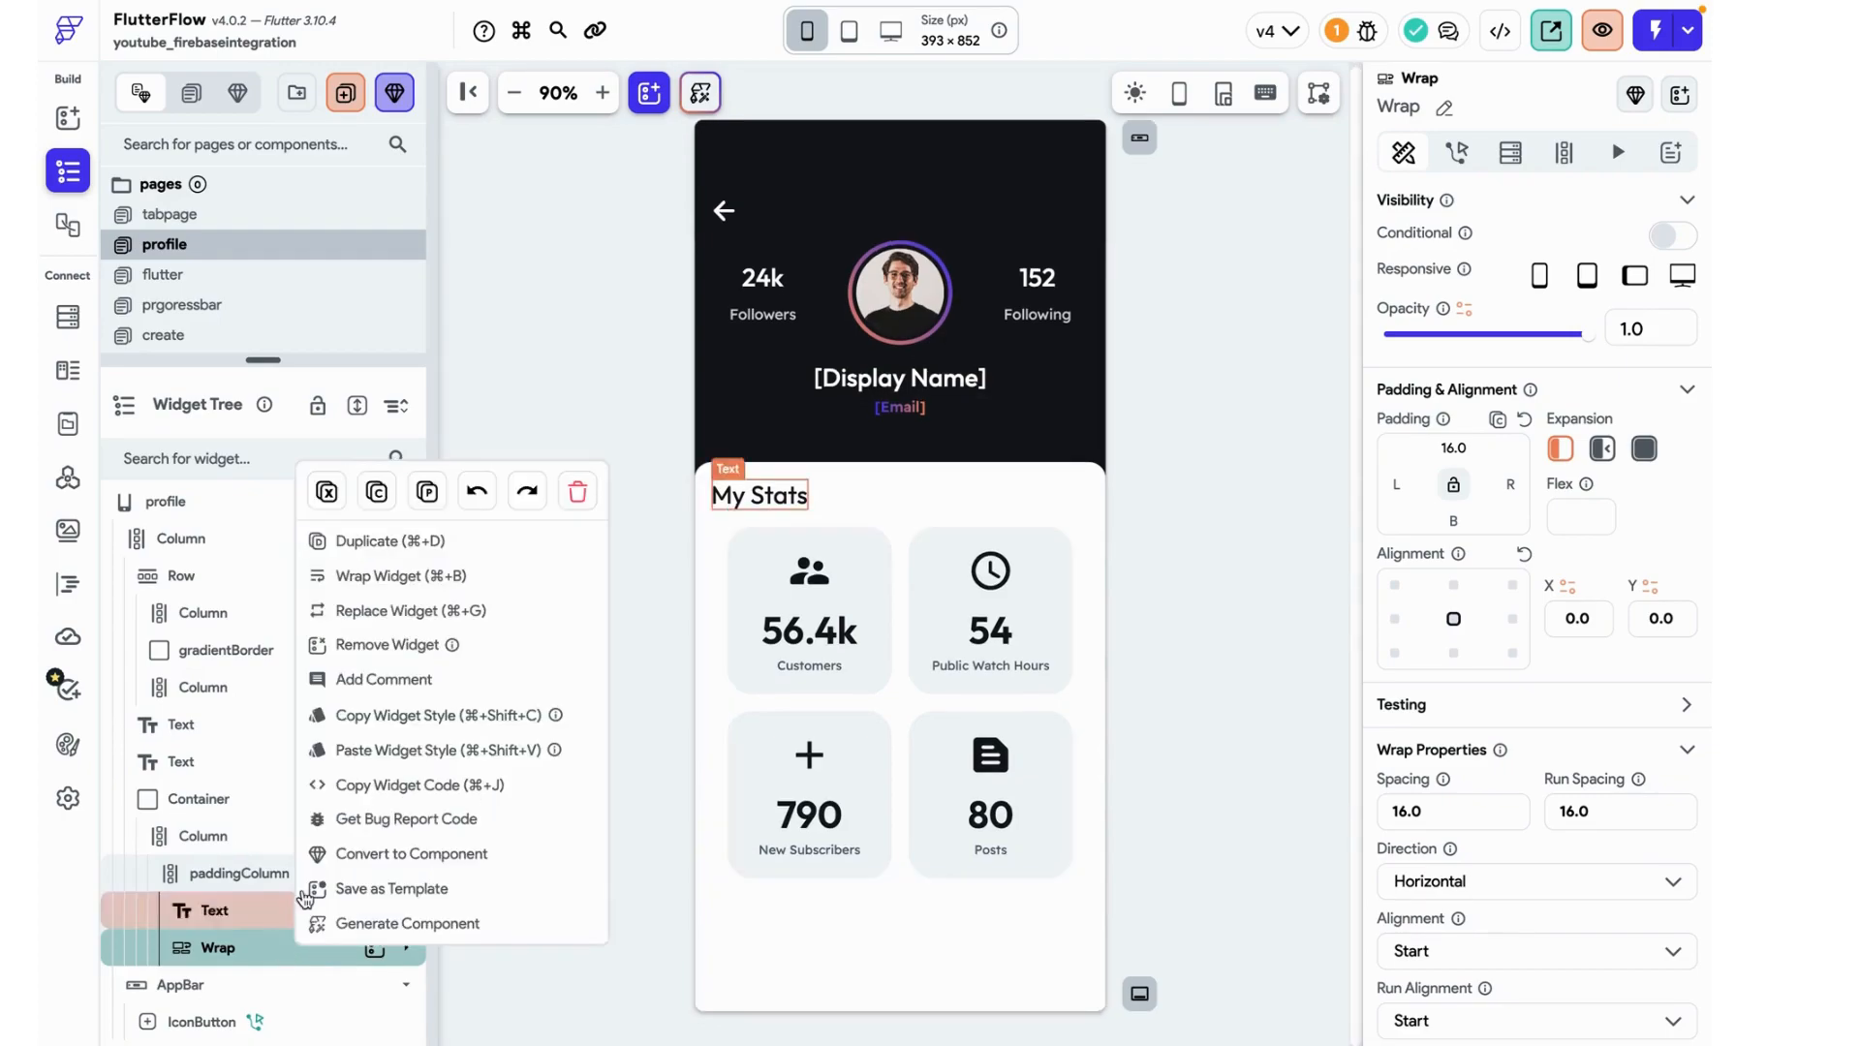
pyautogui.click(399, 576)
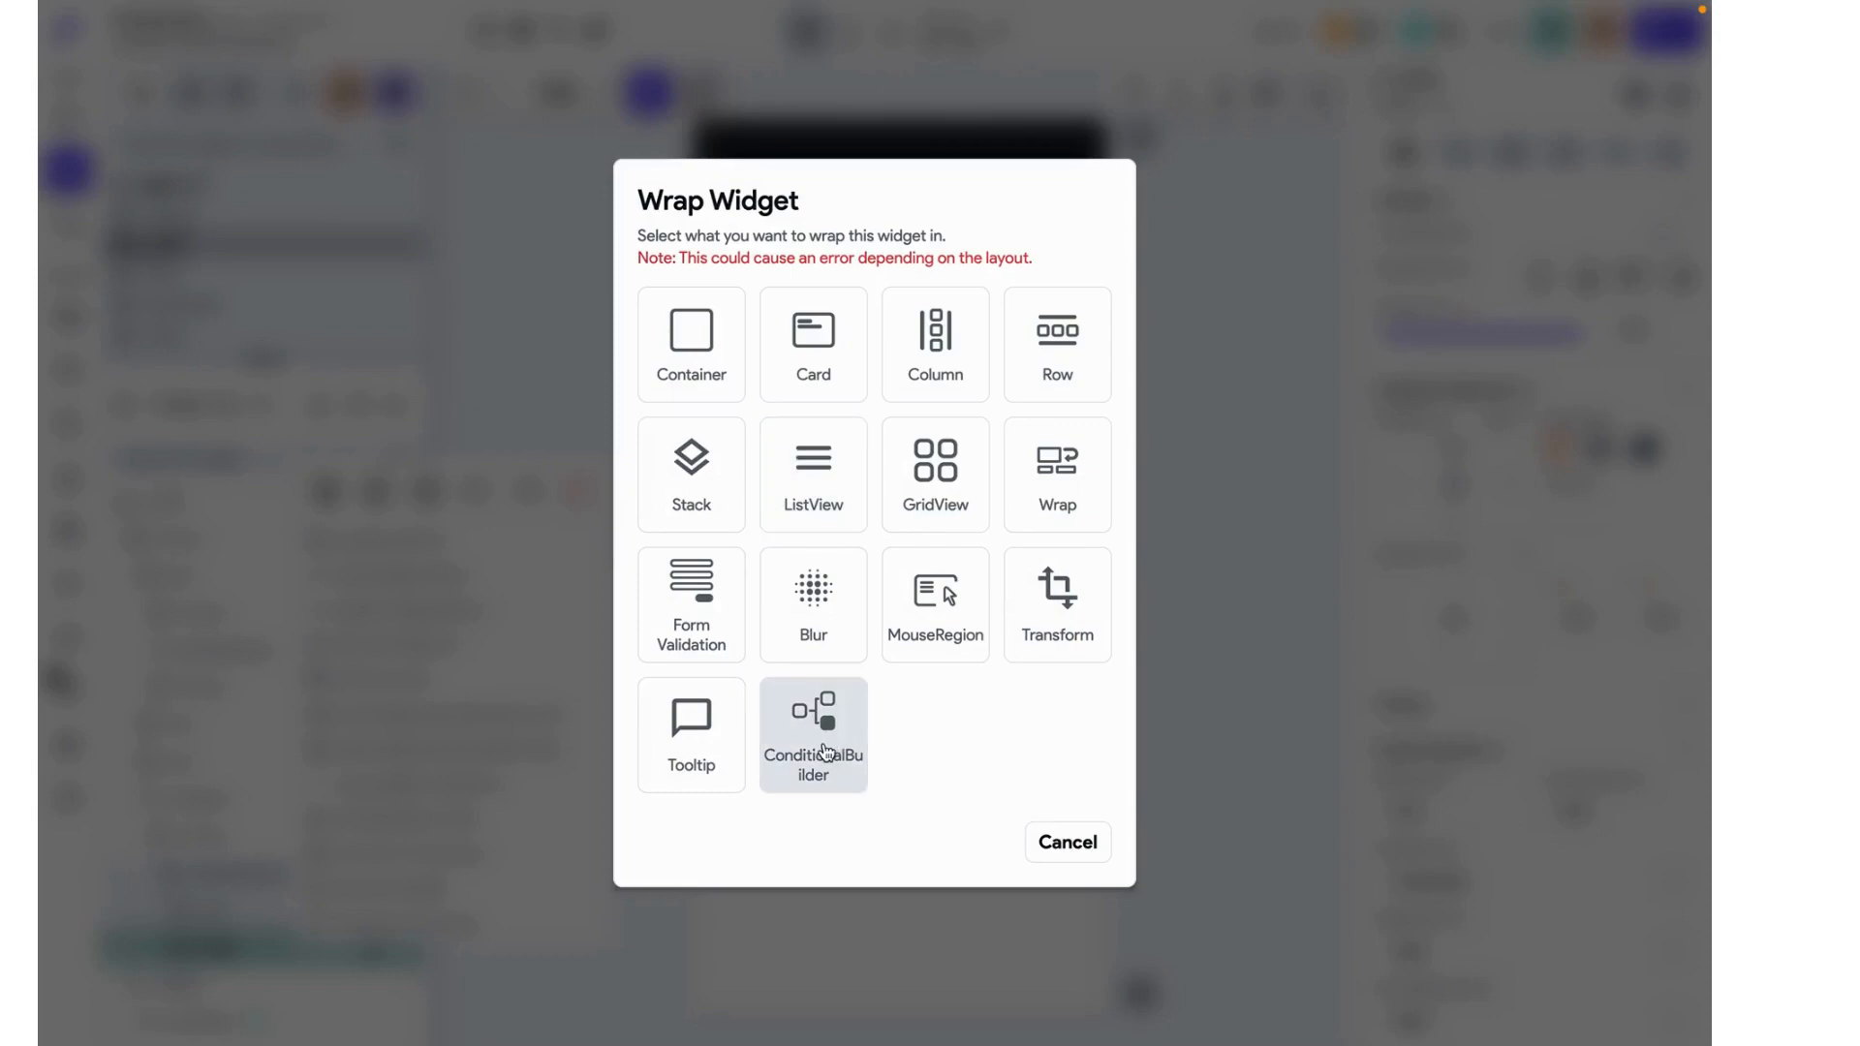
pyautogui.click(812, 732)
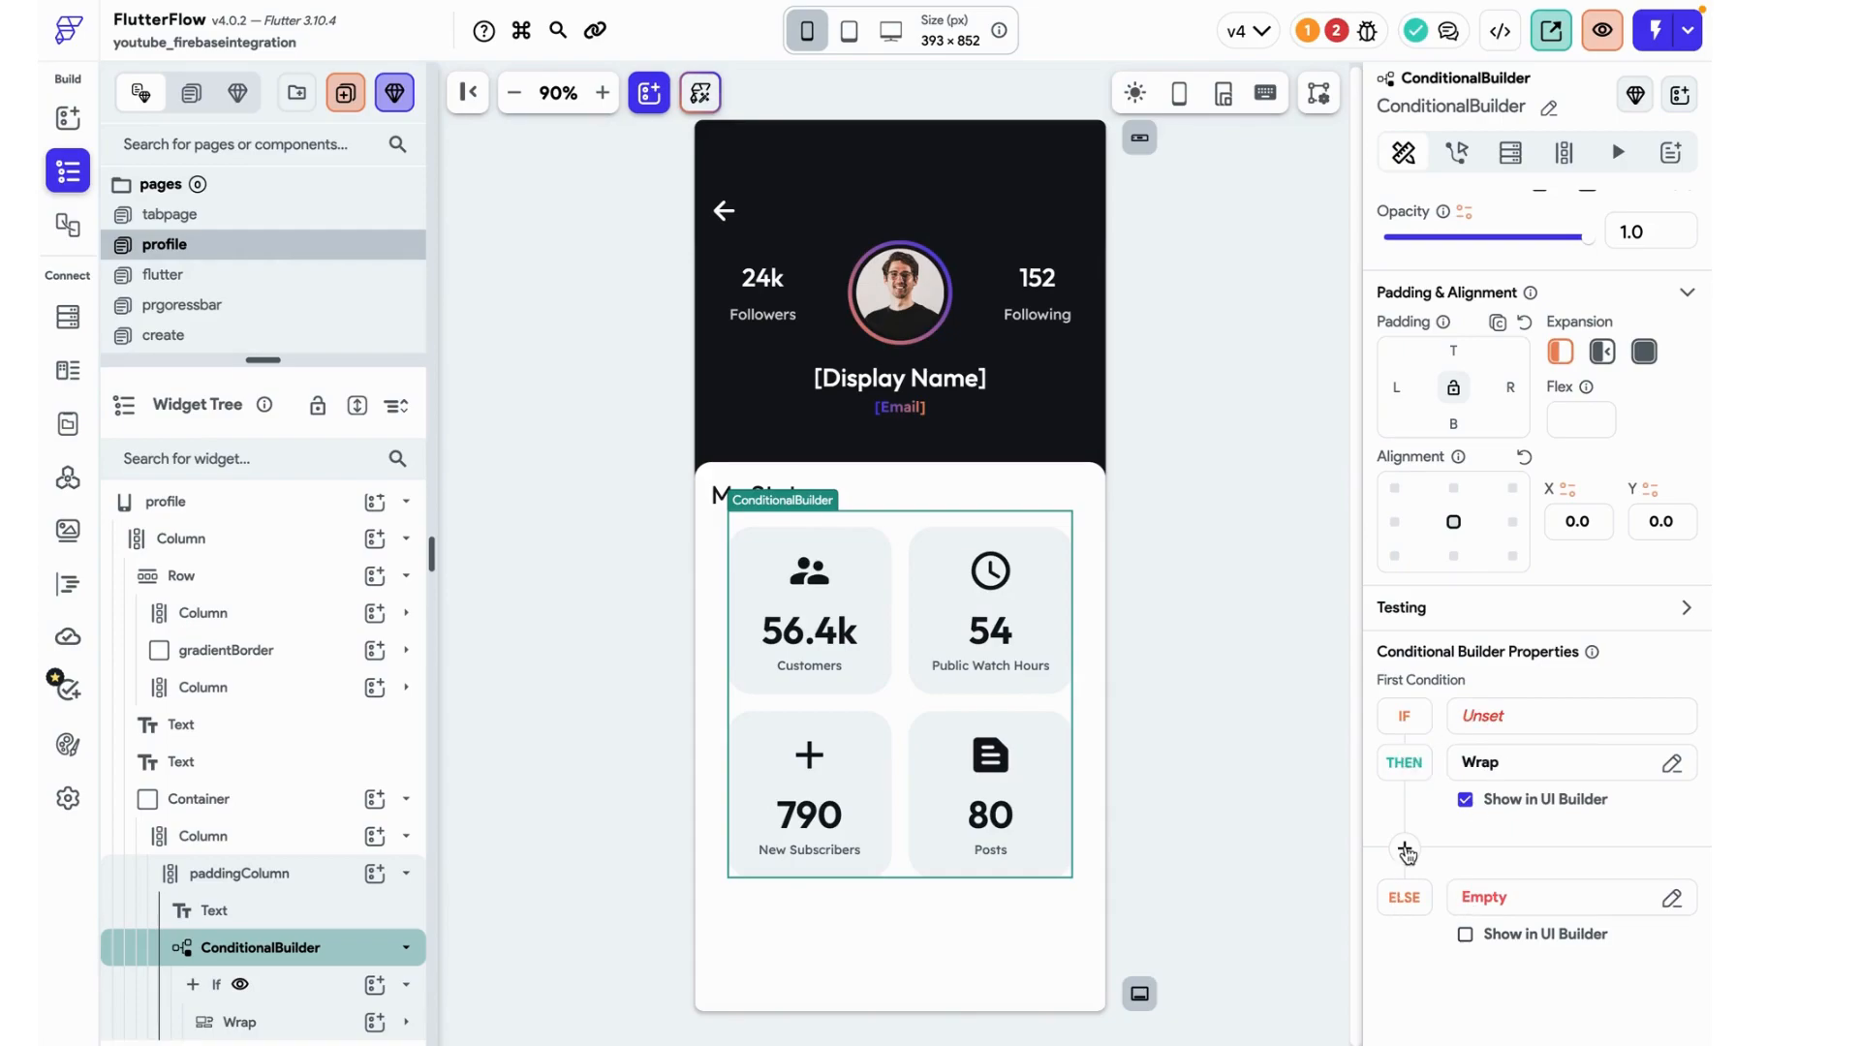
# - Set the builder's IF condition to Authenticated User > isVerified
pyautogui.click(1406, 853)
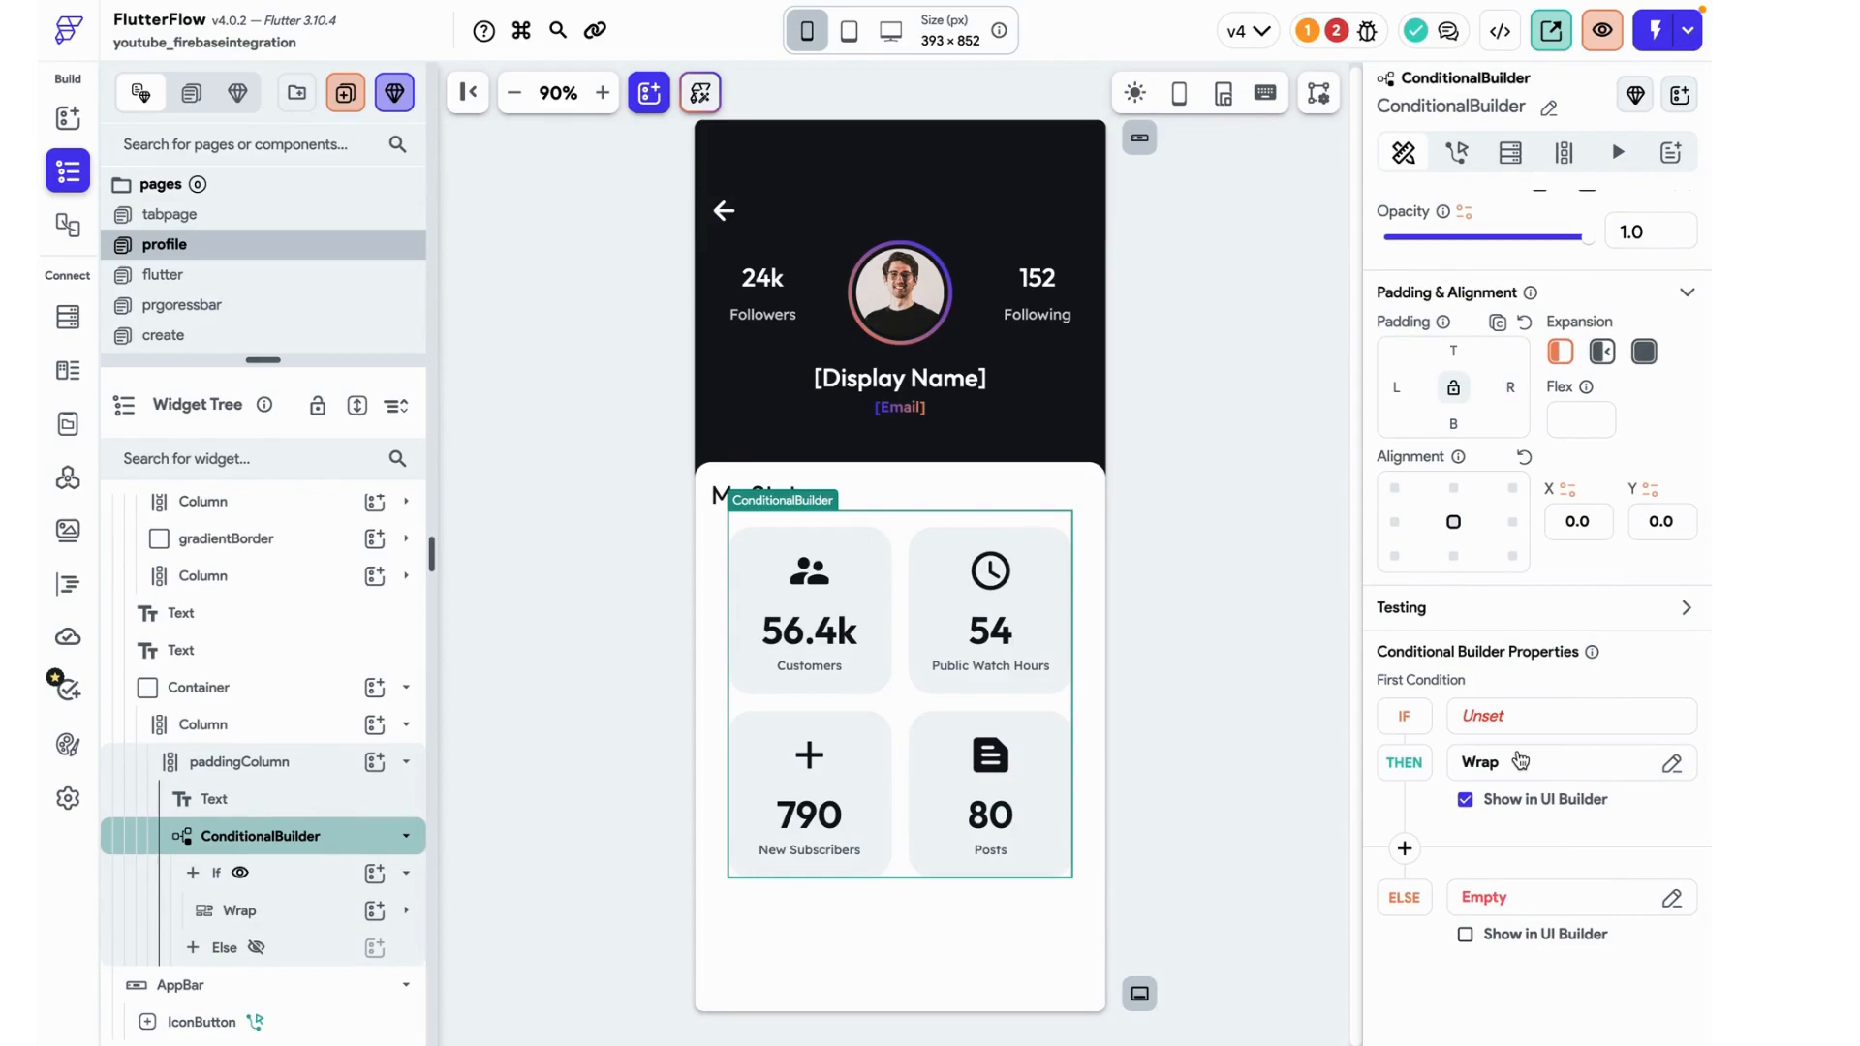
pyautogui.moveTo(1477, 736)
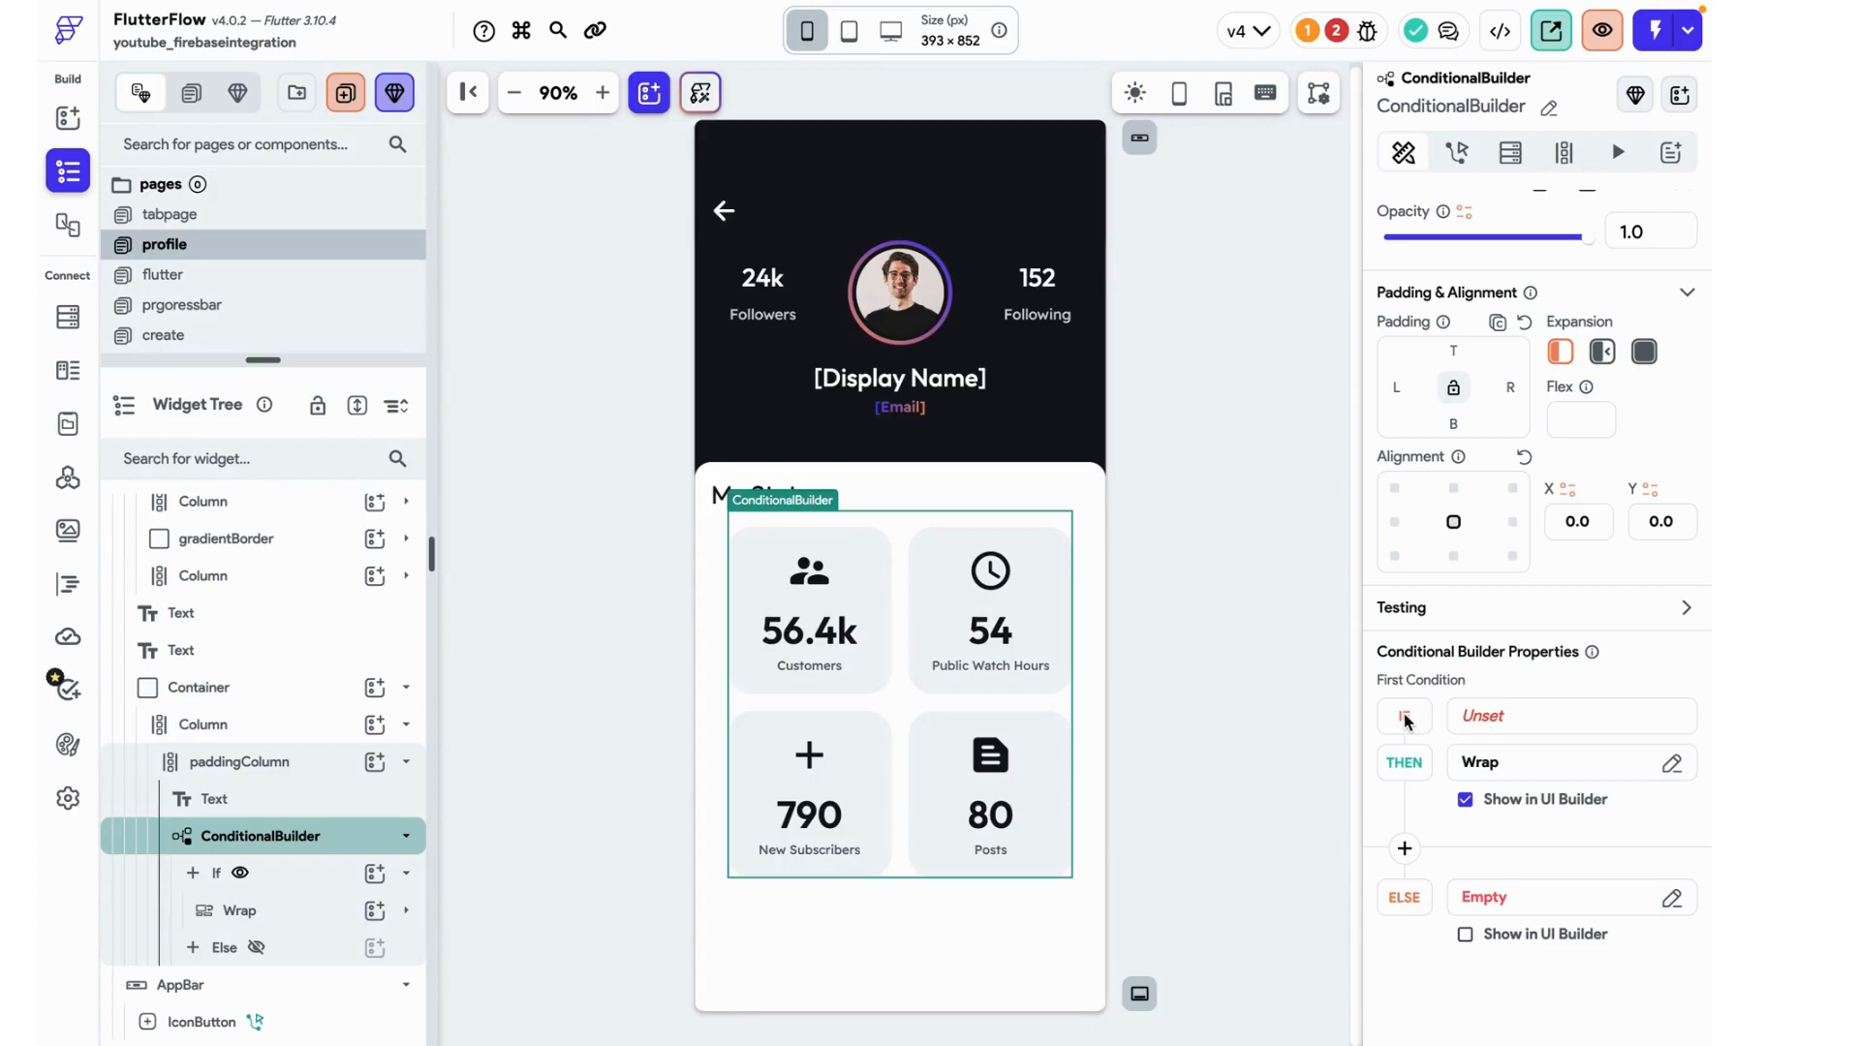
pyautogui.click(1405, 715)
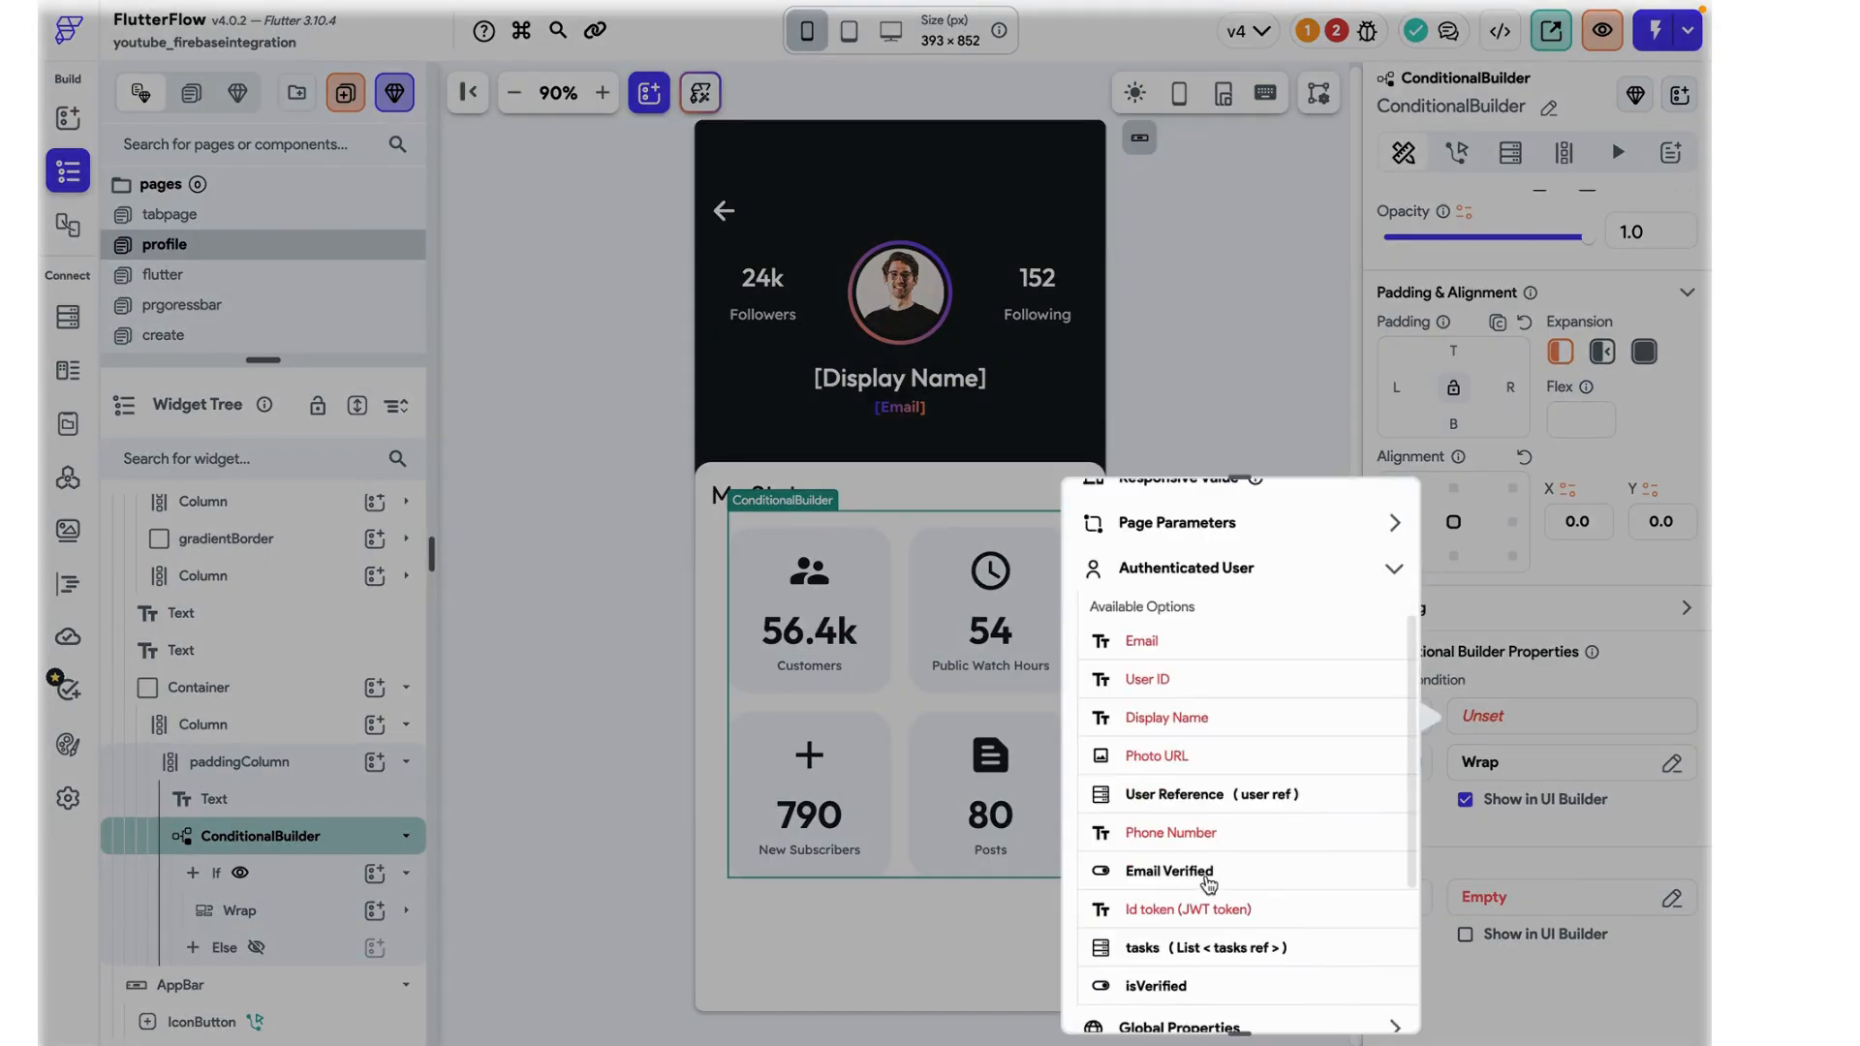
pyautogui.scroll(-3)
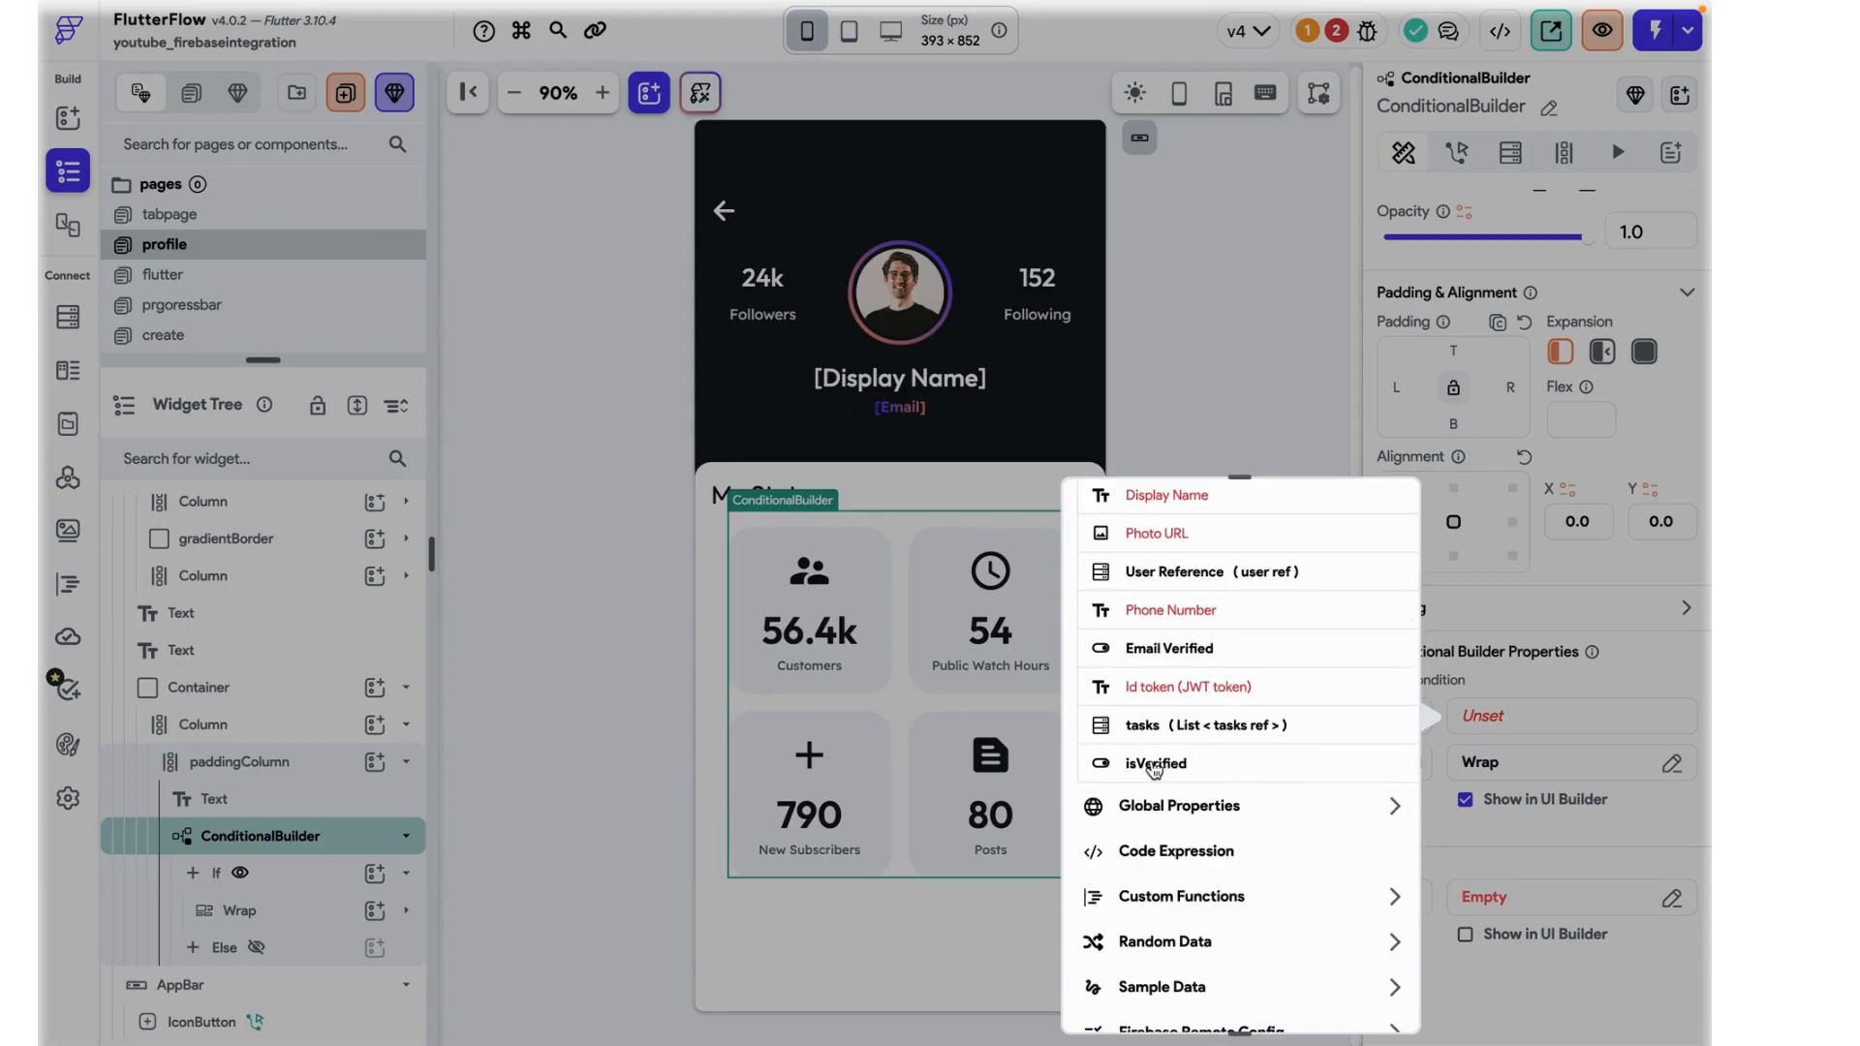
pyautogui.click(1155, 764)
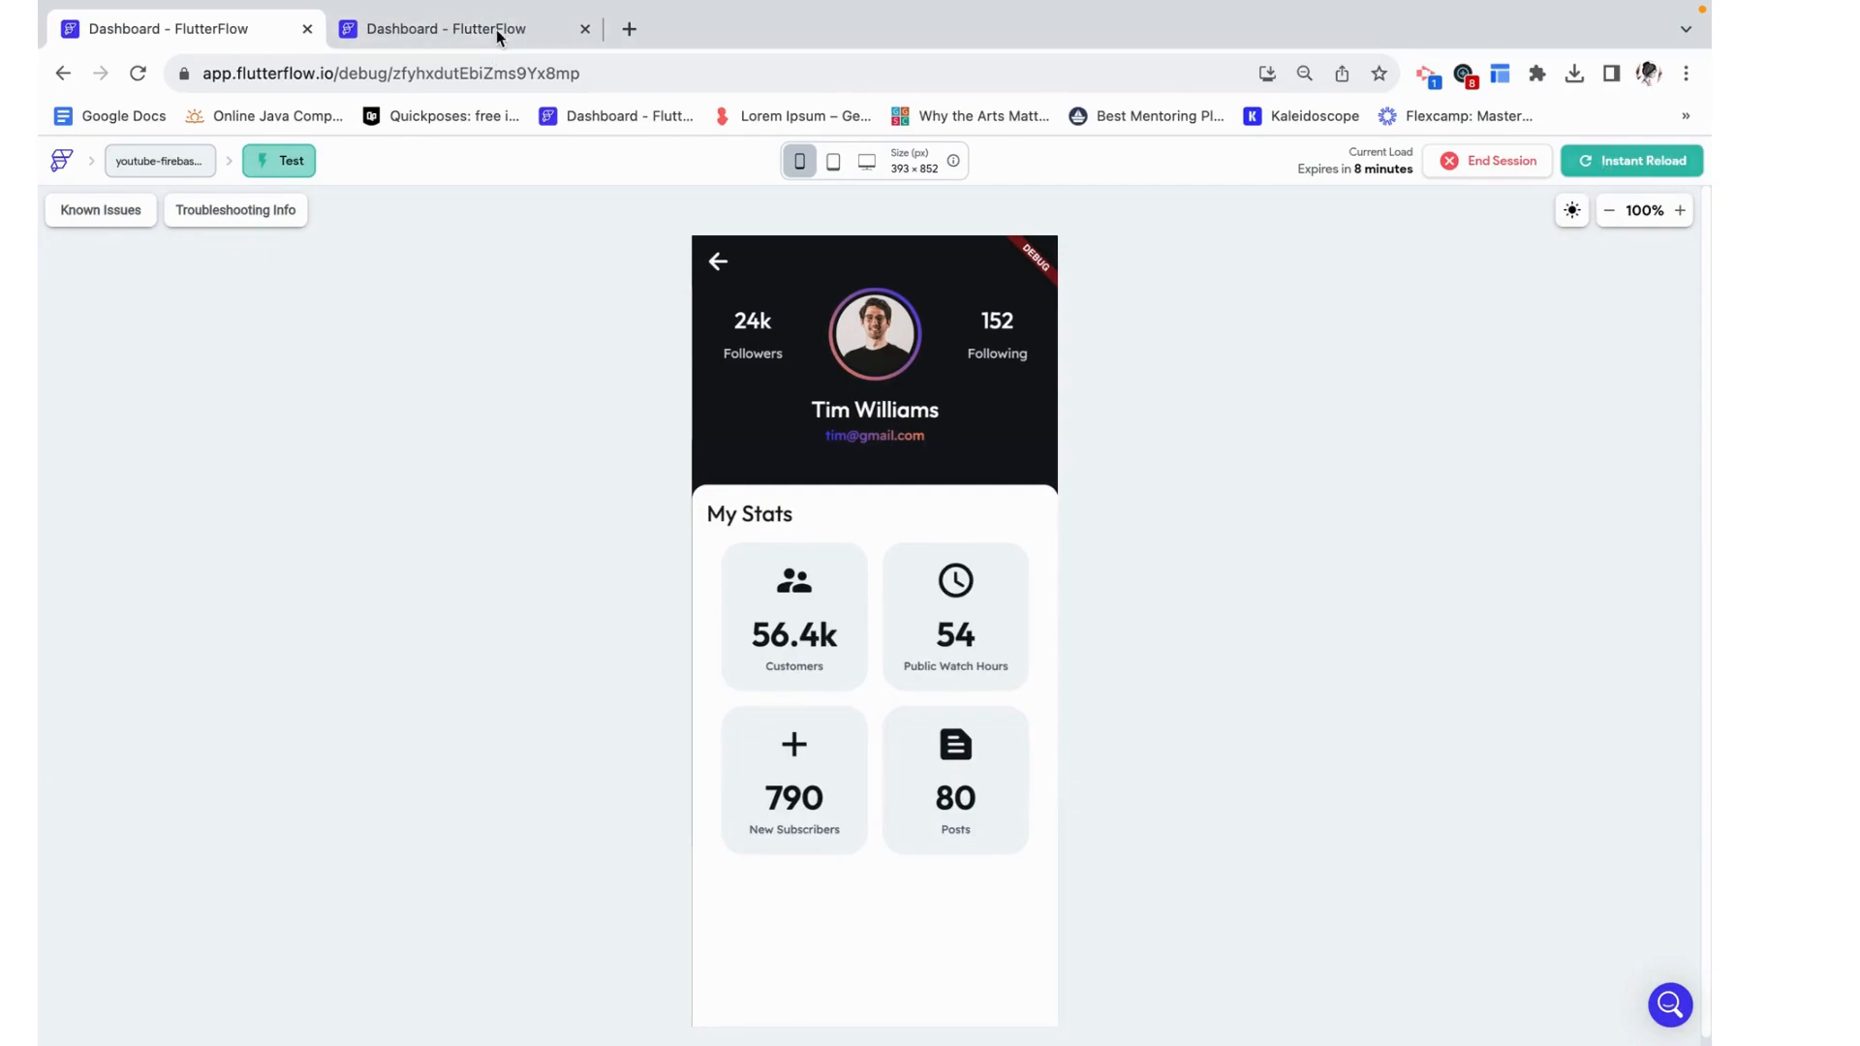
# - Check isVerified is false in Firestore, then view the test page with stats hidden
pyautogui.click(446, 30)
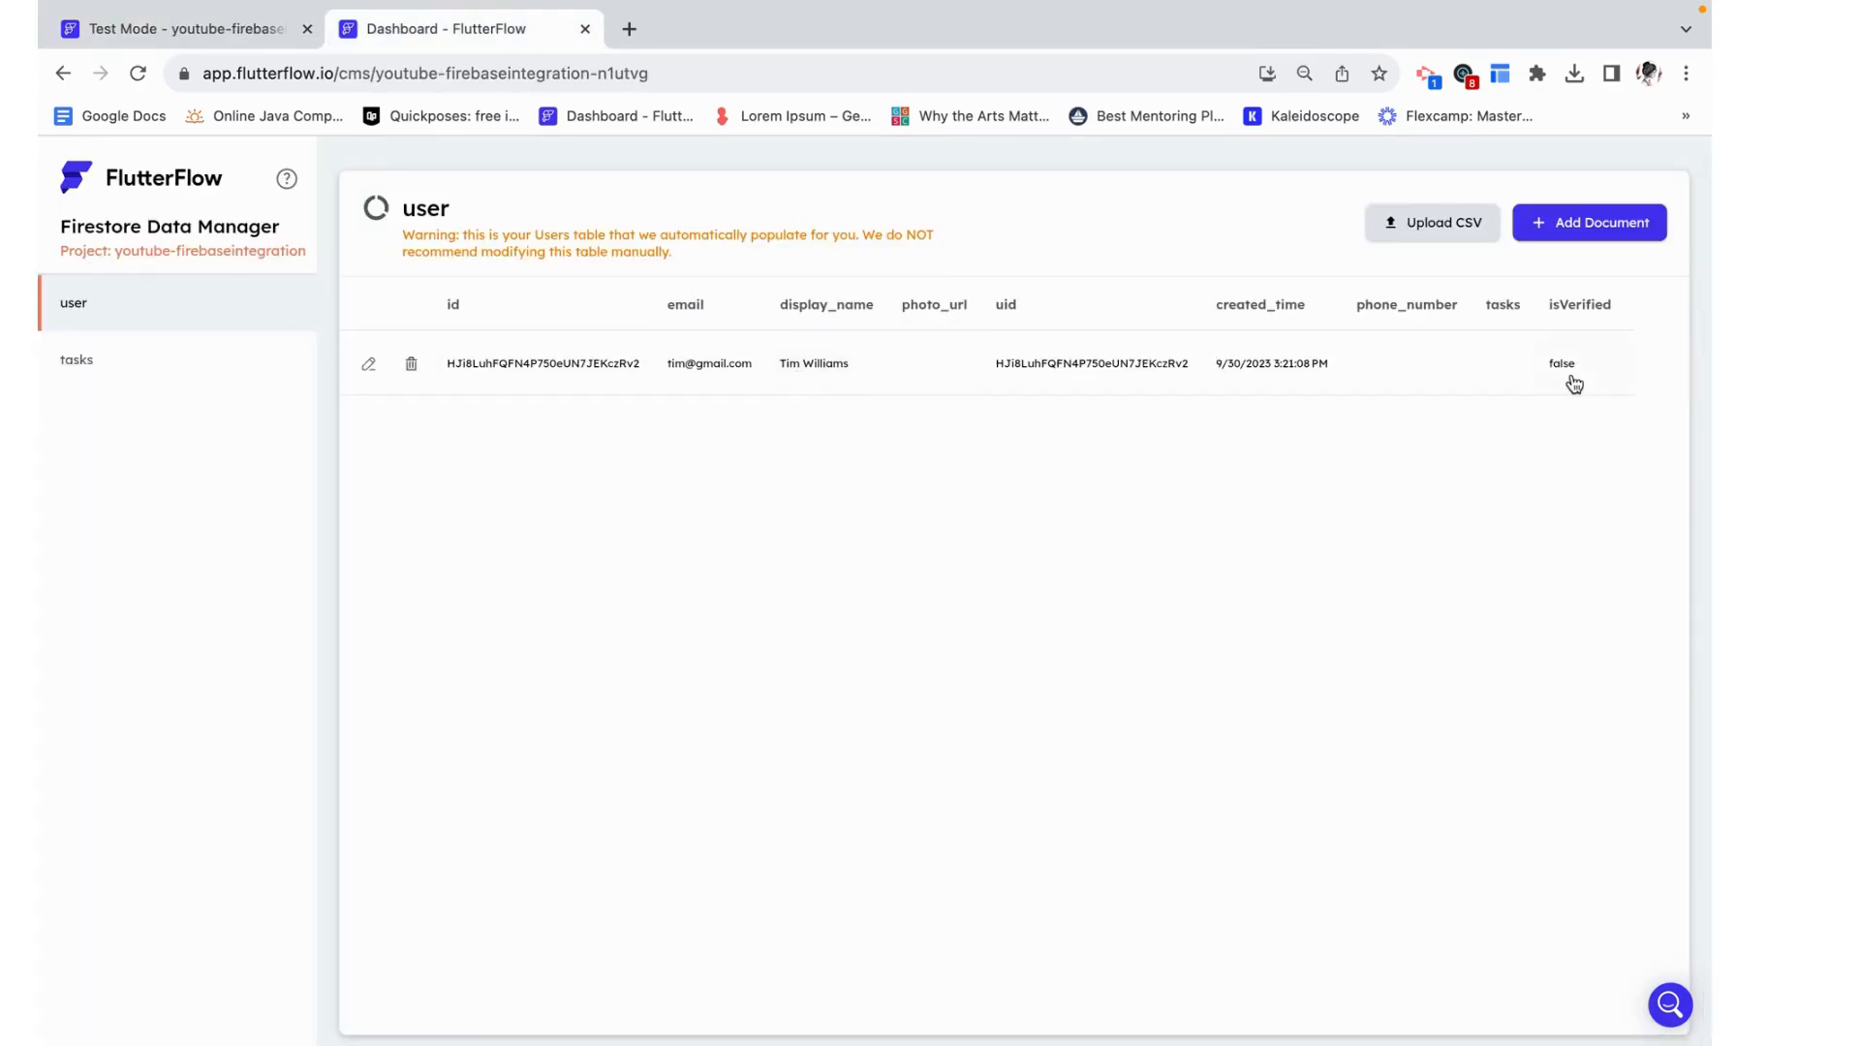
pyautogui.click(178, 29)
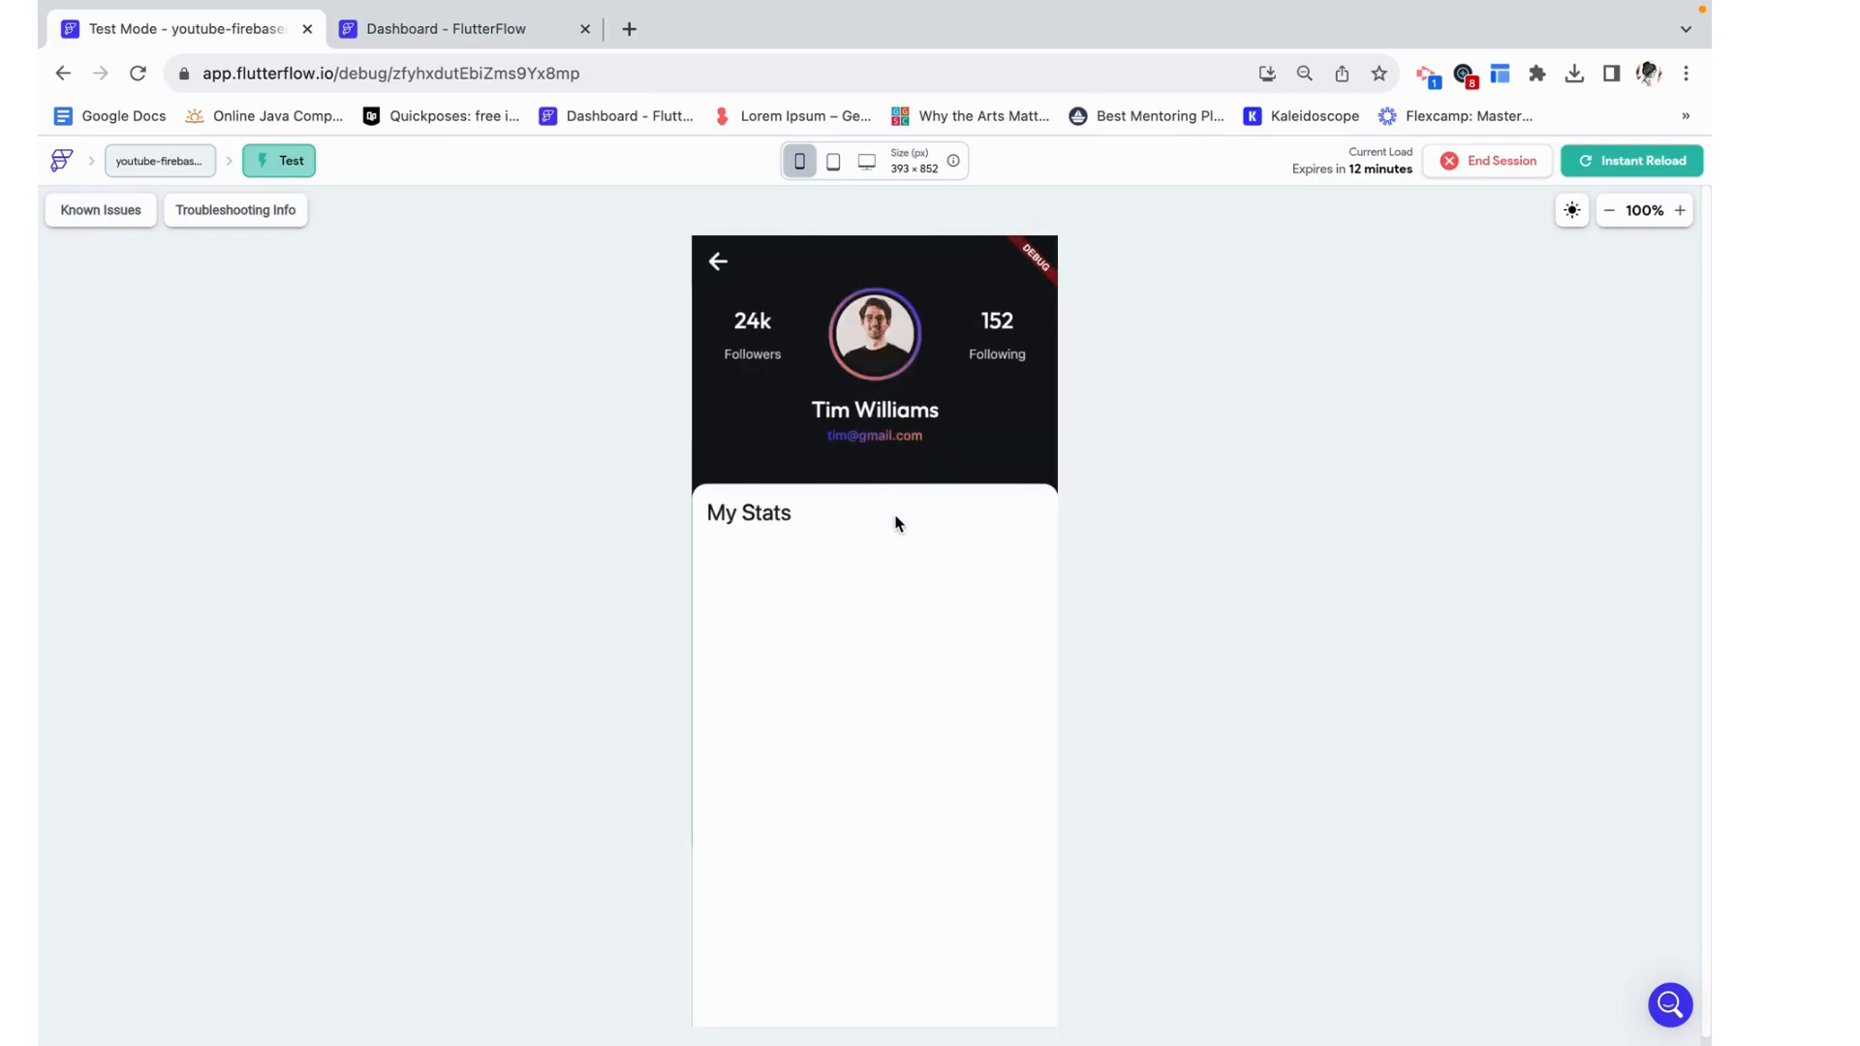
pyautogui.moveTo(926, 589)
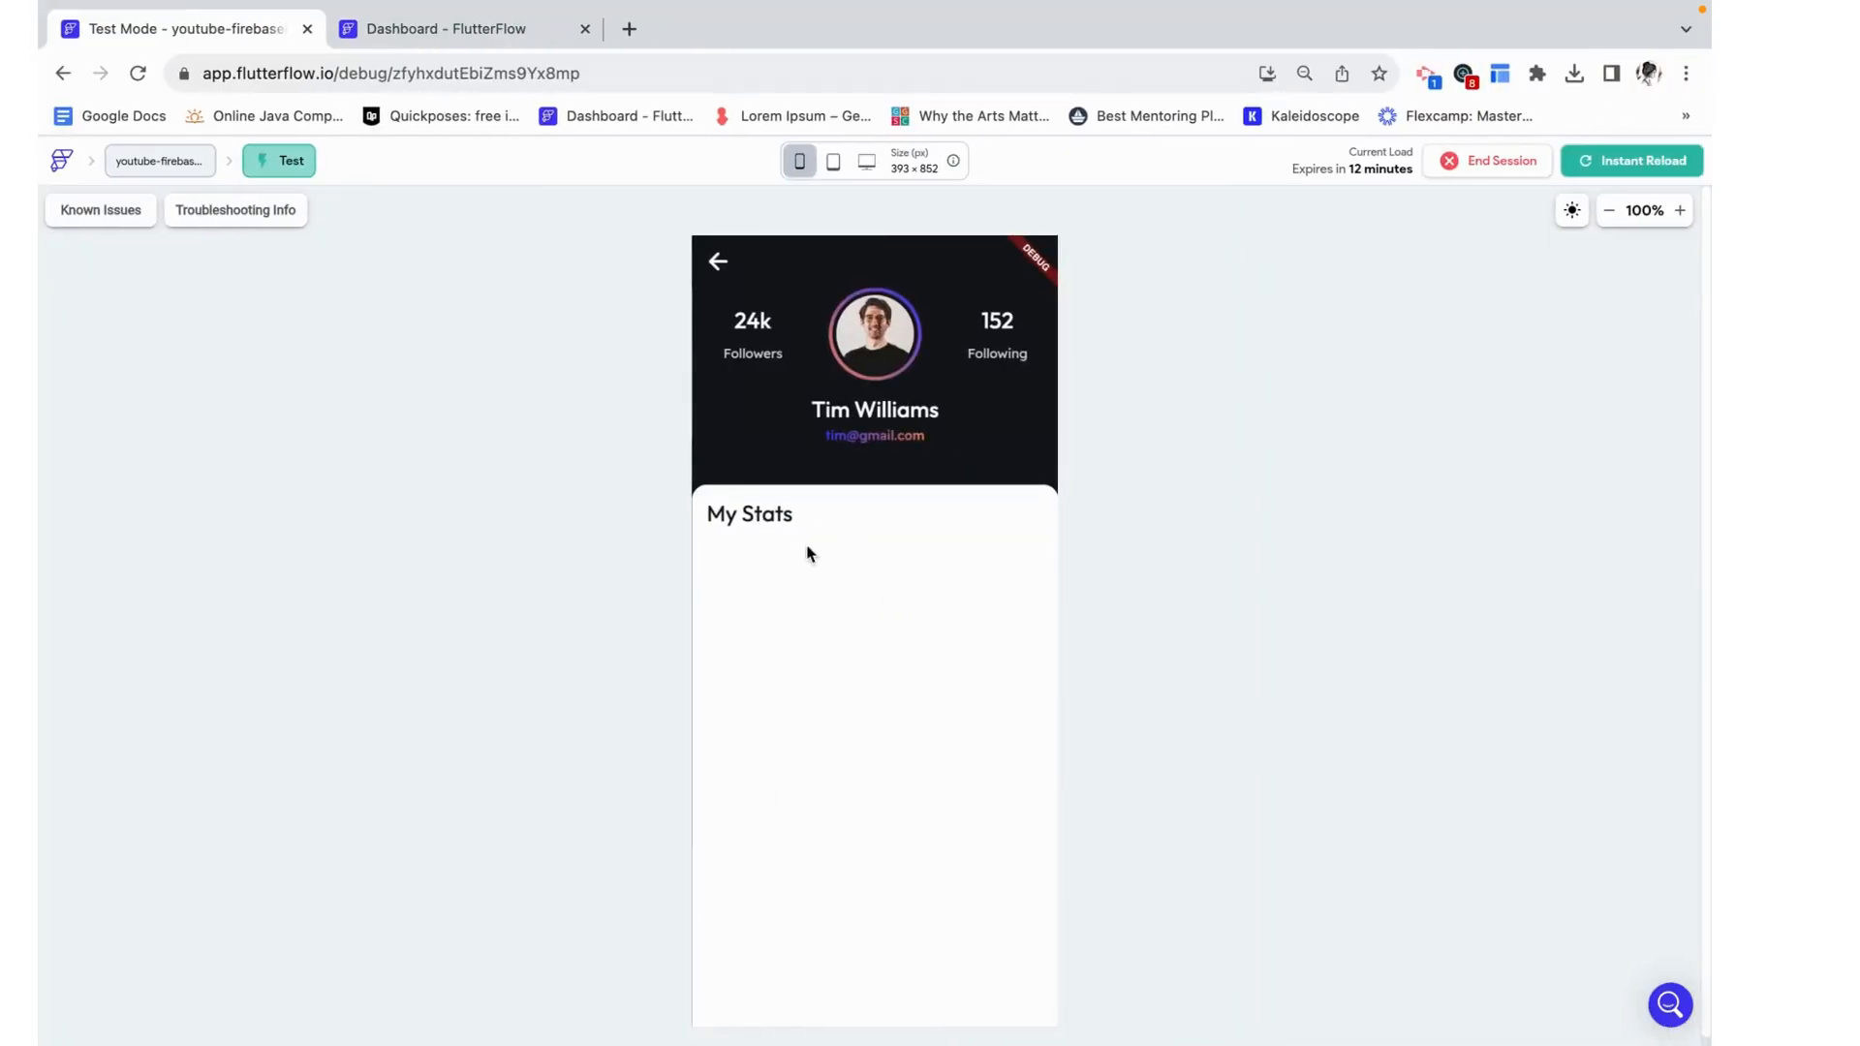
pyautogui.moveTo(880, 630)
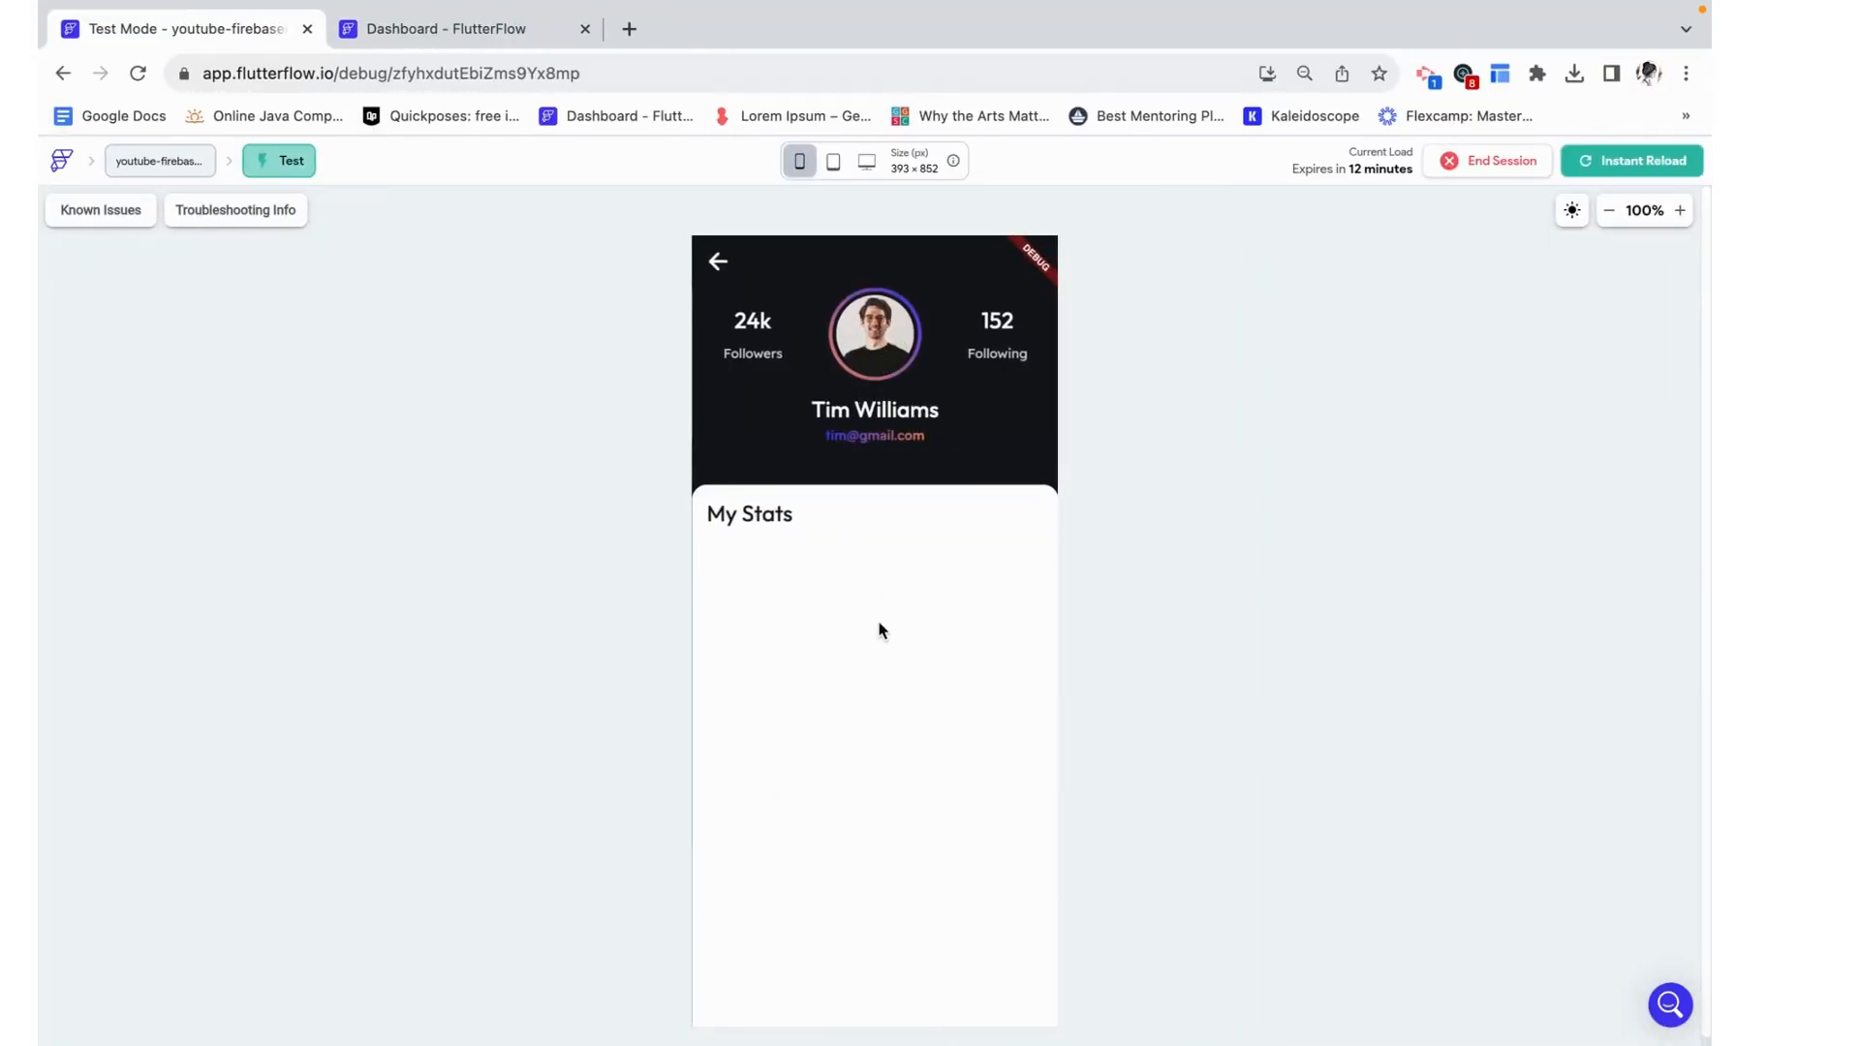
pyautogui.moveTo(841, 651)
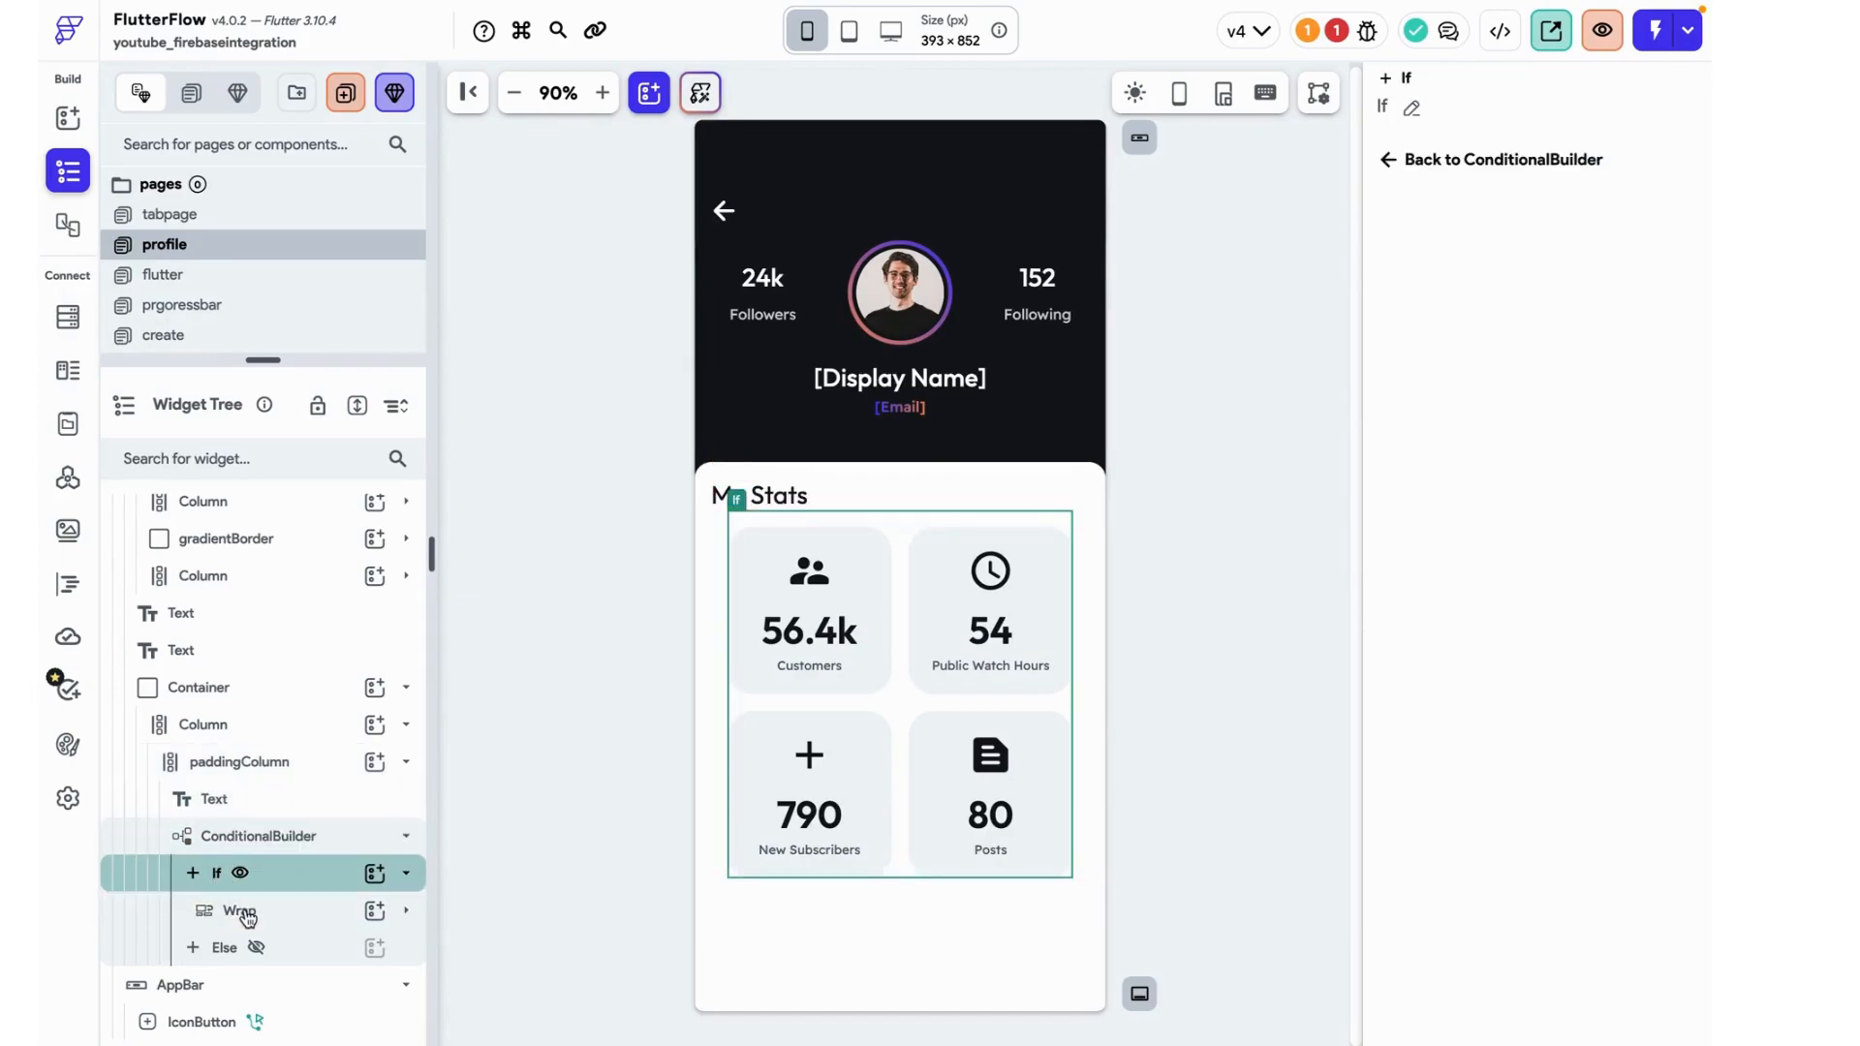
# - Copy the If branch's stats grid and display the empty Else branch
pyautogui.click(238, 911)
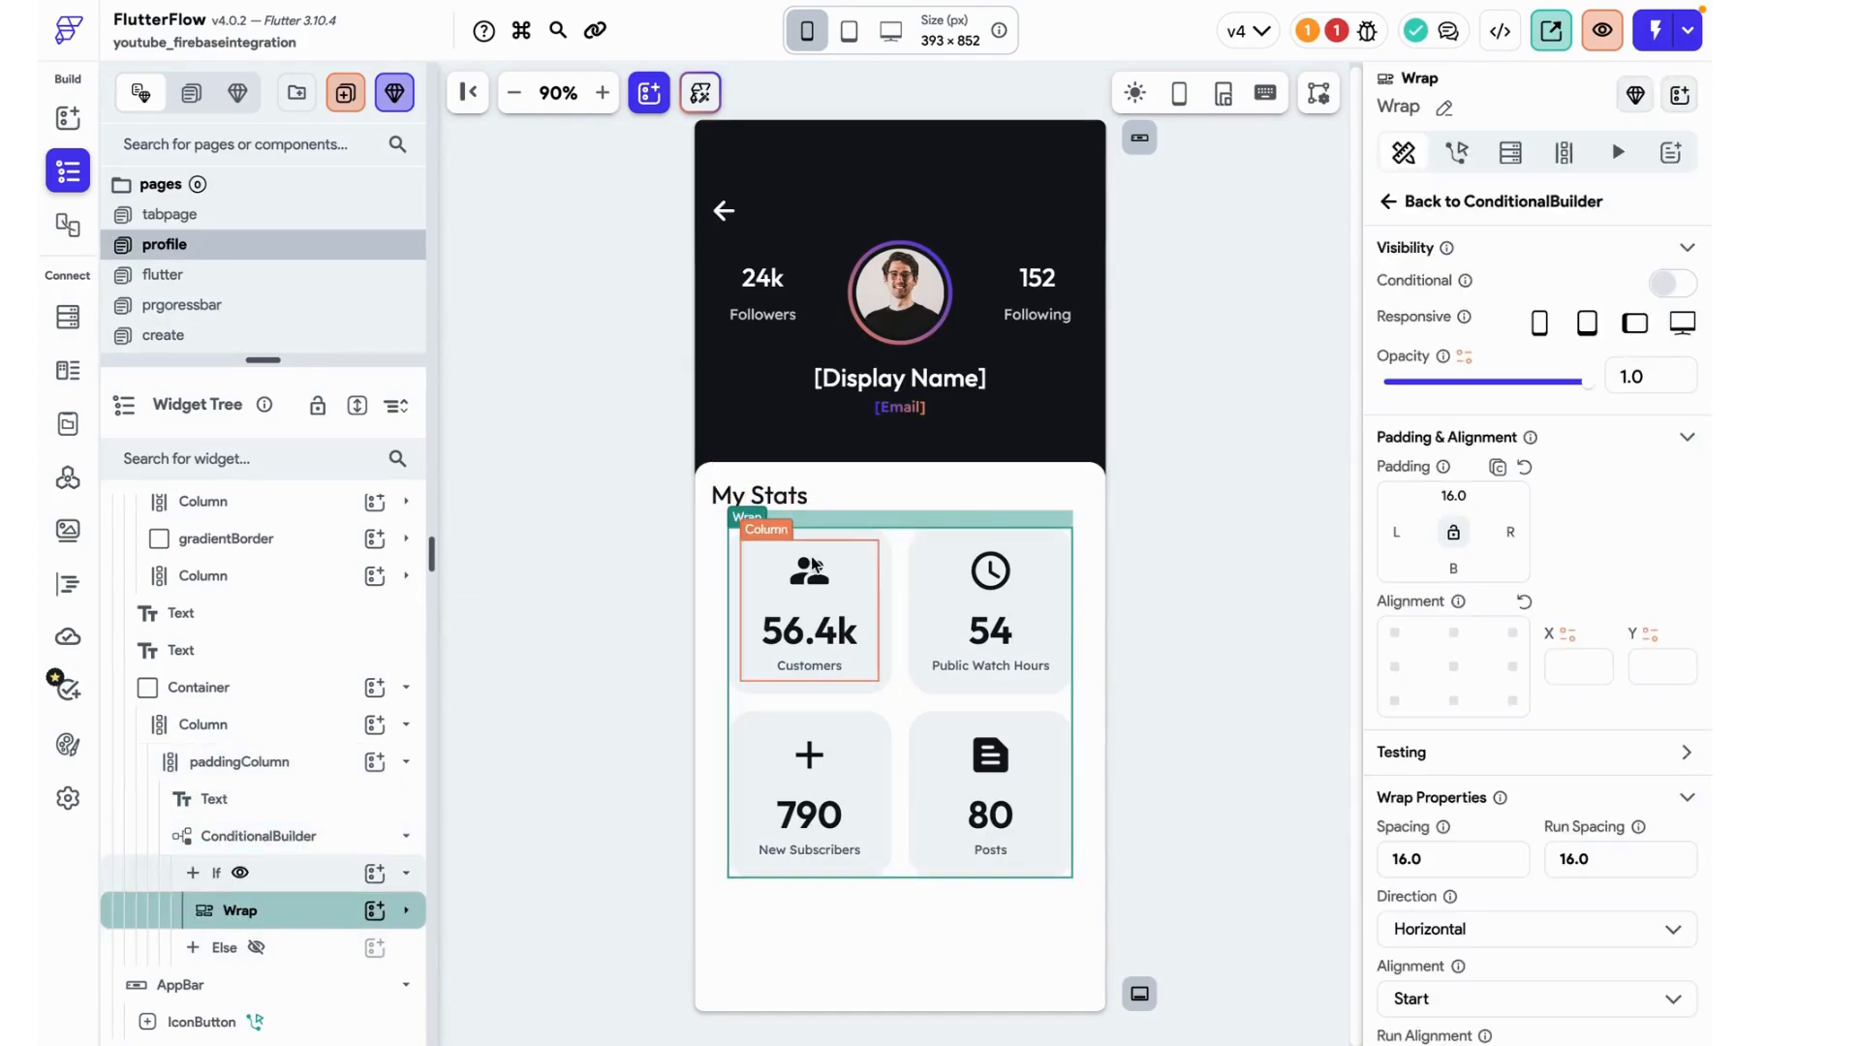
pyautogui.rightClick(236, 911)
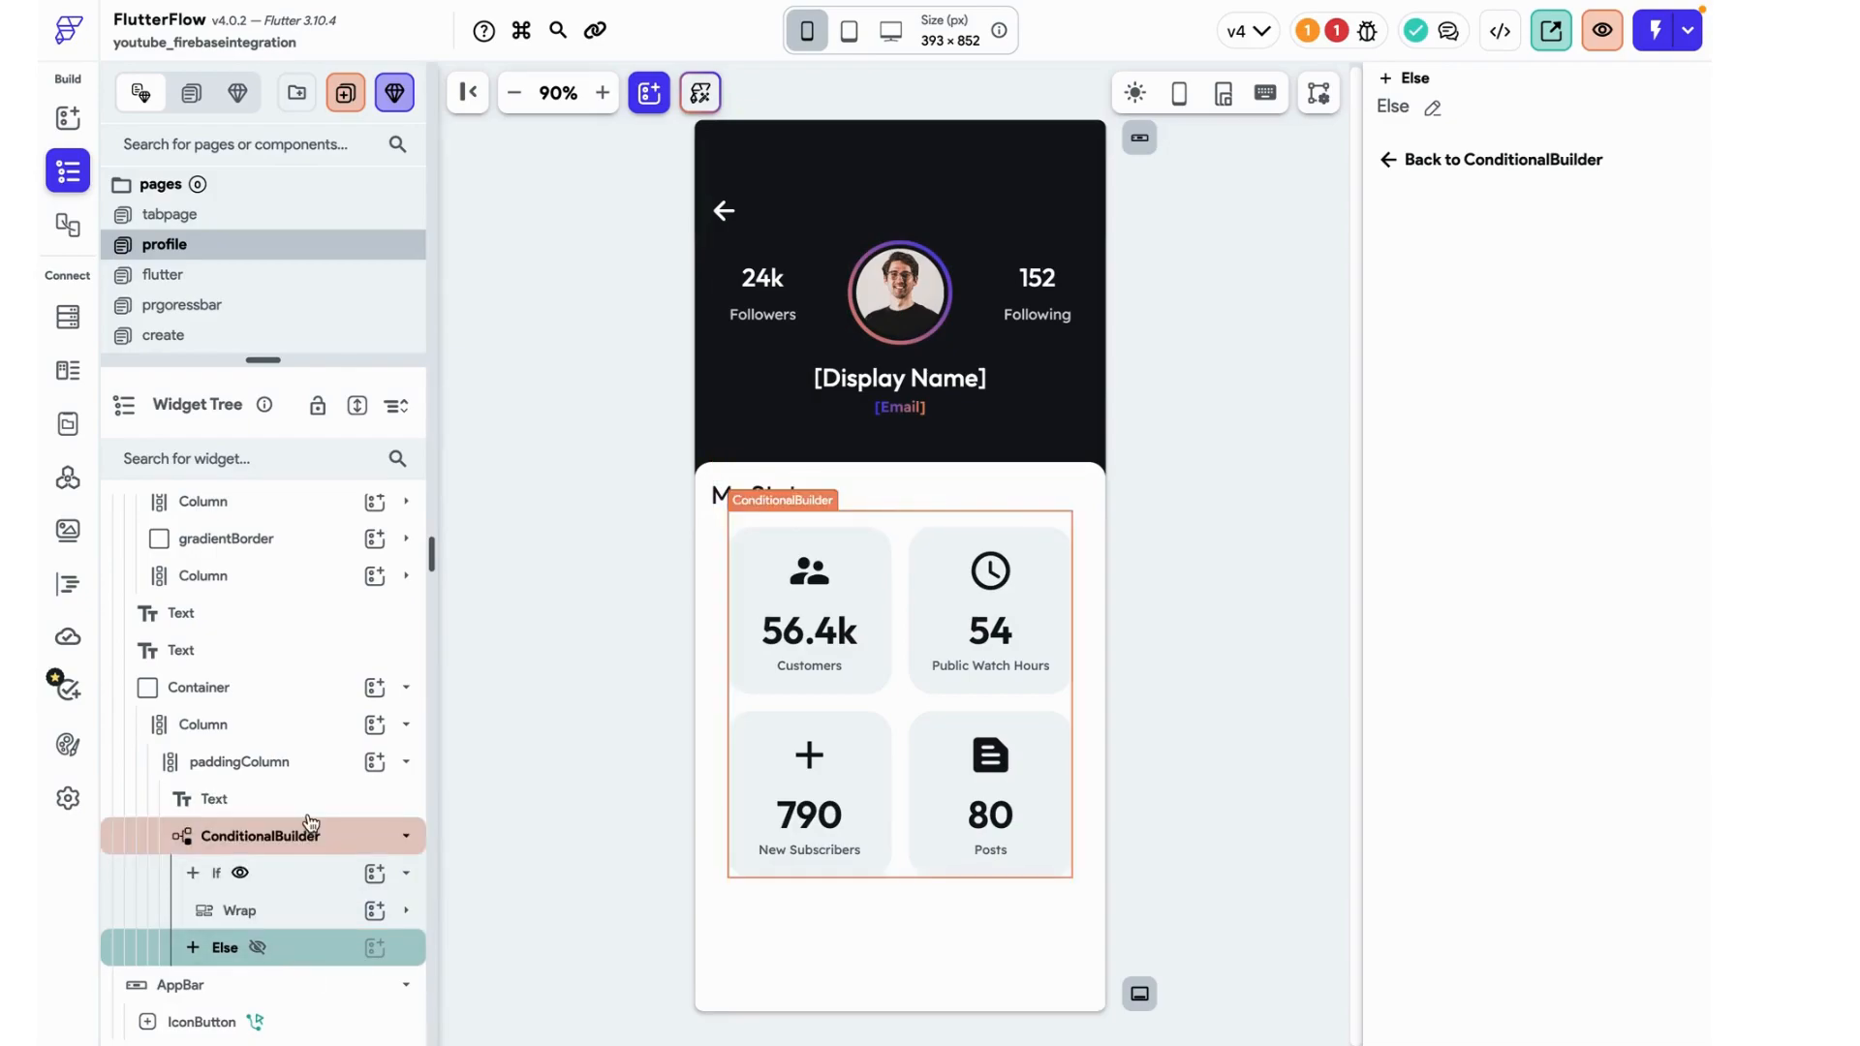
pyautogui.click(260, 836)
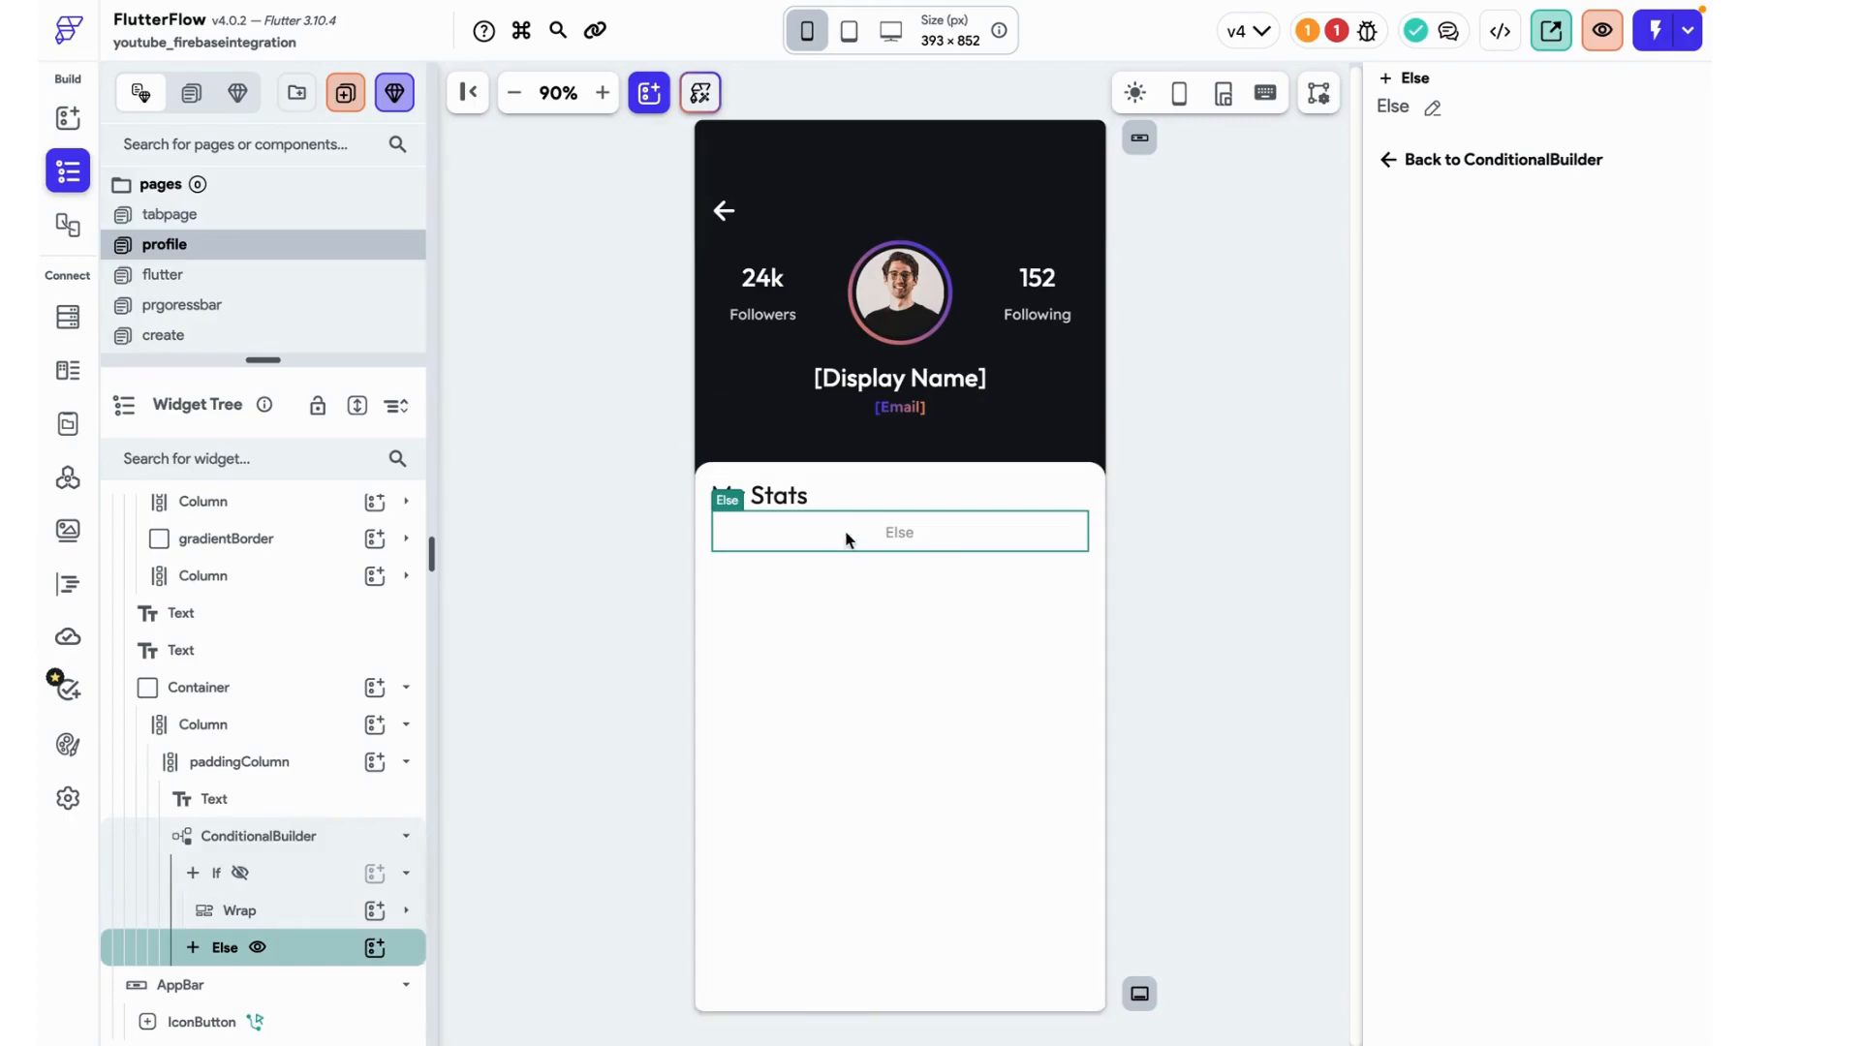
pyautogui.moveTo(872, 541)
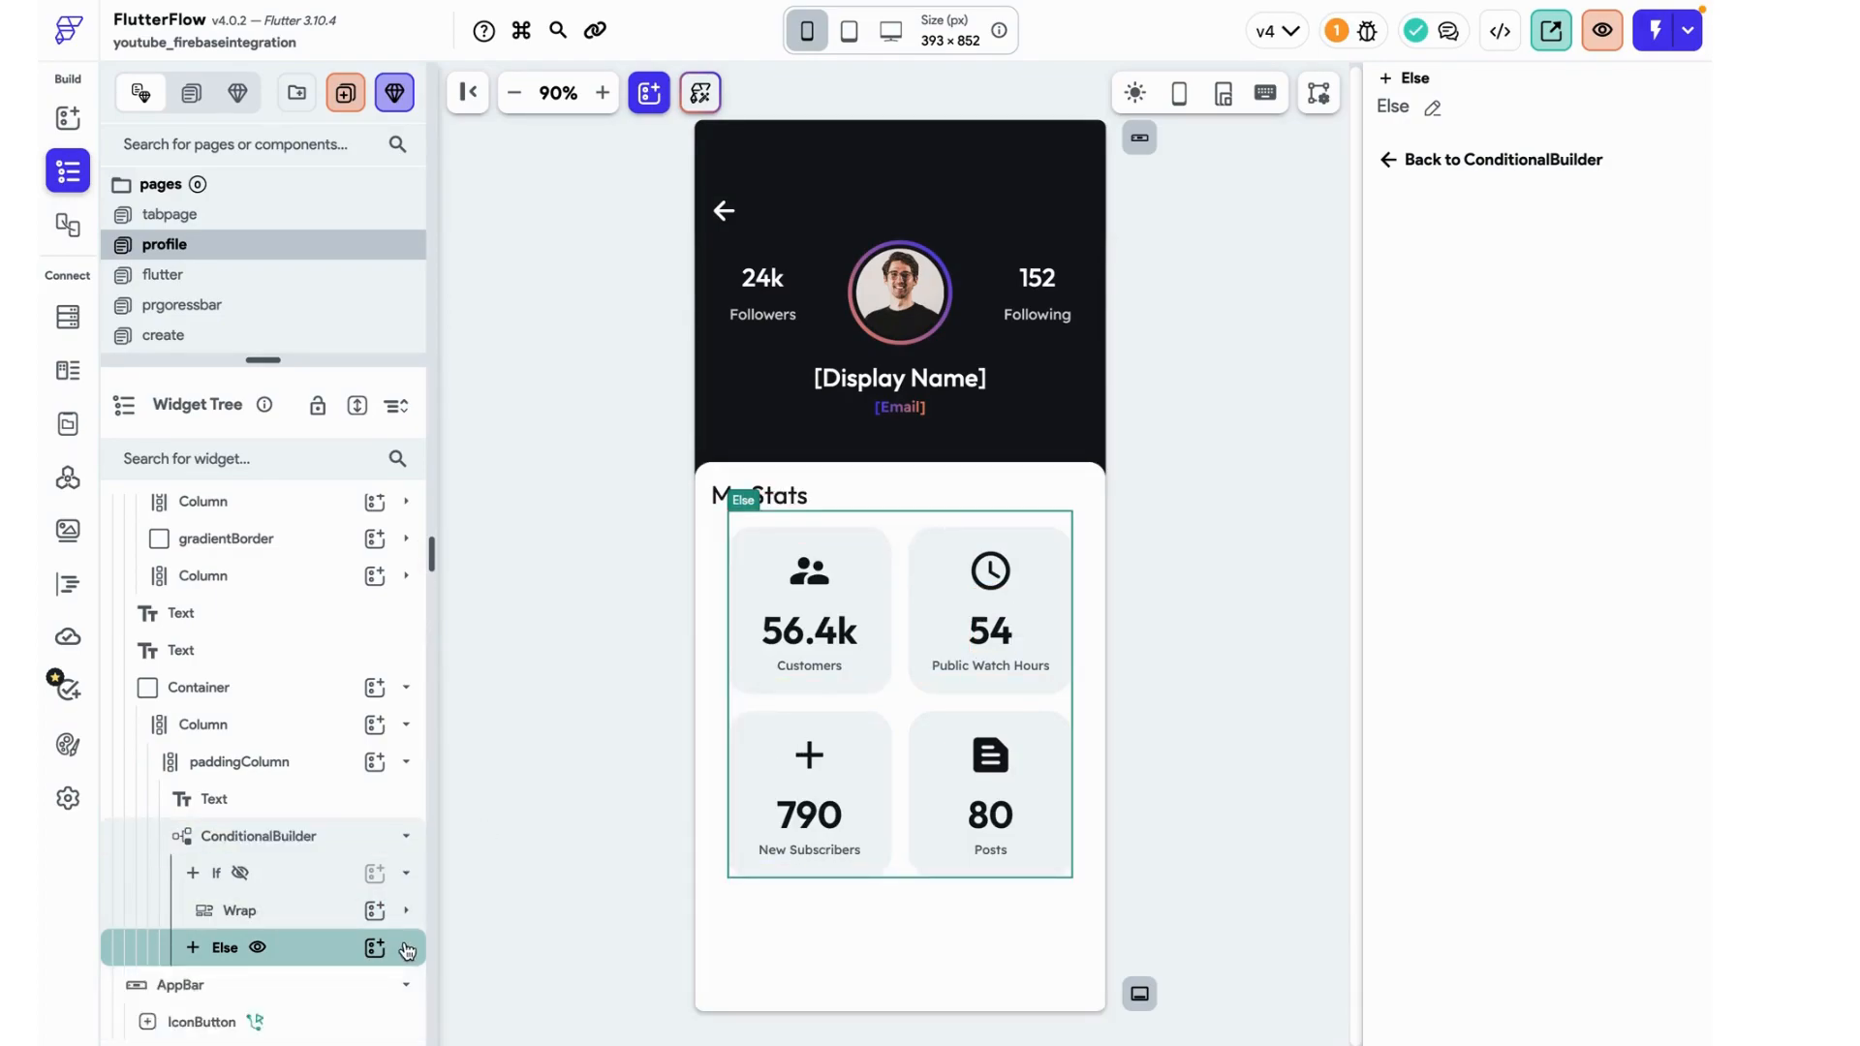
# - Paste the stats grid copy into the Else branch and review the isVerified condition
pyautogui.click(405, 948)
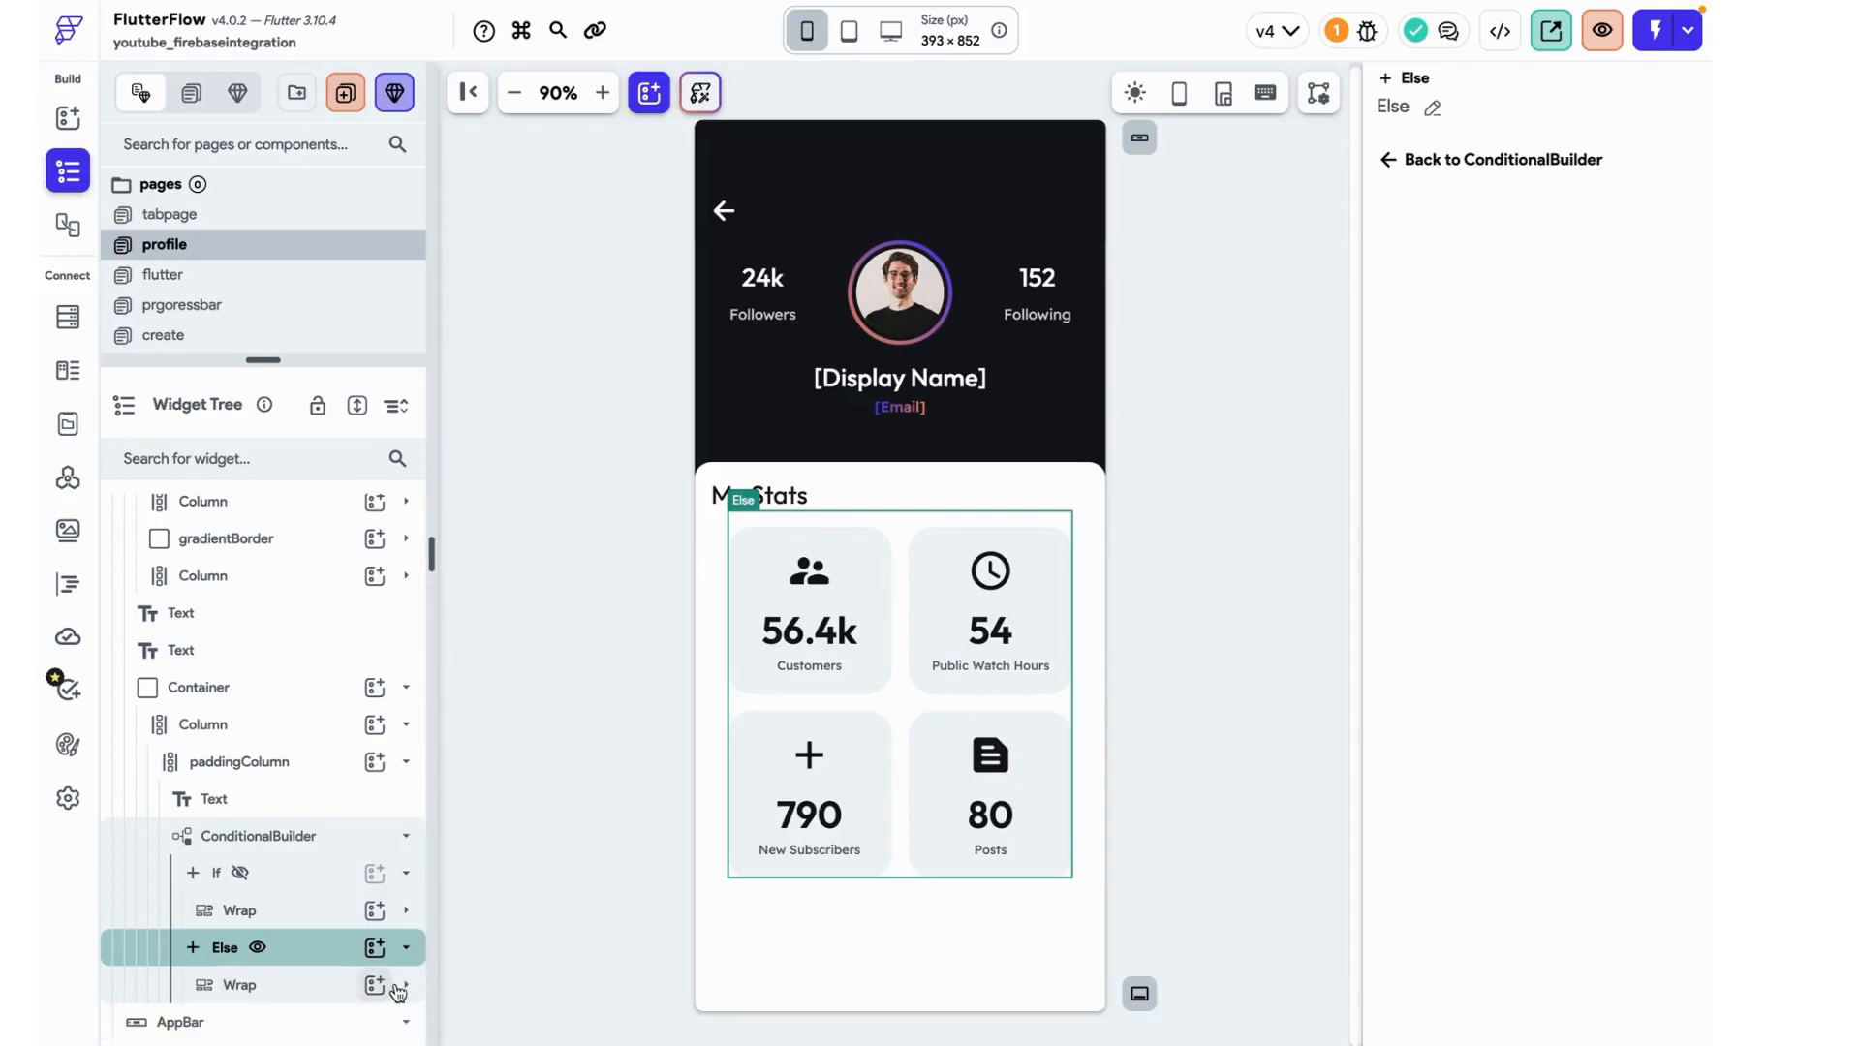
pyautogui.moveTo(217, 874)
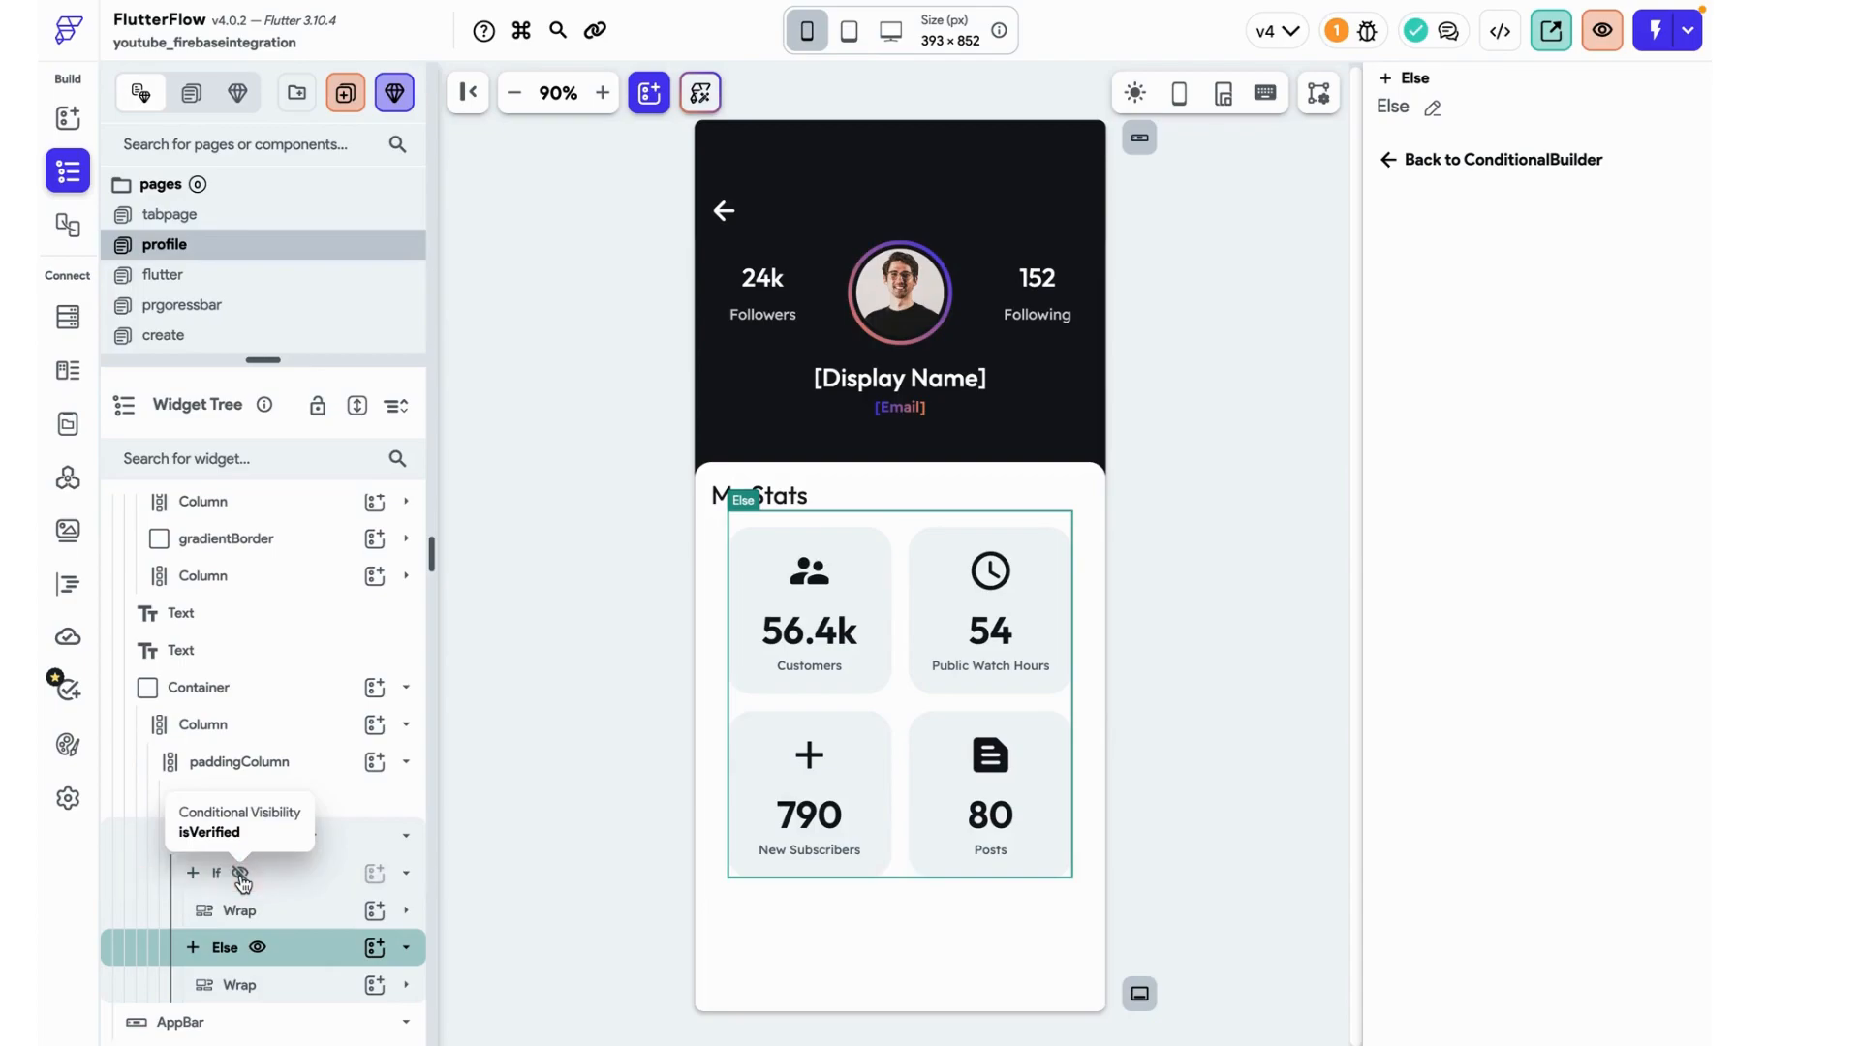
pyautogui.click(215, 837)
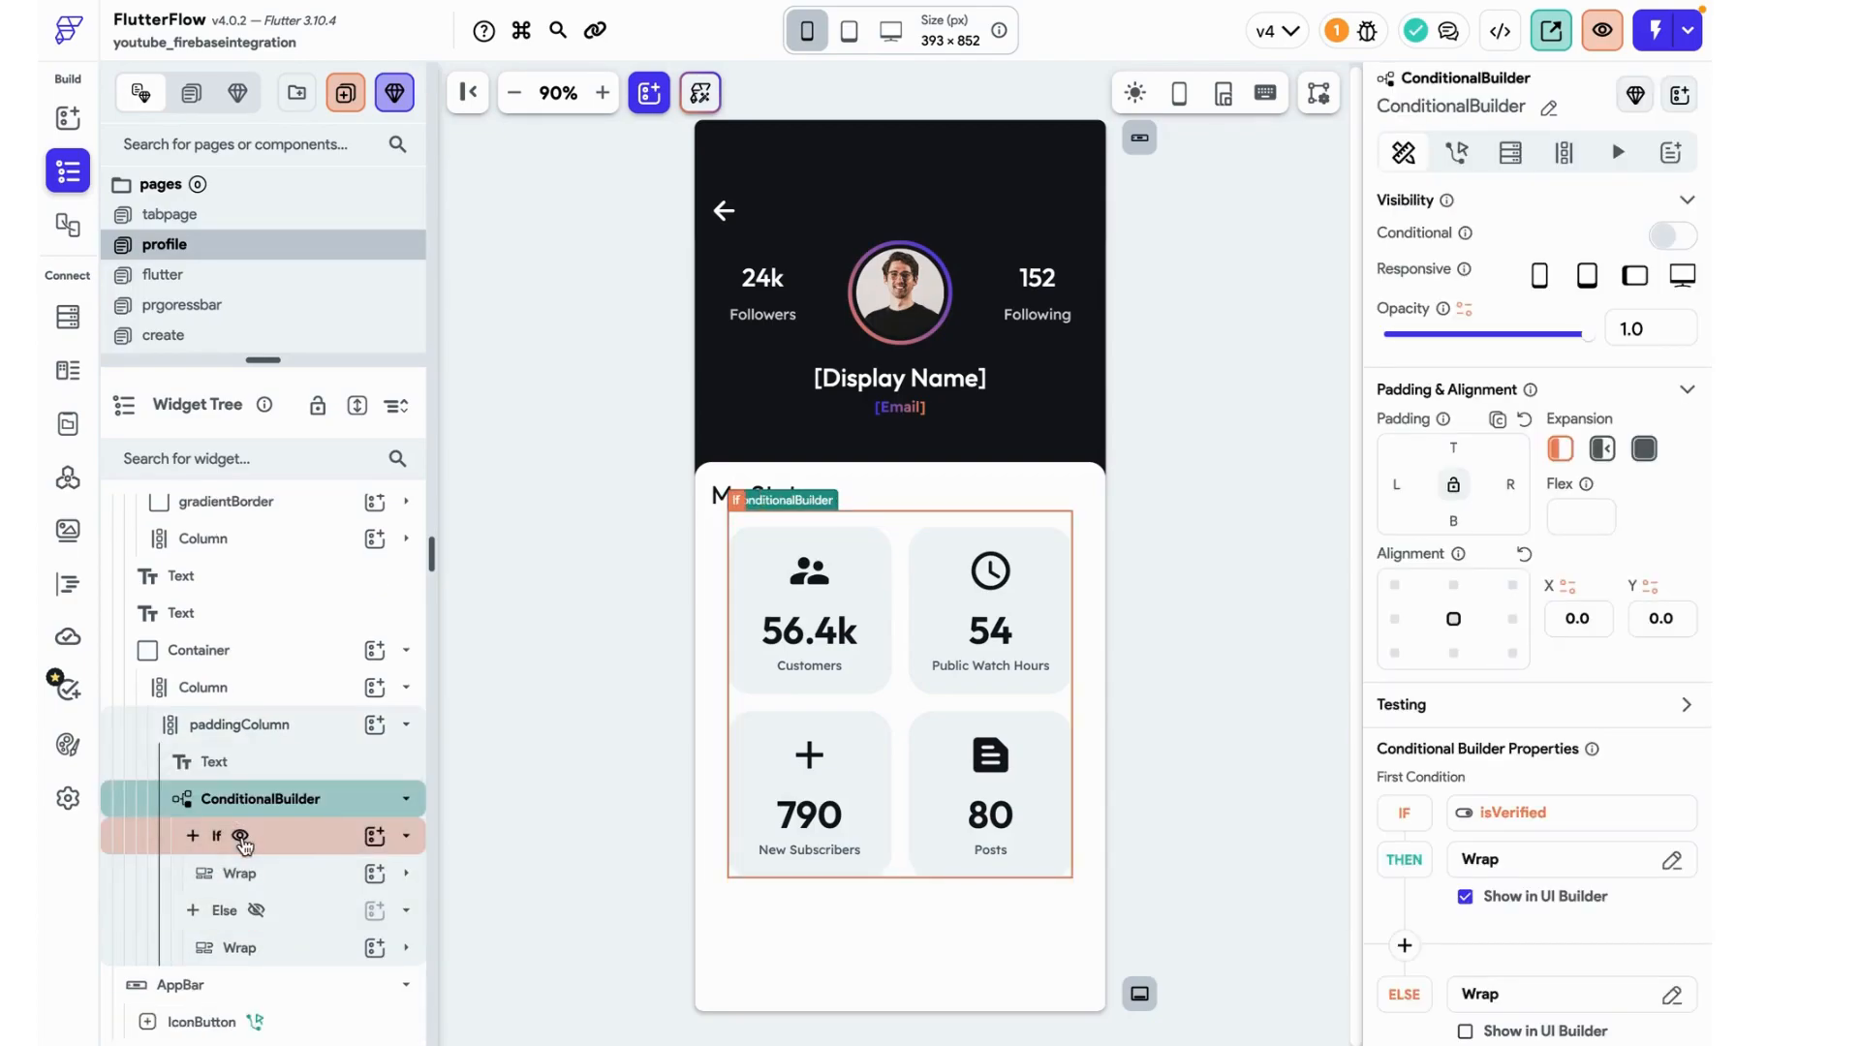
pyautogui.moveTo(240, 837)
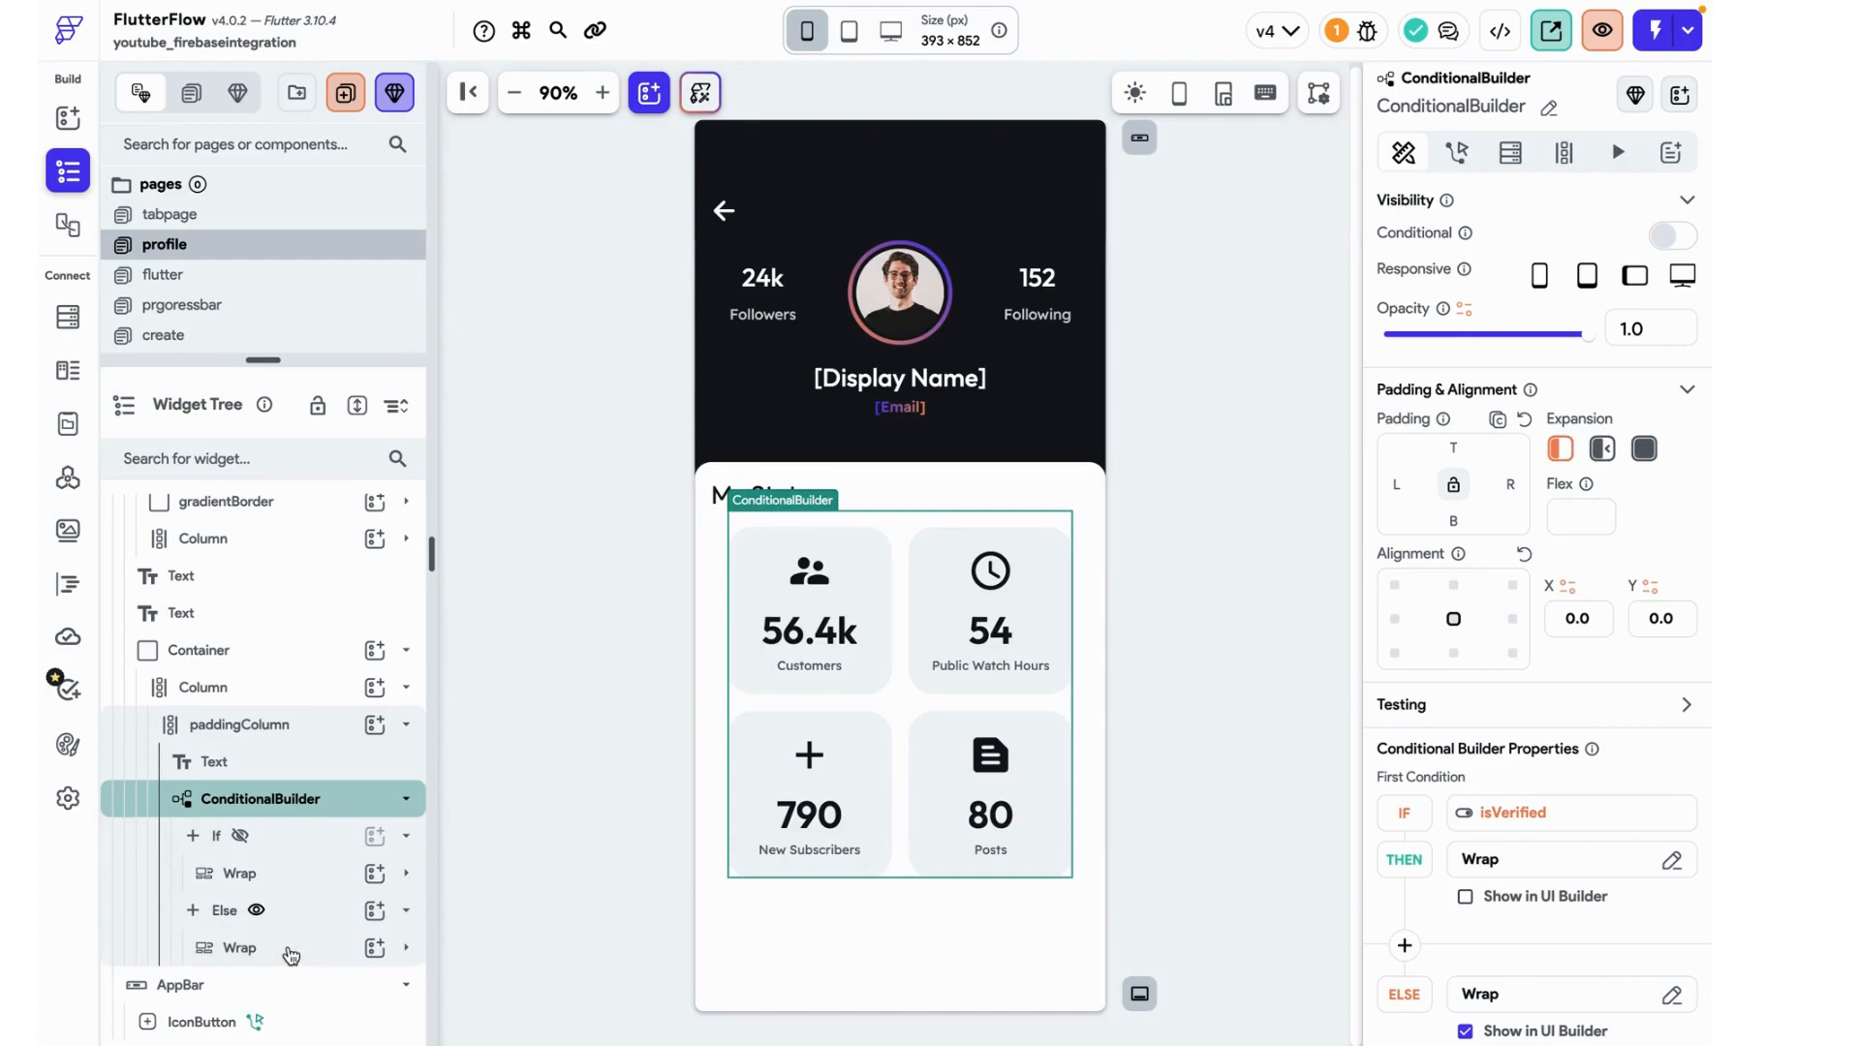
# - Wrap the Else grid in a Blur with Sigma X and Sigma Y set to 5.0
pyautogui.rightClick(238, 948)
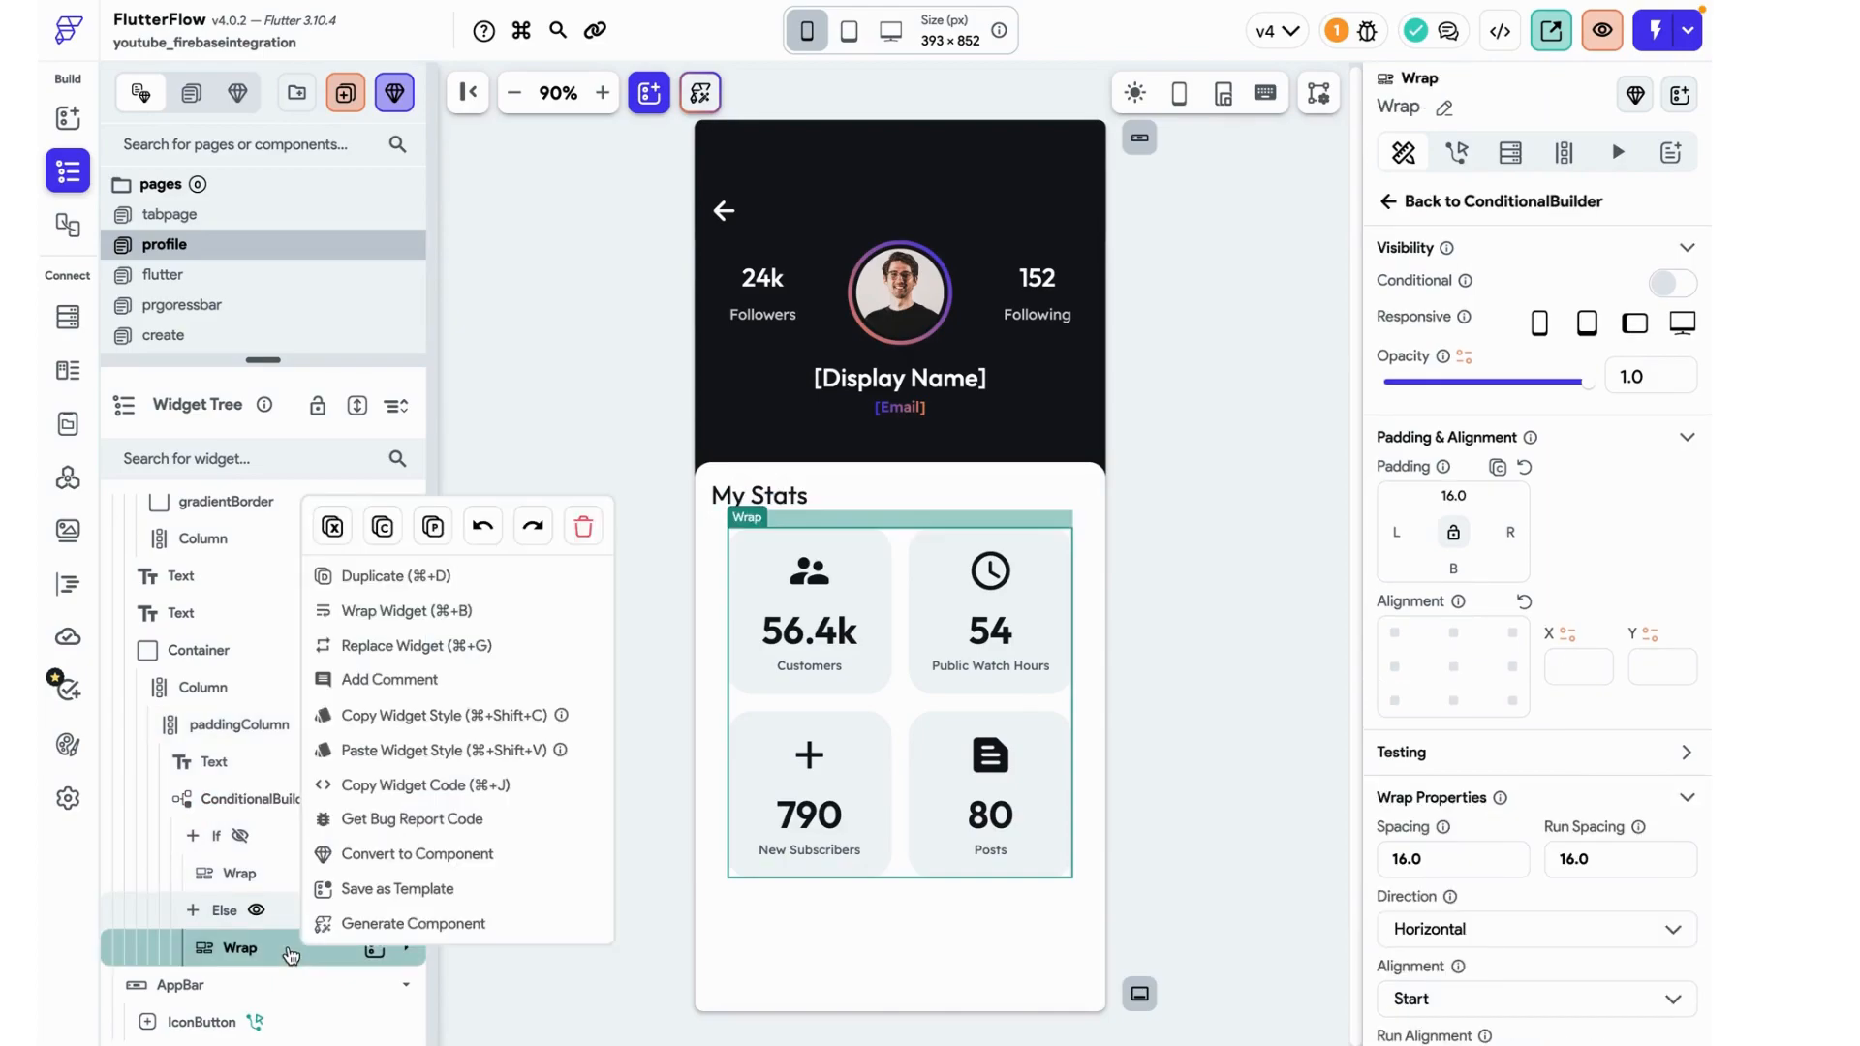
pyautogui.click(409, 611)
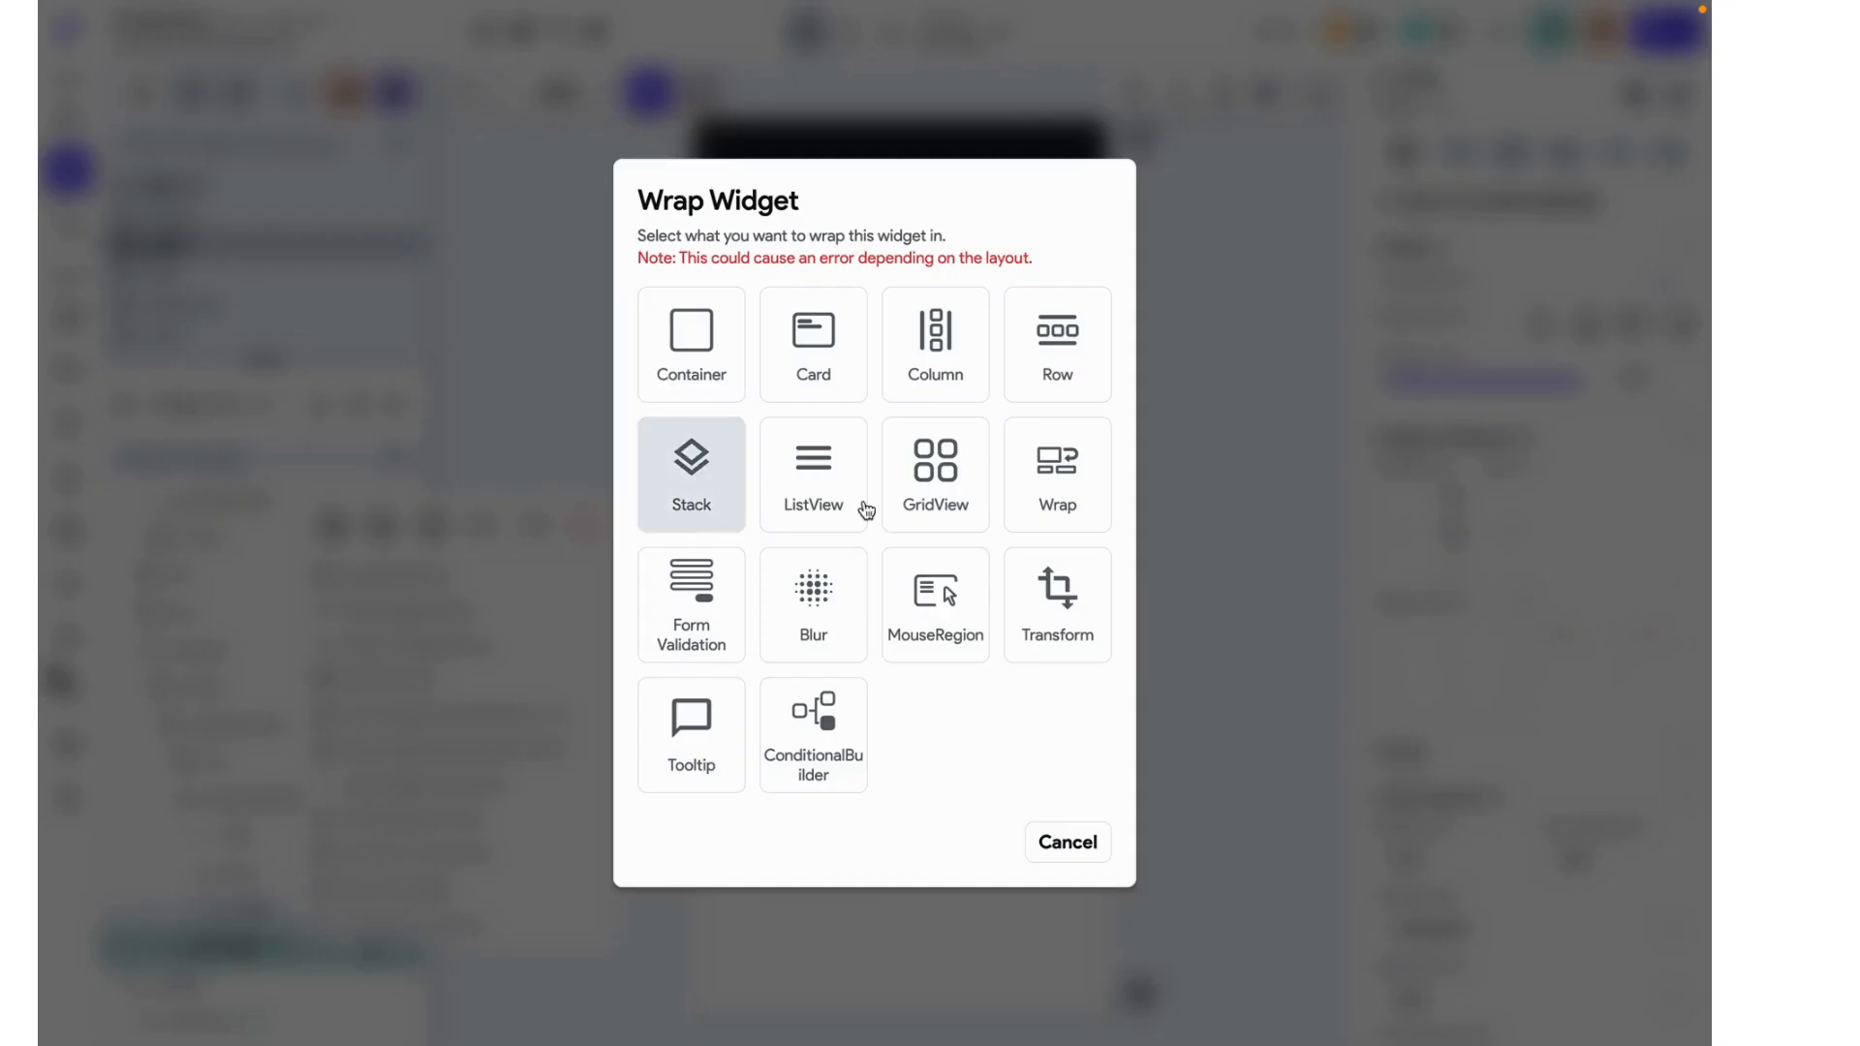
pyautogui.click(812, 602)
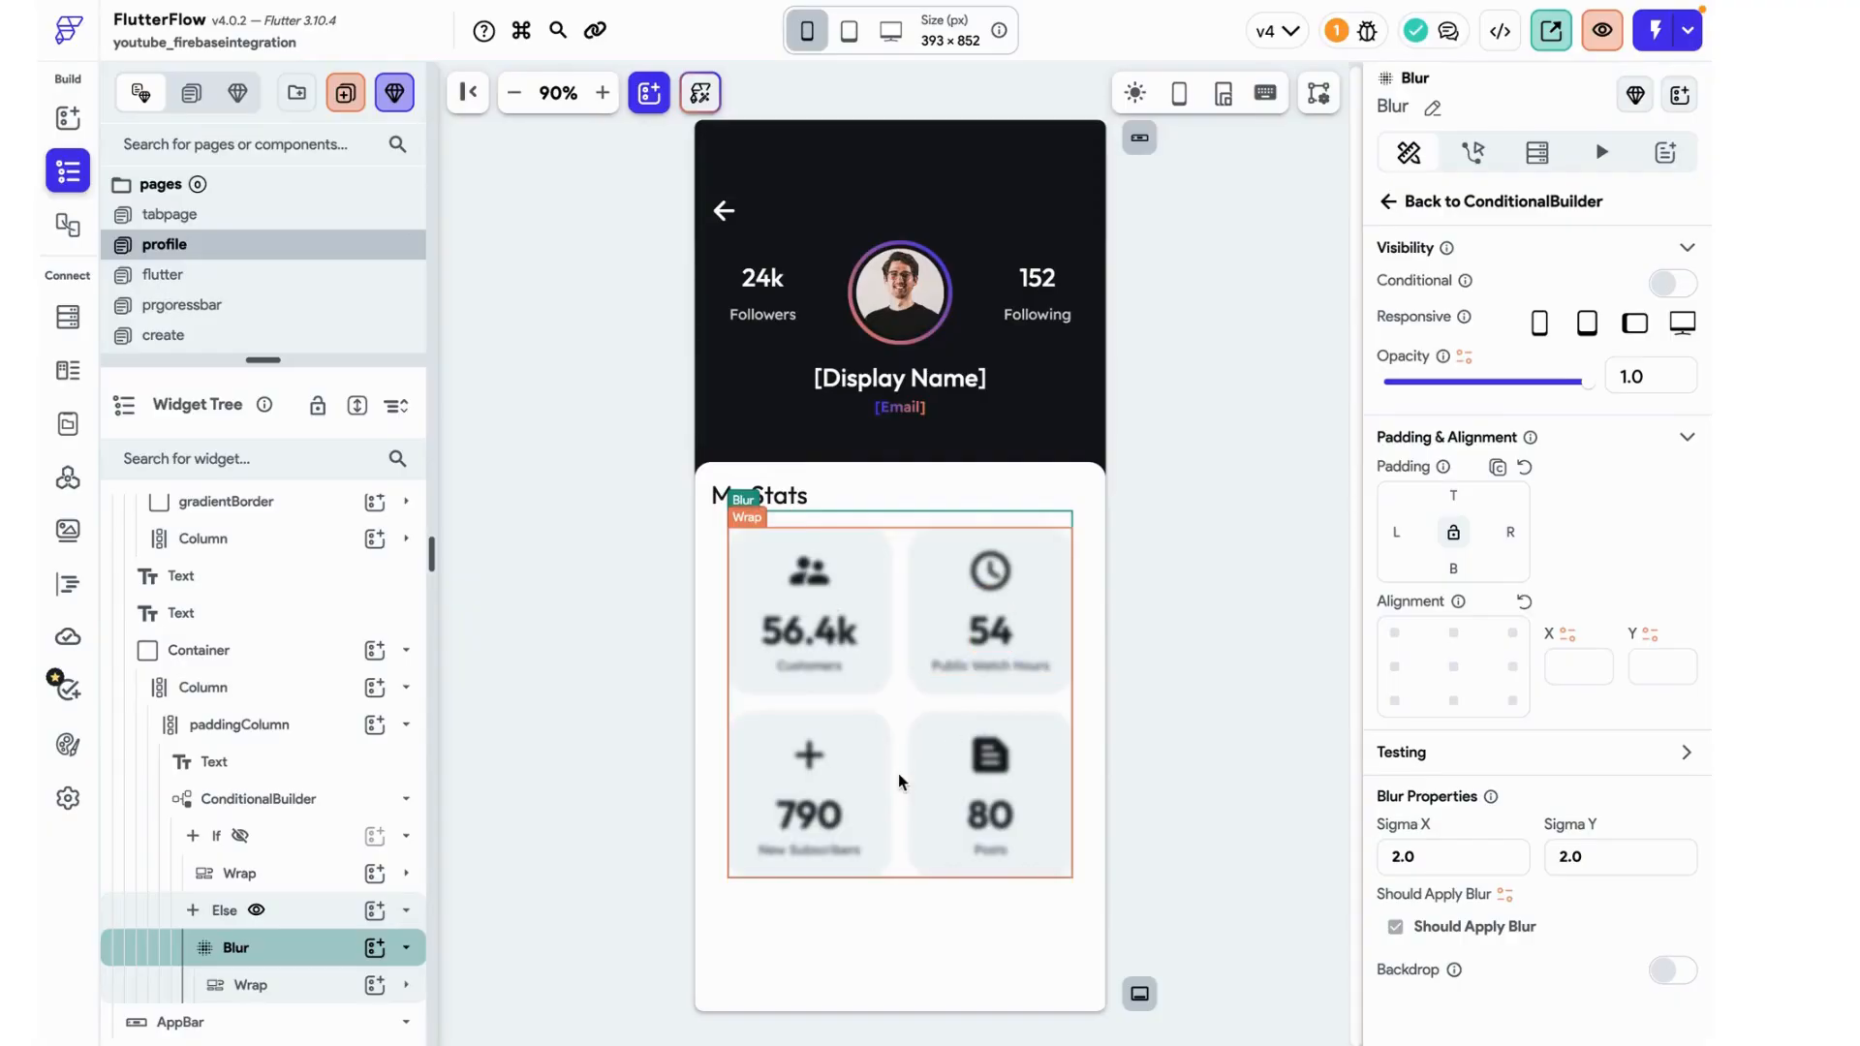
pyautogui.click(1451, 856)
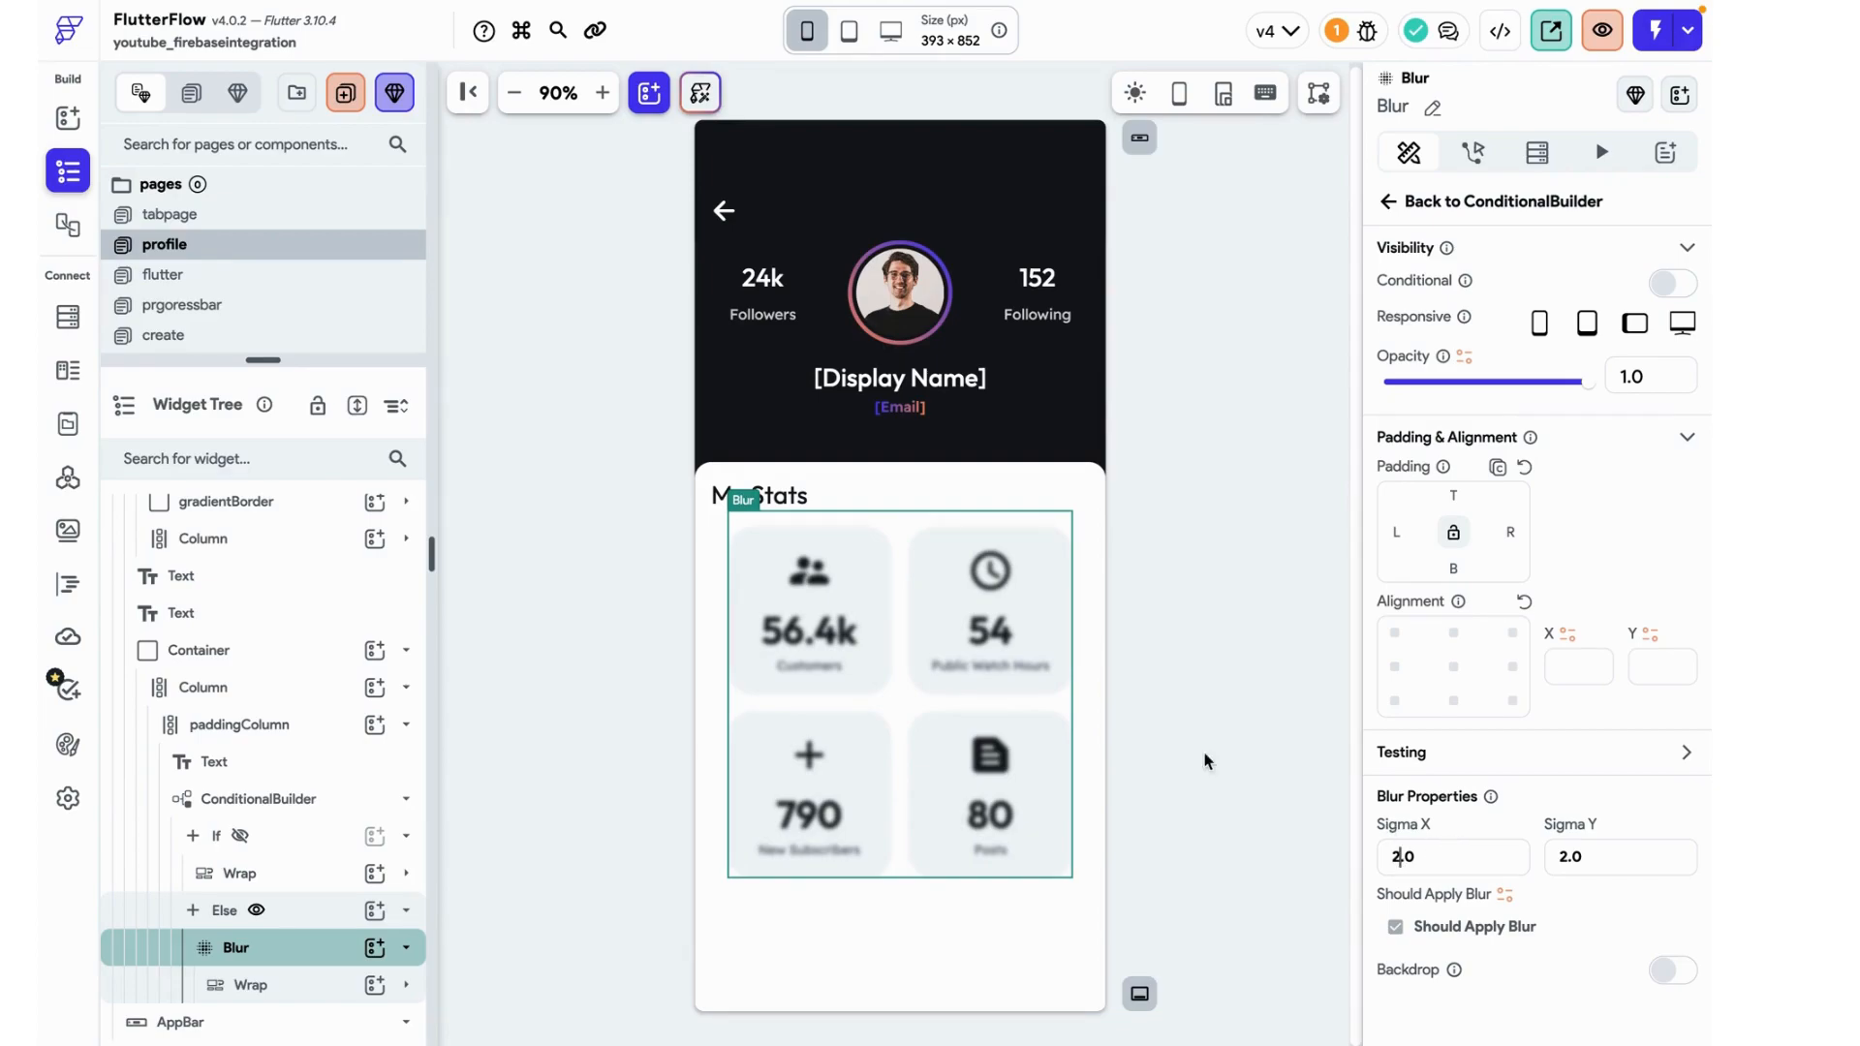
pyautogui.moveTo(1391, 828)
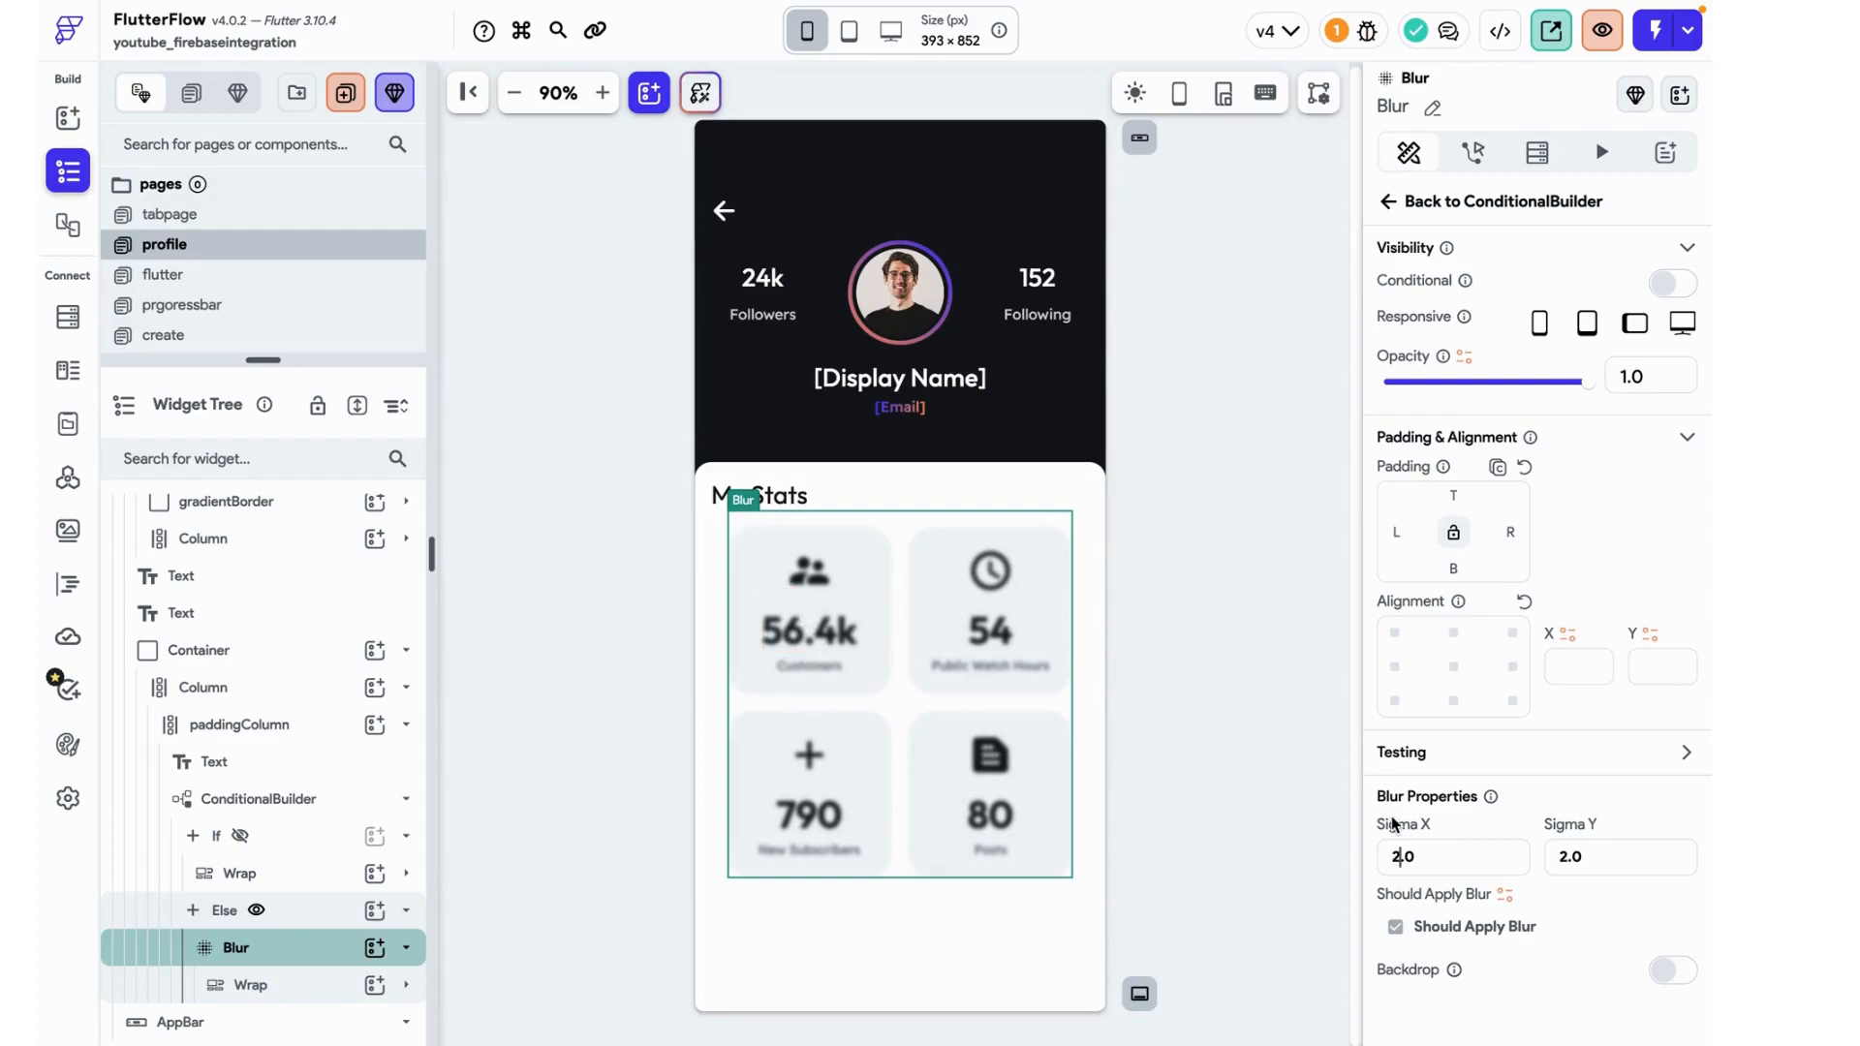
pyautogui.write('5.0')
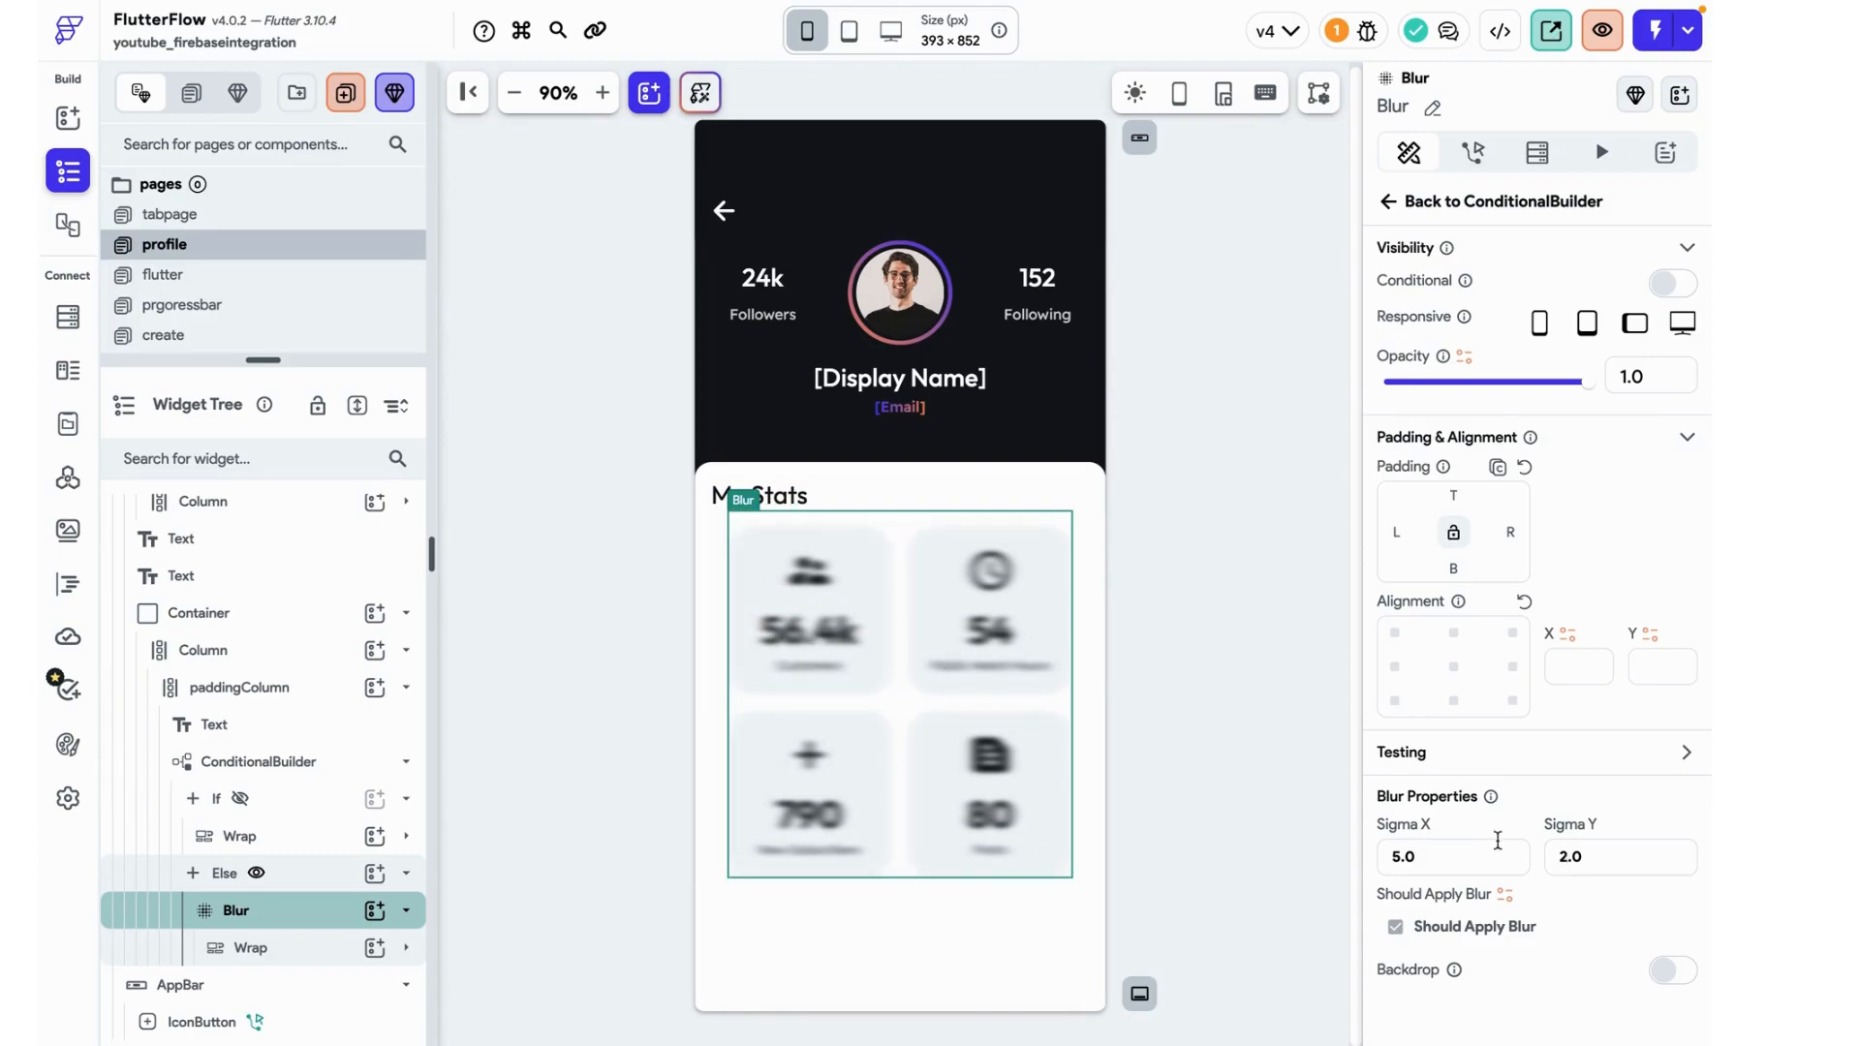
pyautogui.write('5.0')
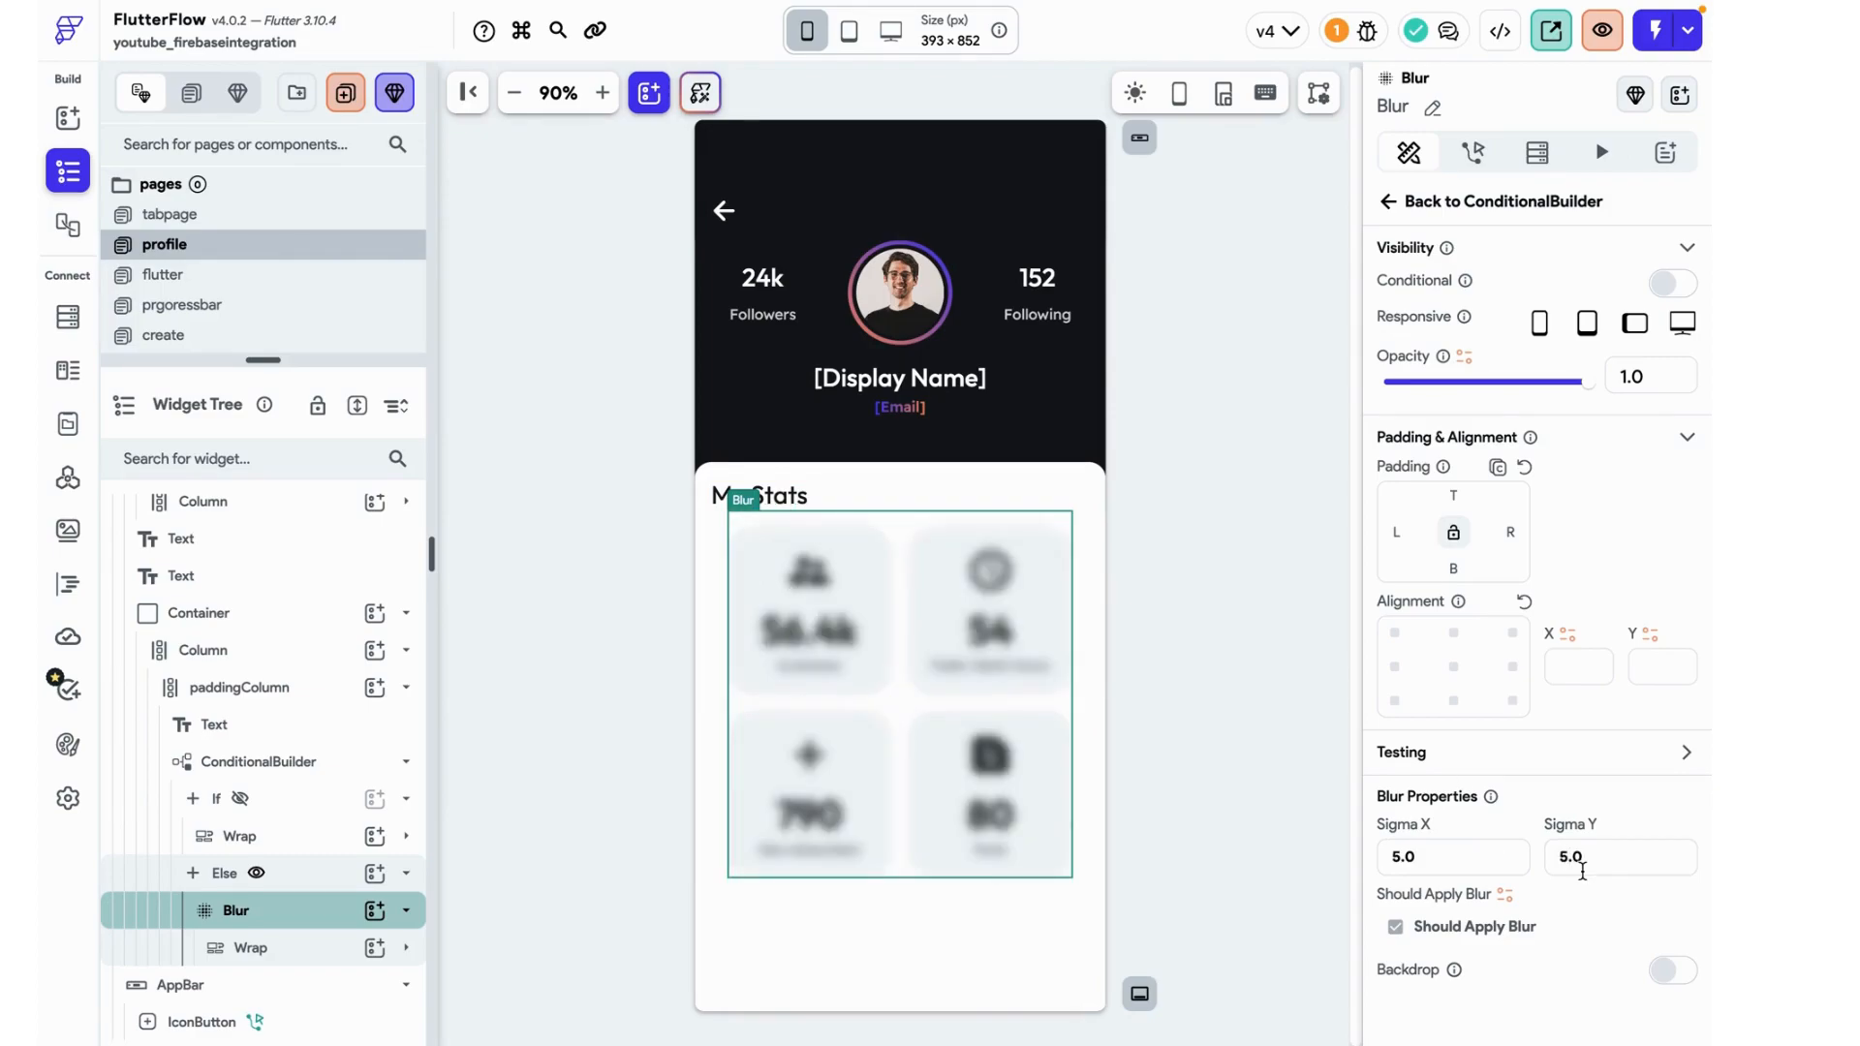
pyautogui.moveTo(1335, 850)
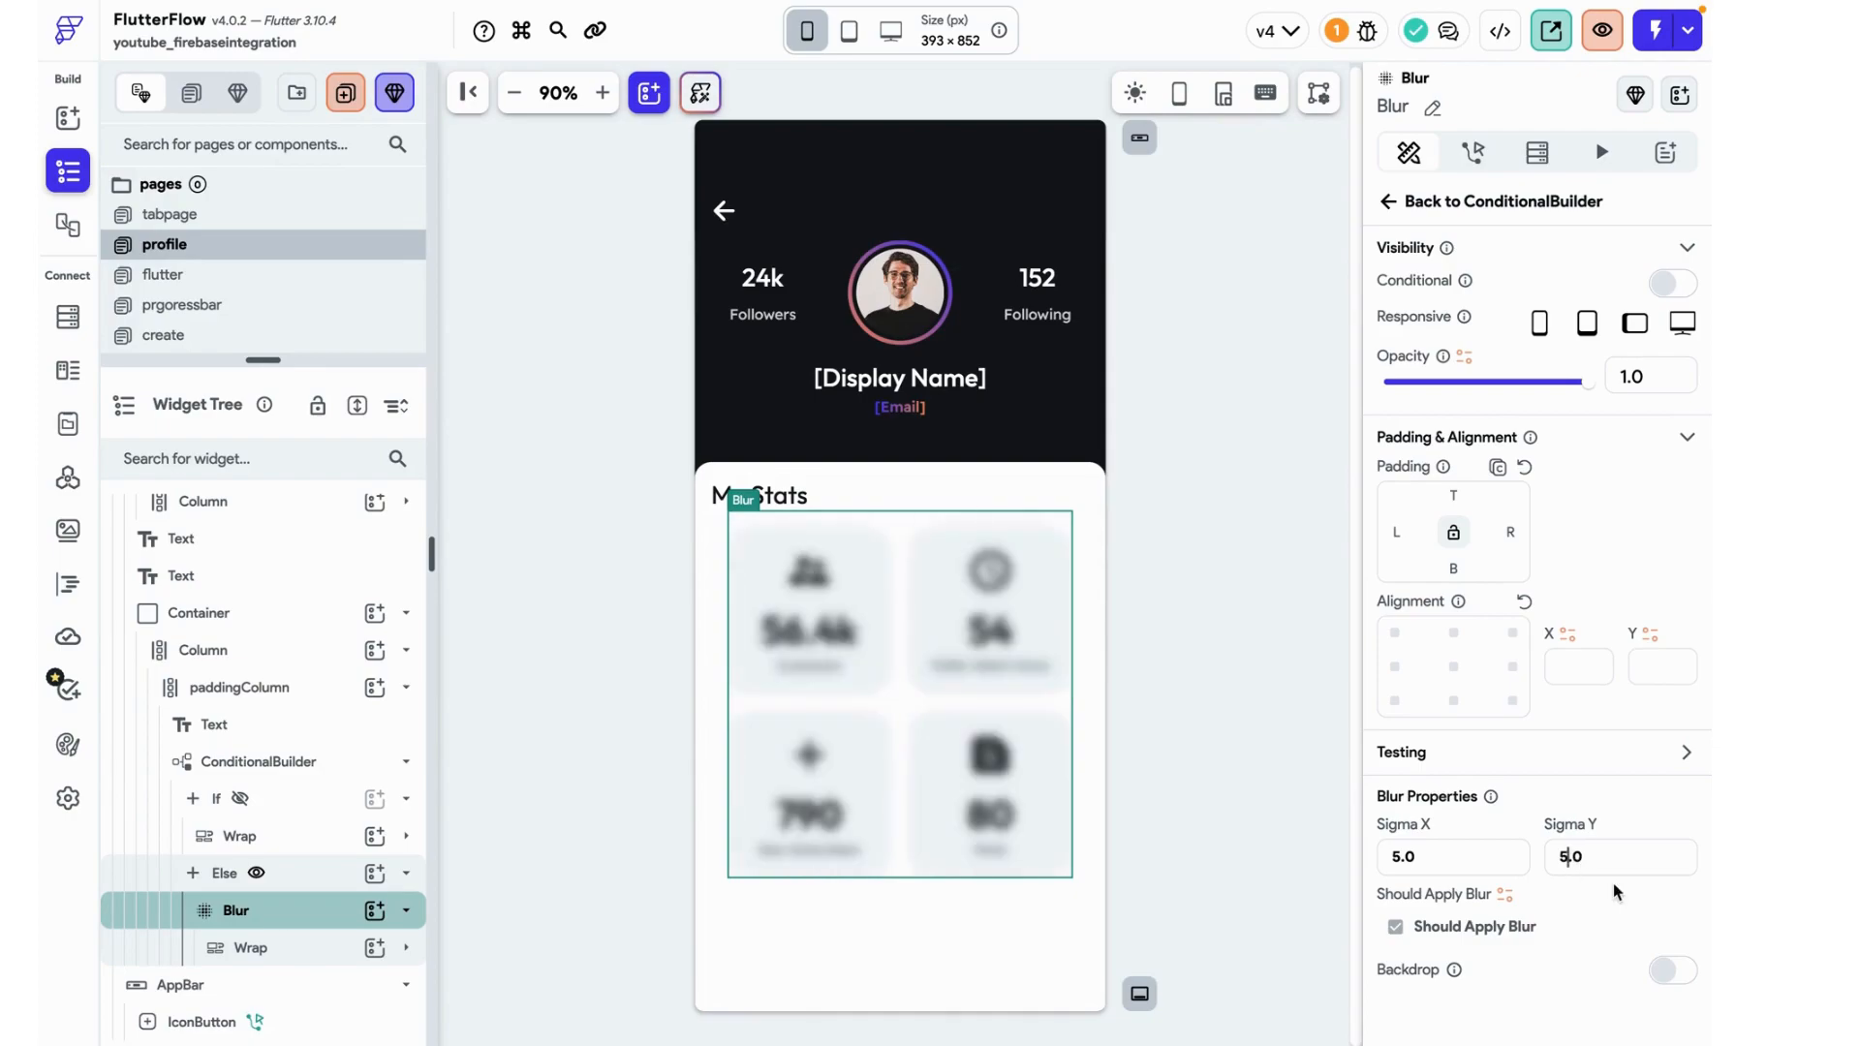
pyautogui.moveTo(988, 605)
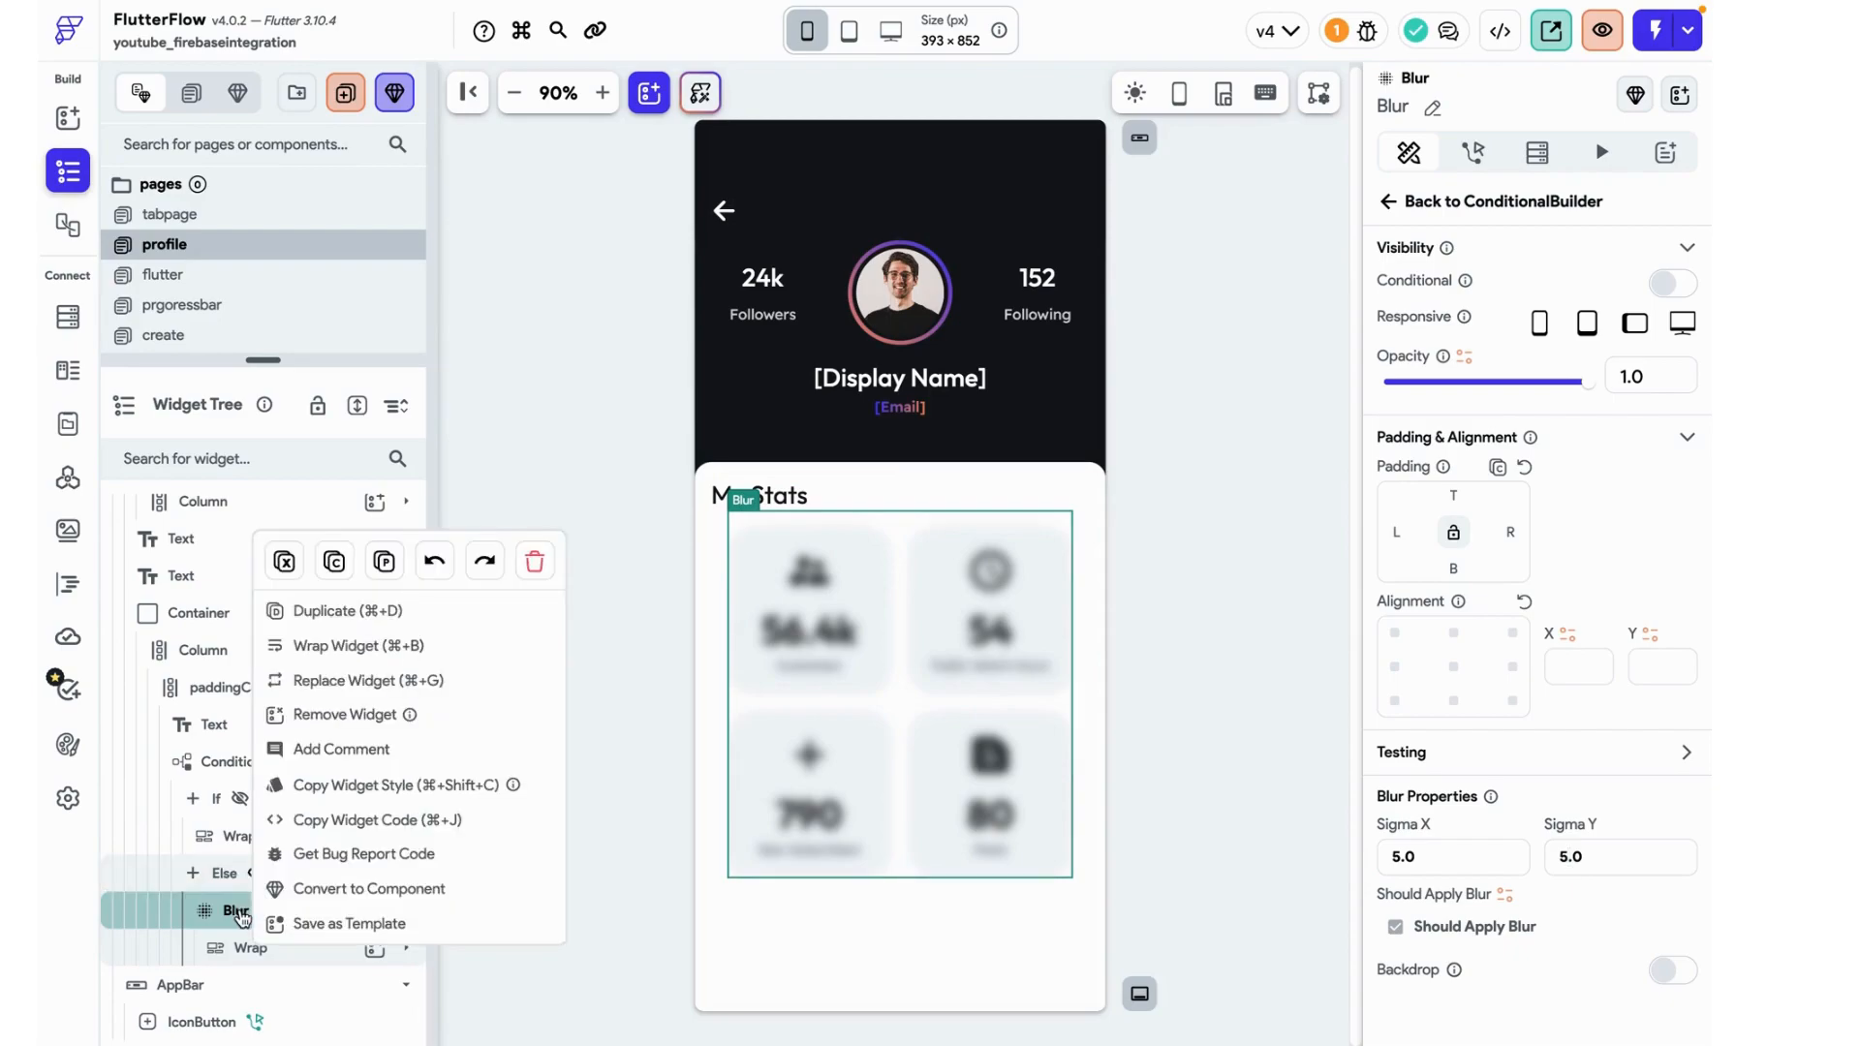
# - Wrap the blurred grid in a Stack and add a Container child over it
pyautogui.click(356, 645)
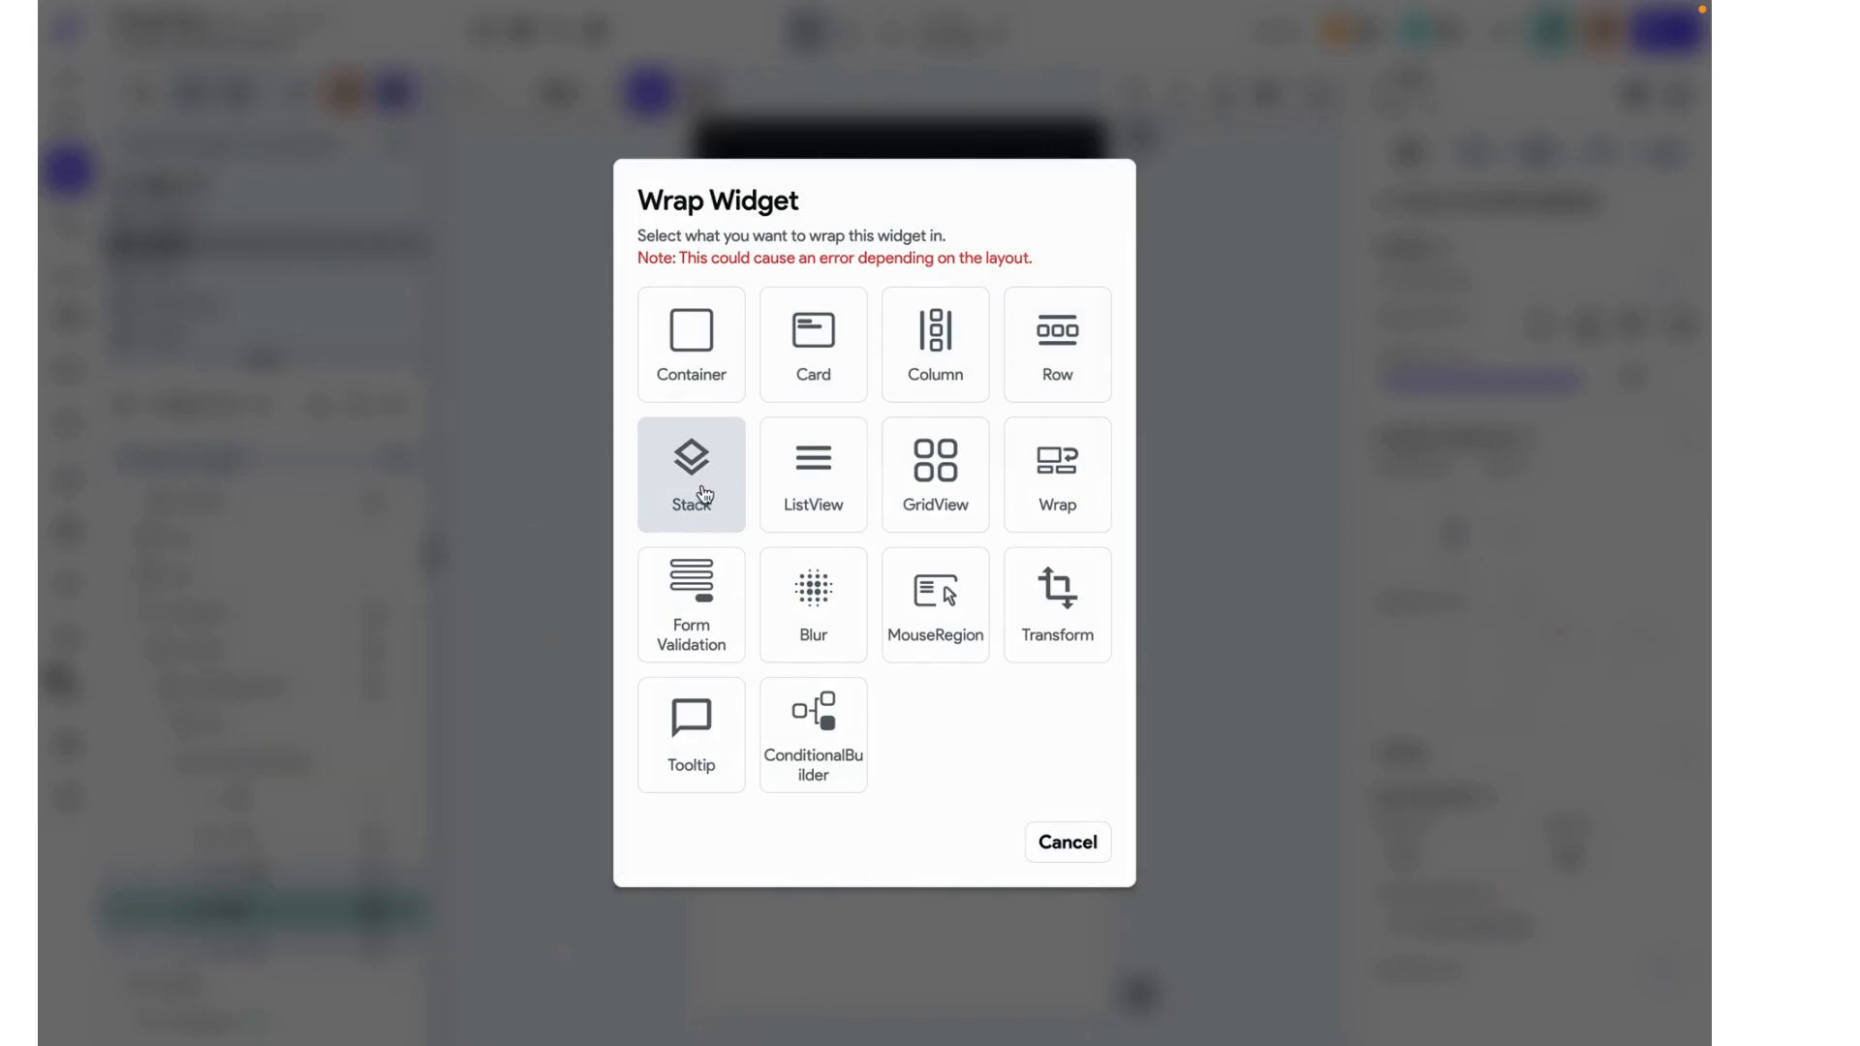
pyautogui.click(692, 474)
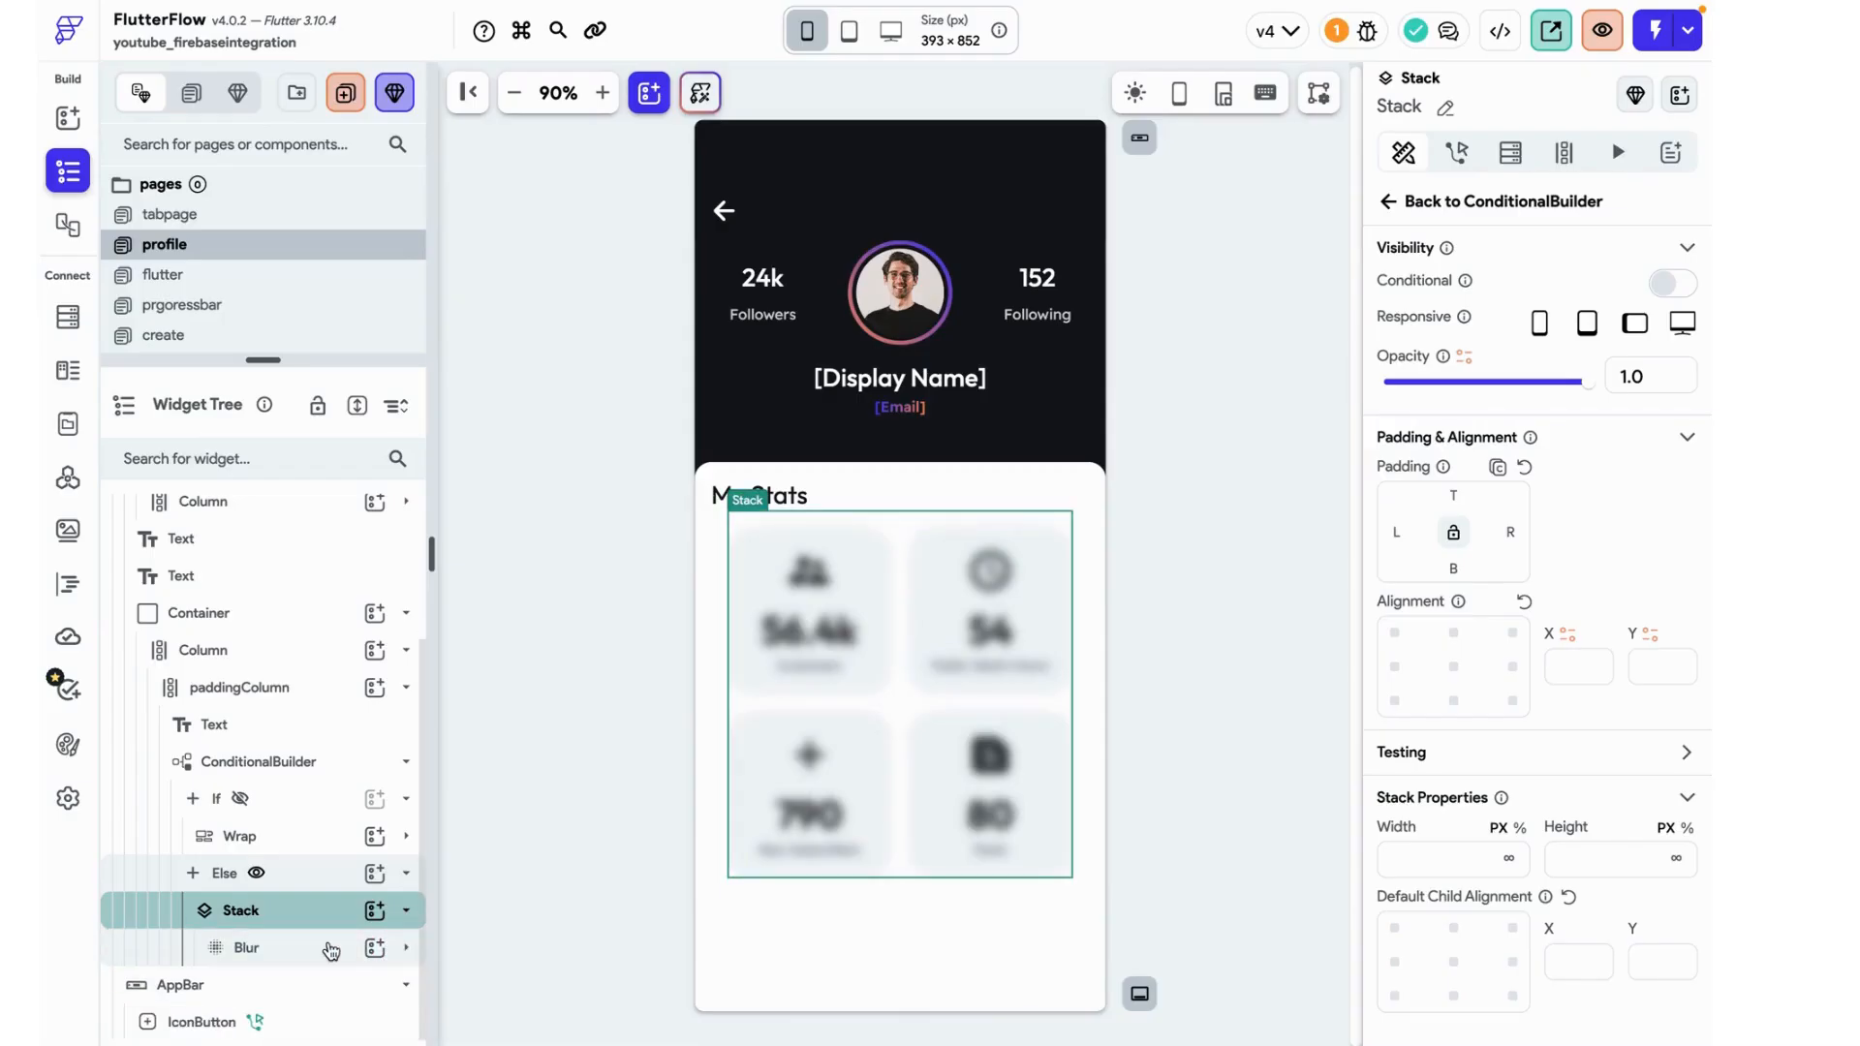
pyautogui.click(374, 911)
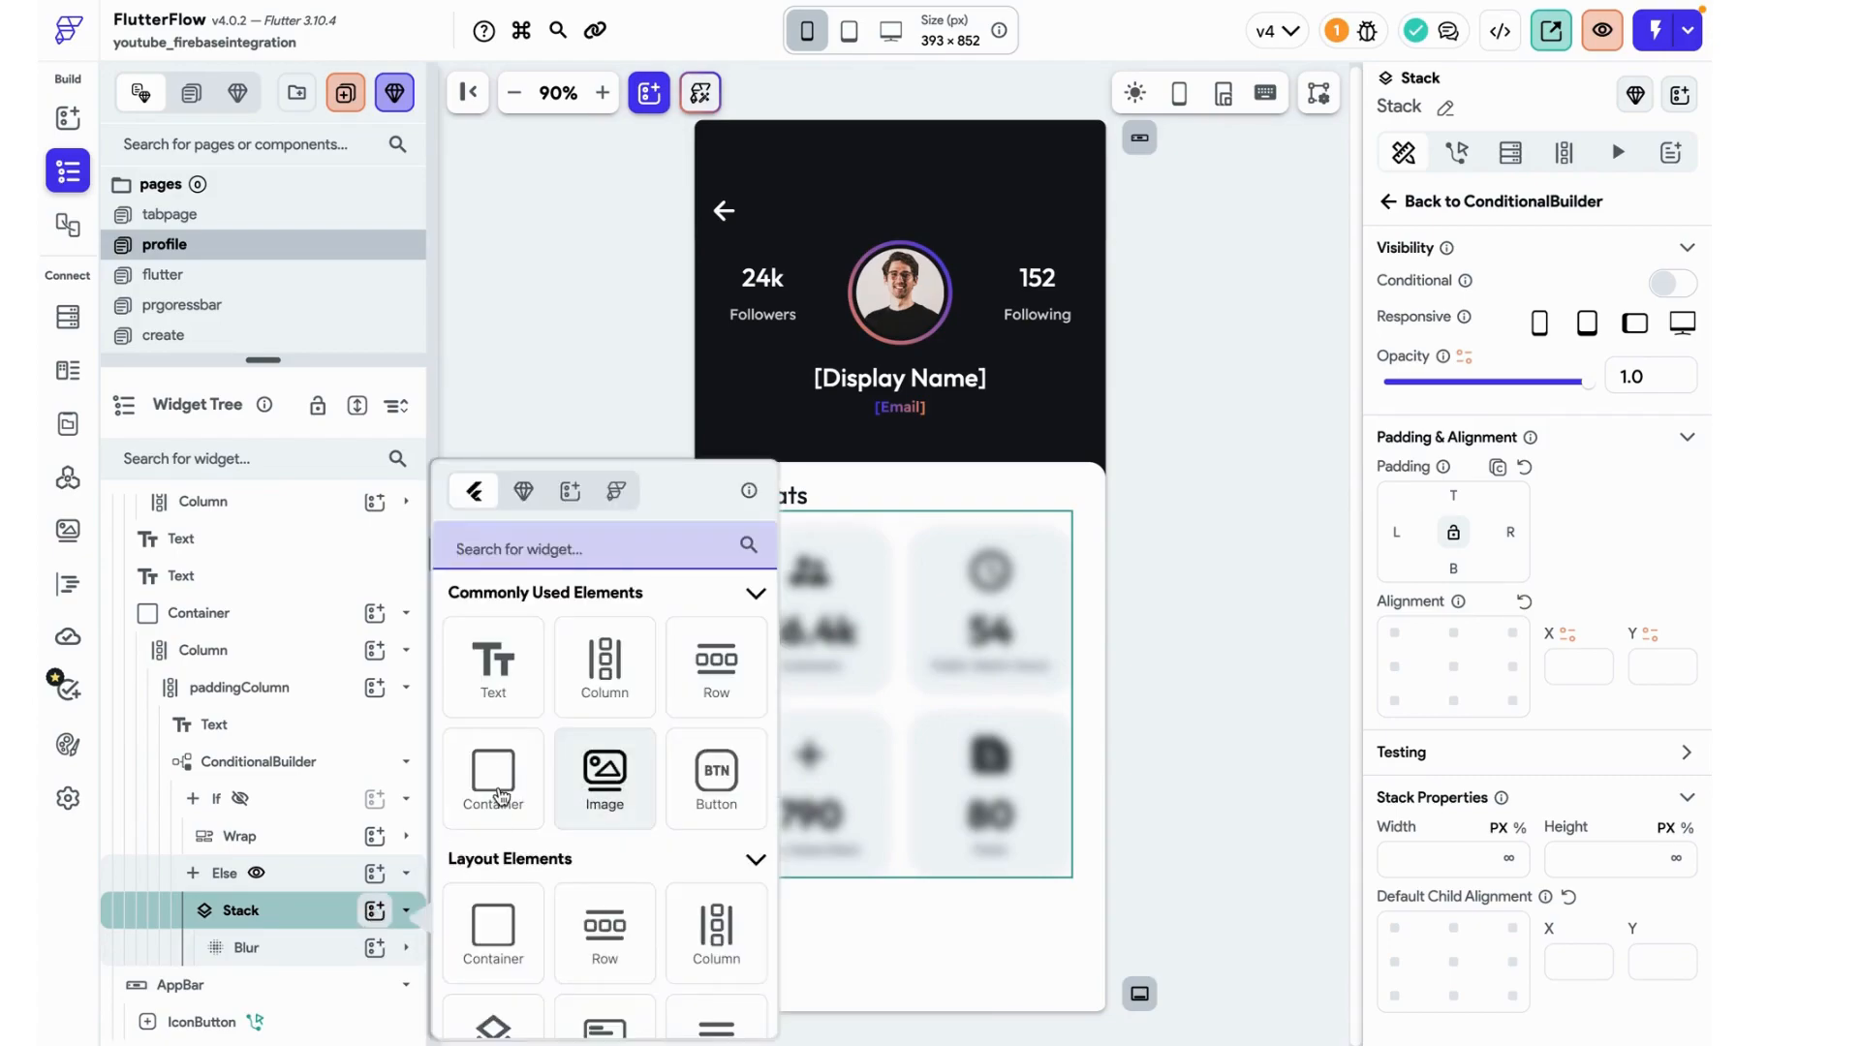
pyautogui.click(492, 777)
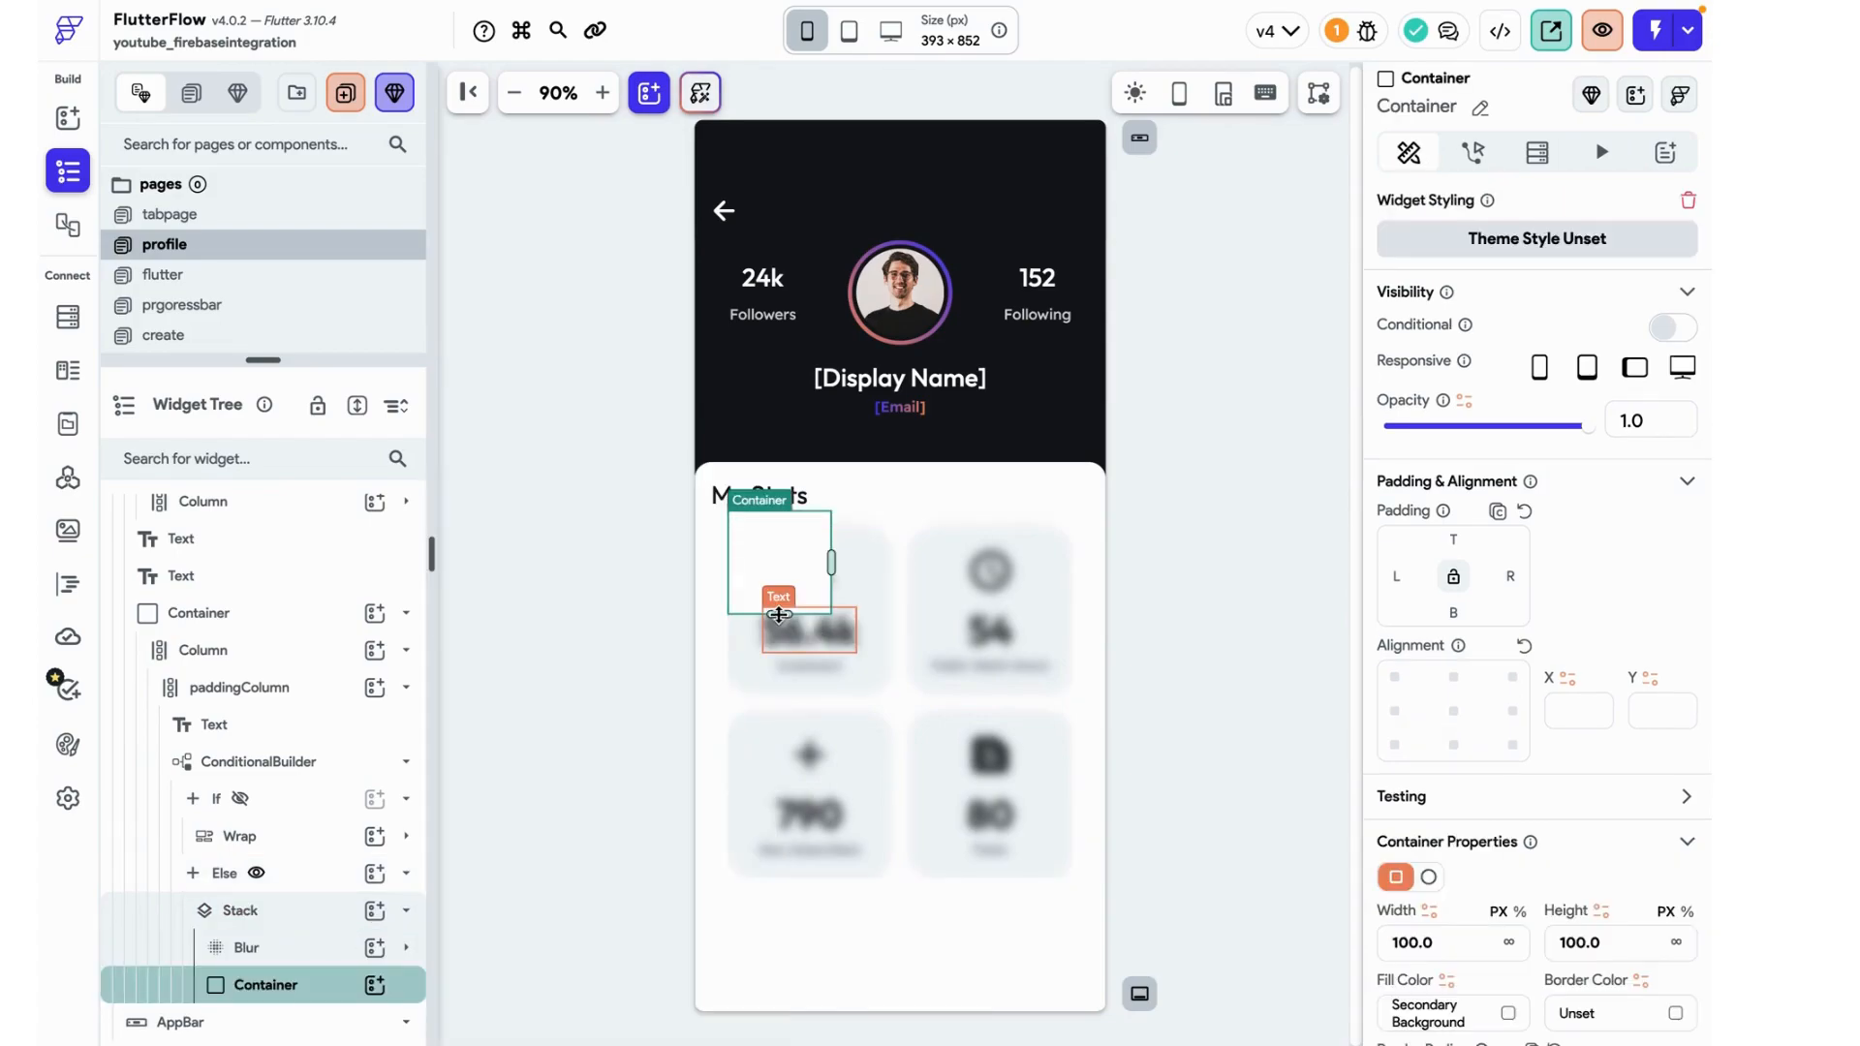
# - Stretch the Container to cover the whole grid and leave it without a fill colour
pyautogui.moveTo(810, 635); pyautogui.dragTo(785, 881)
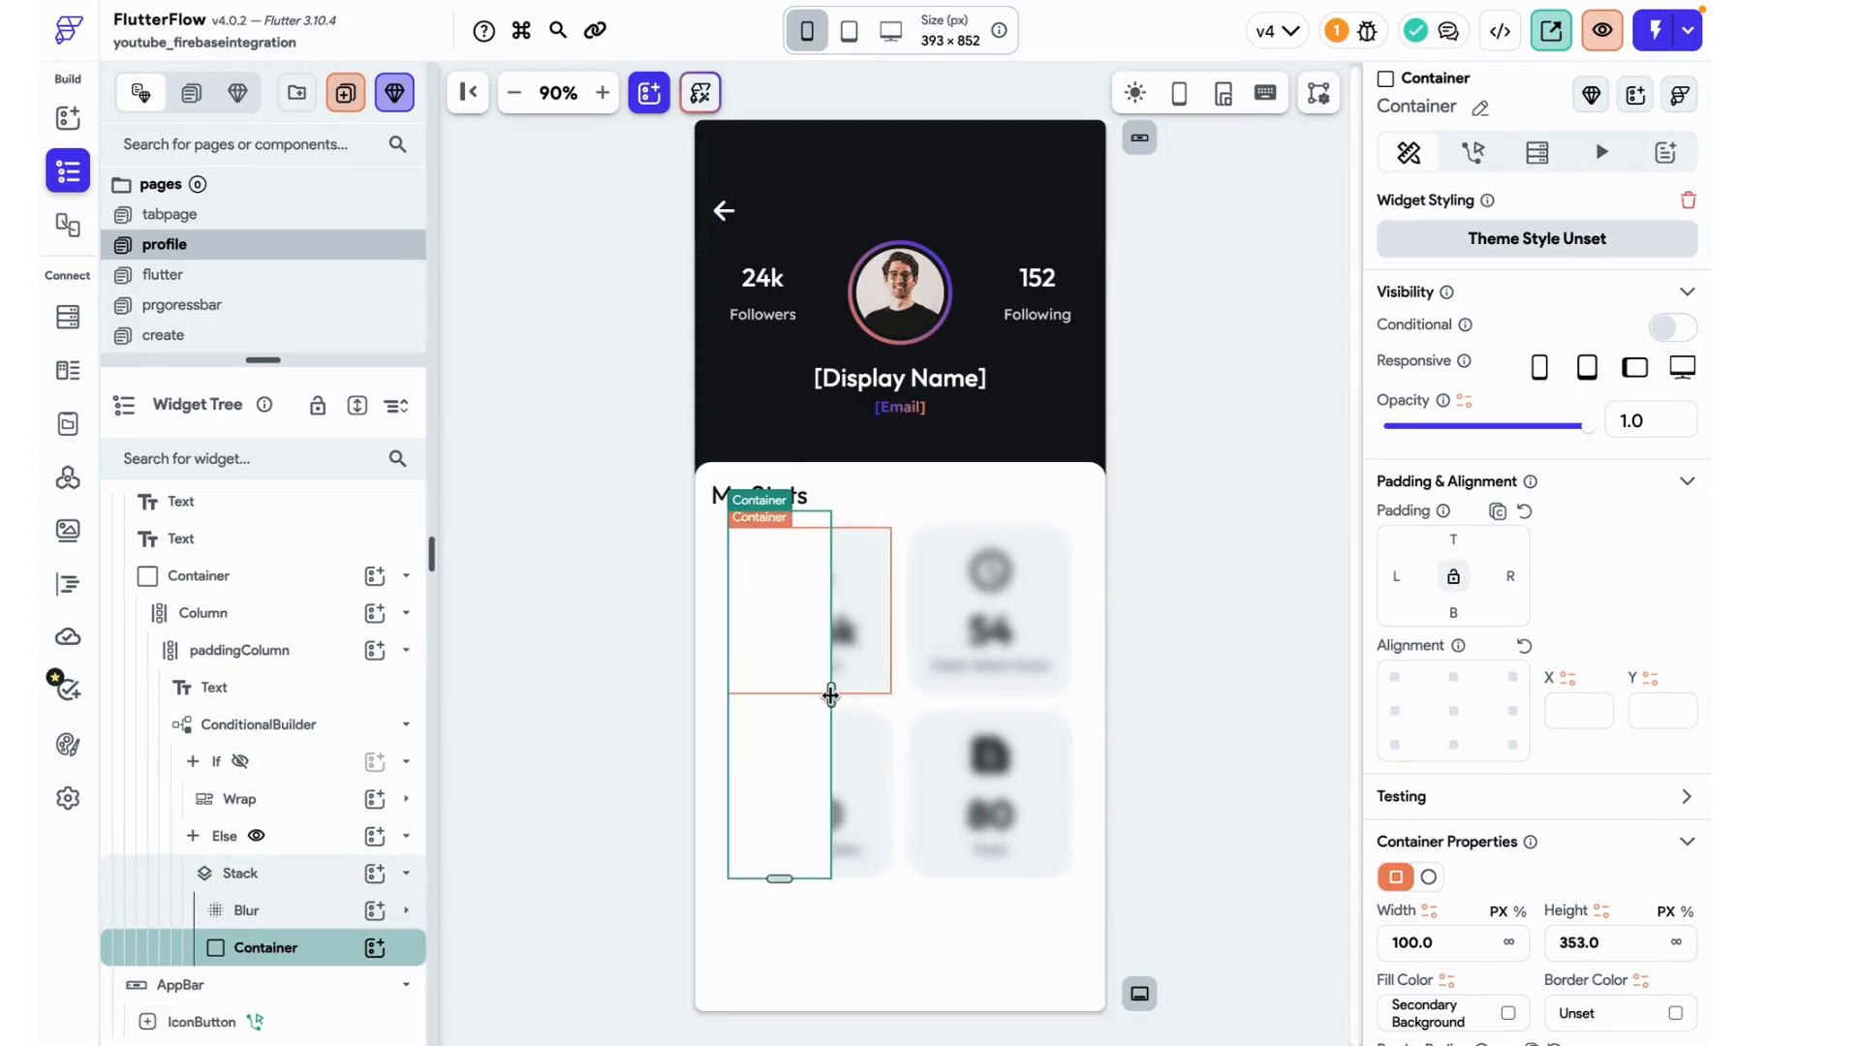
pyautogui.moveTo(831, 694); pyautogui.dragTo(1064, 693)
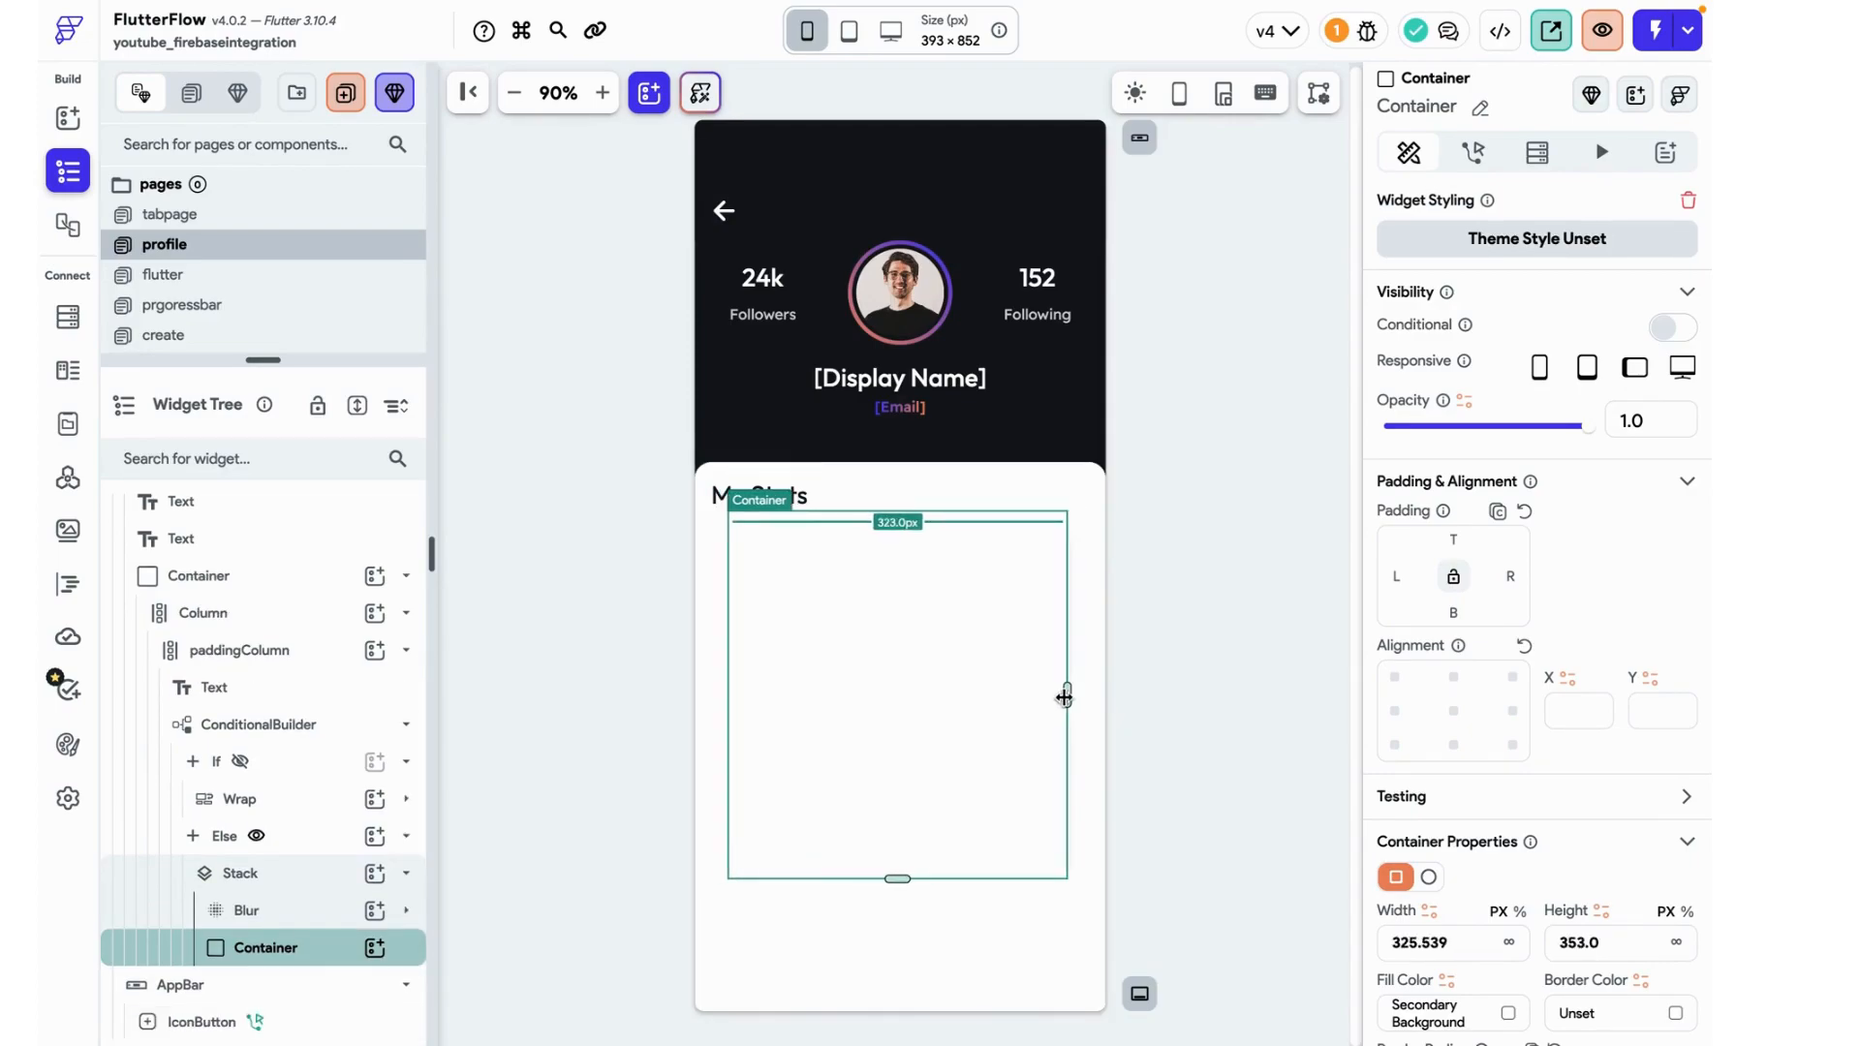
pyautogui.moveTo(1064, 693); pyautogui.dragTo(1074, 694)
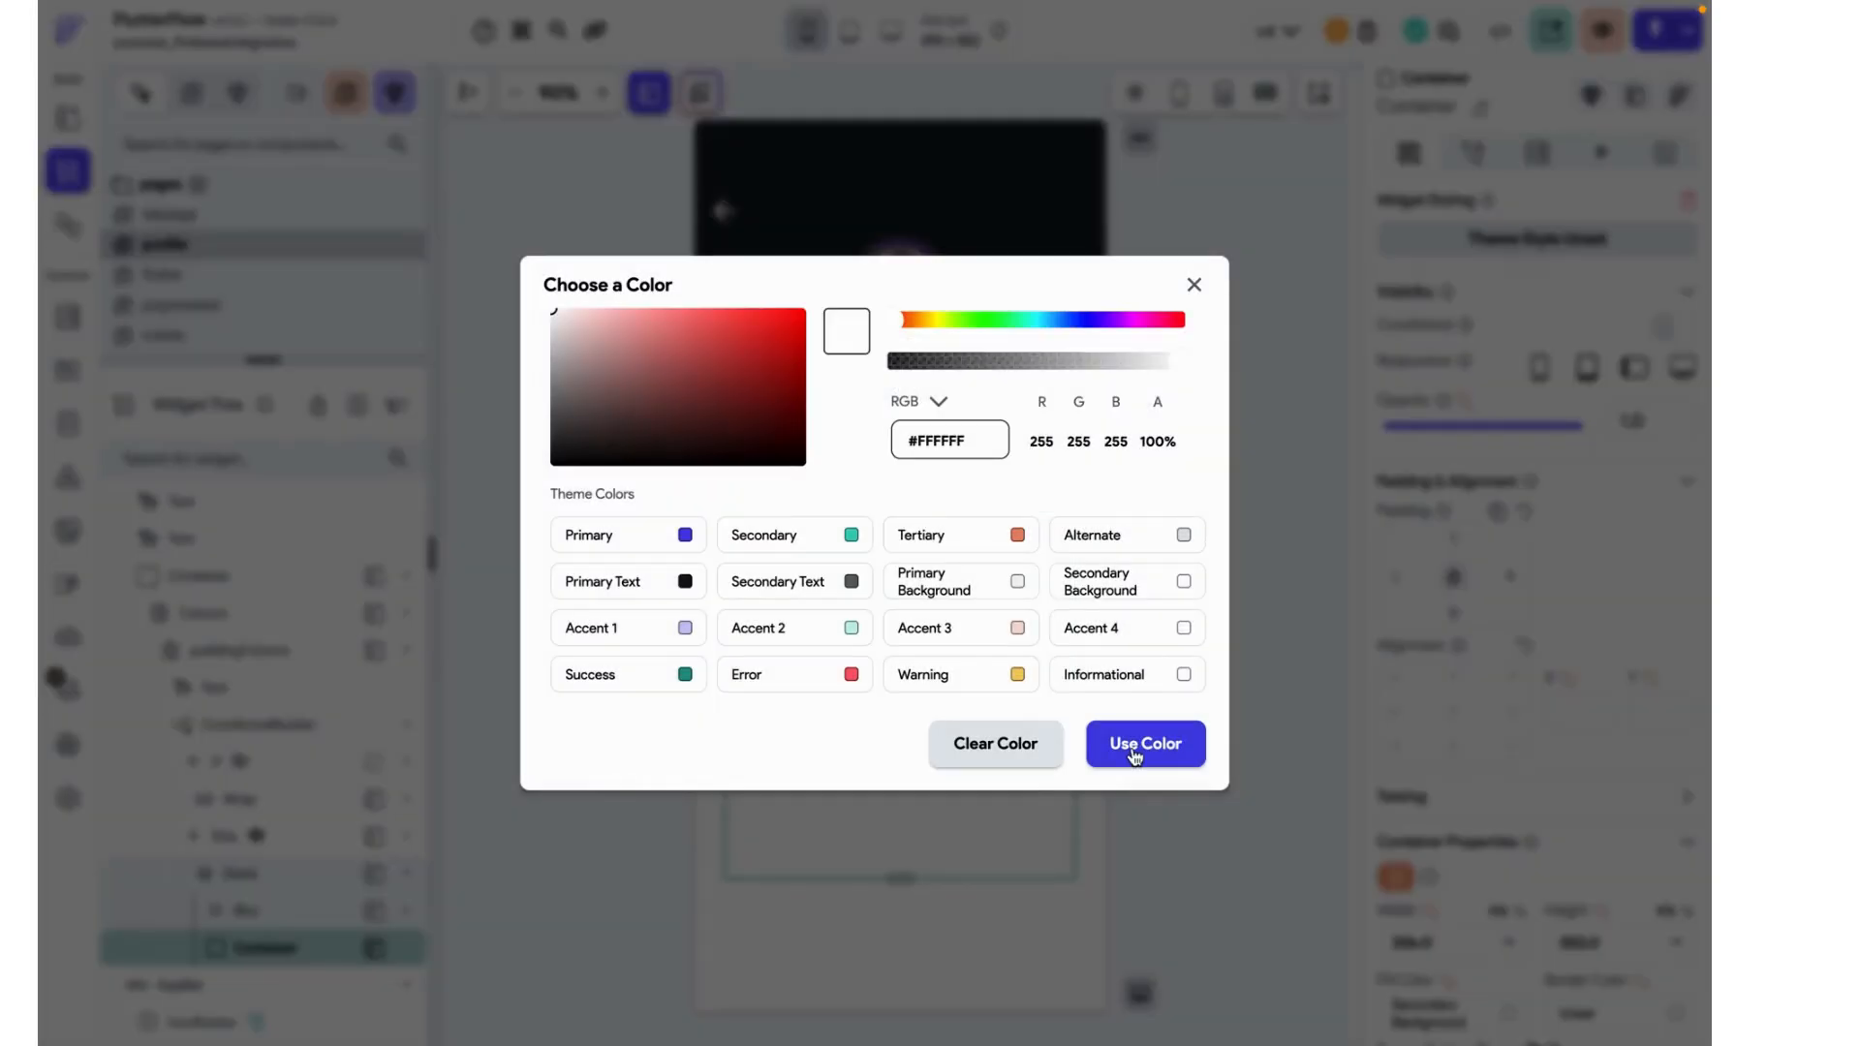
pyautogui.click(1143, 744)
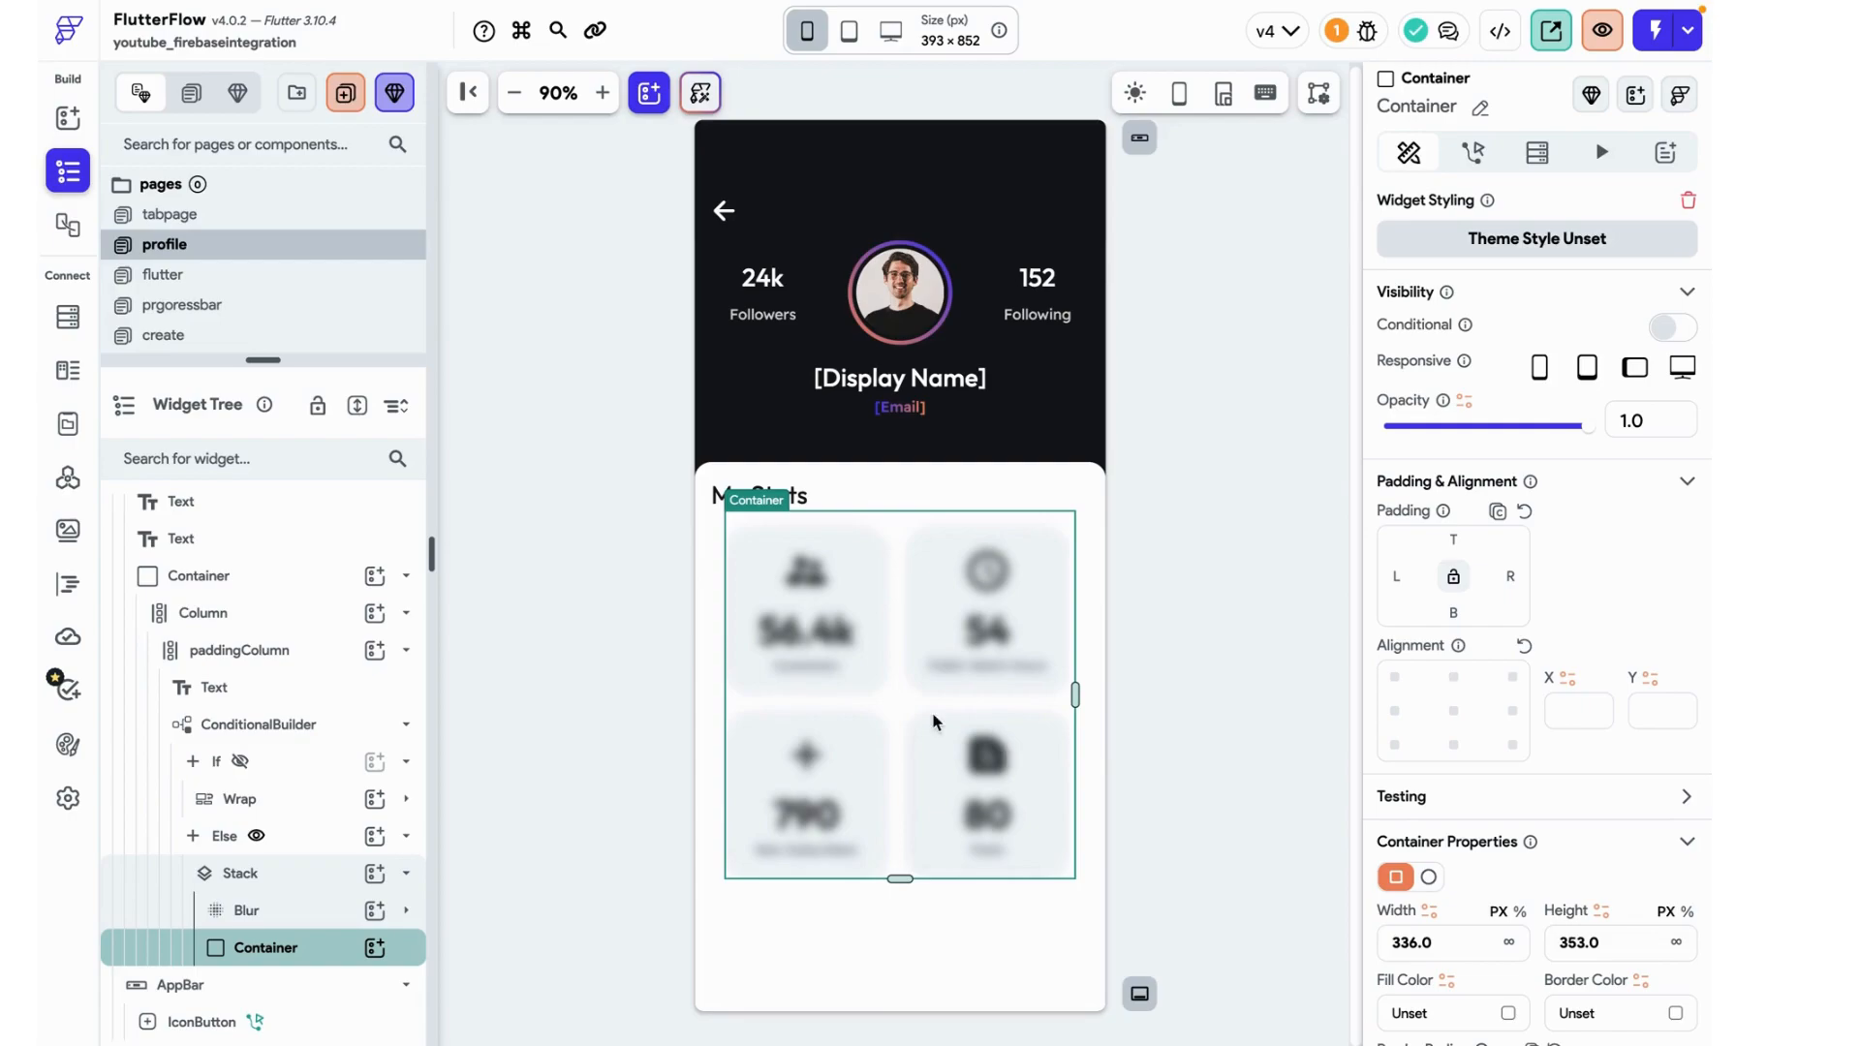
pyautogui.moveTo(960, 644)
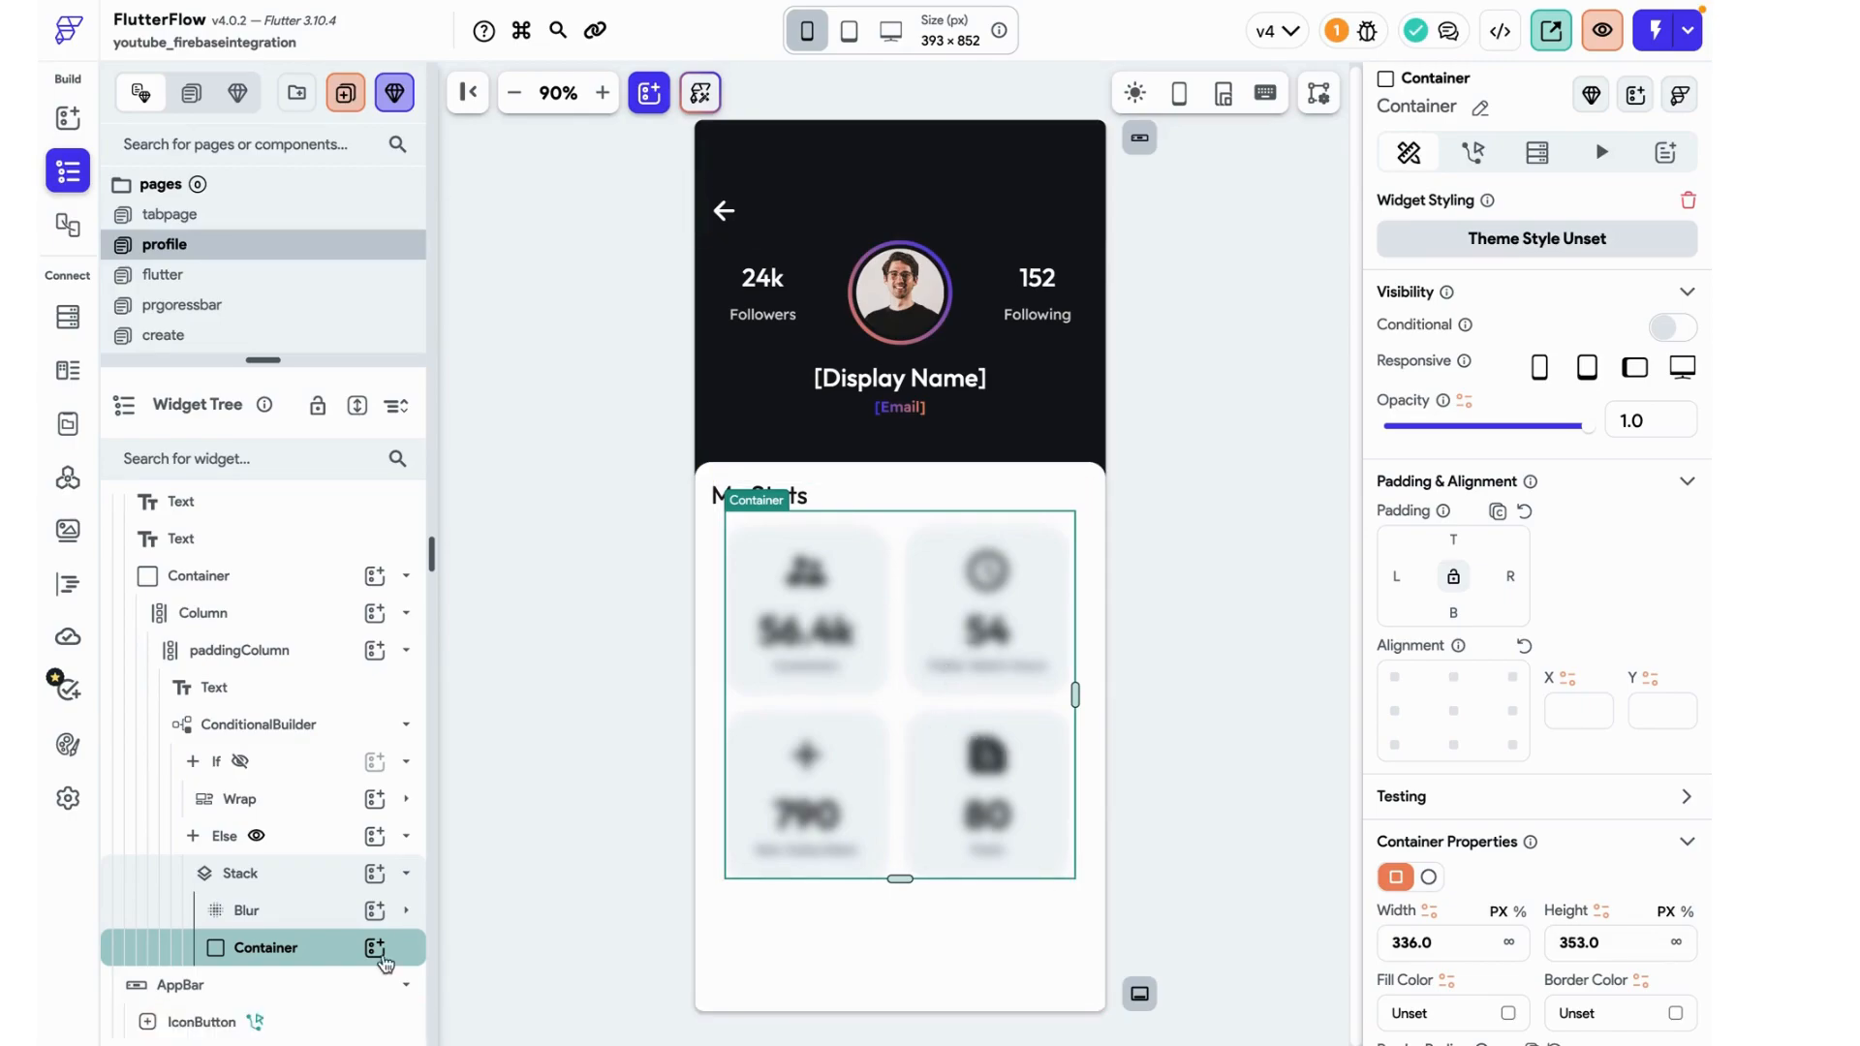
# - Add a centred Headline Large text 'Get Verified To View' inside the Container
pyautogui.click(374, 948)
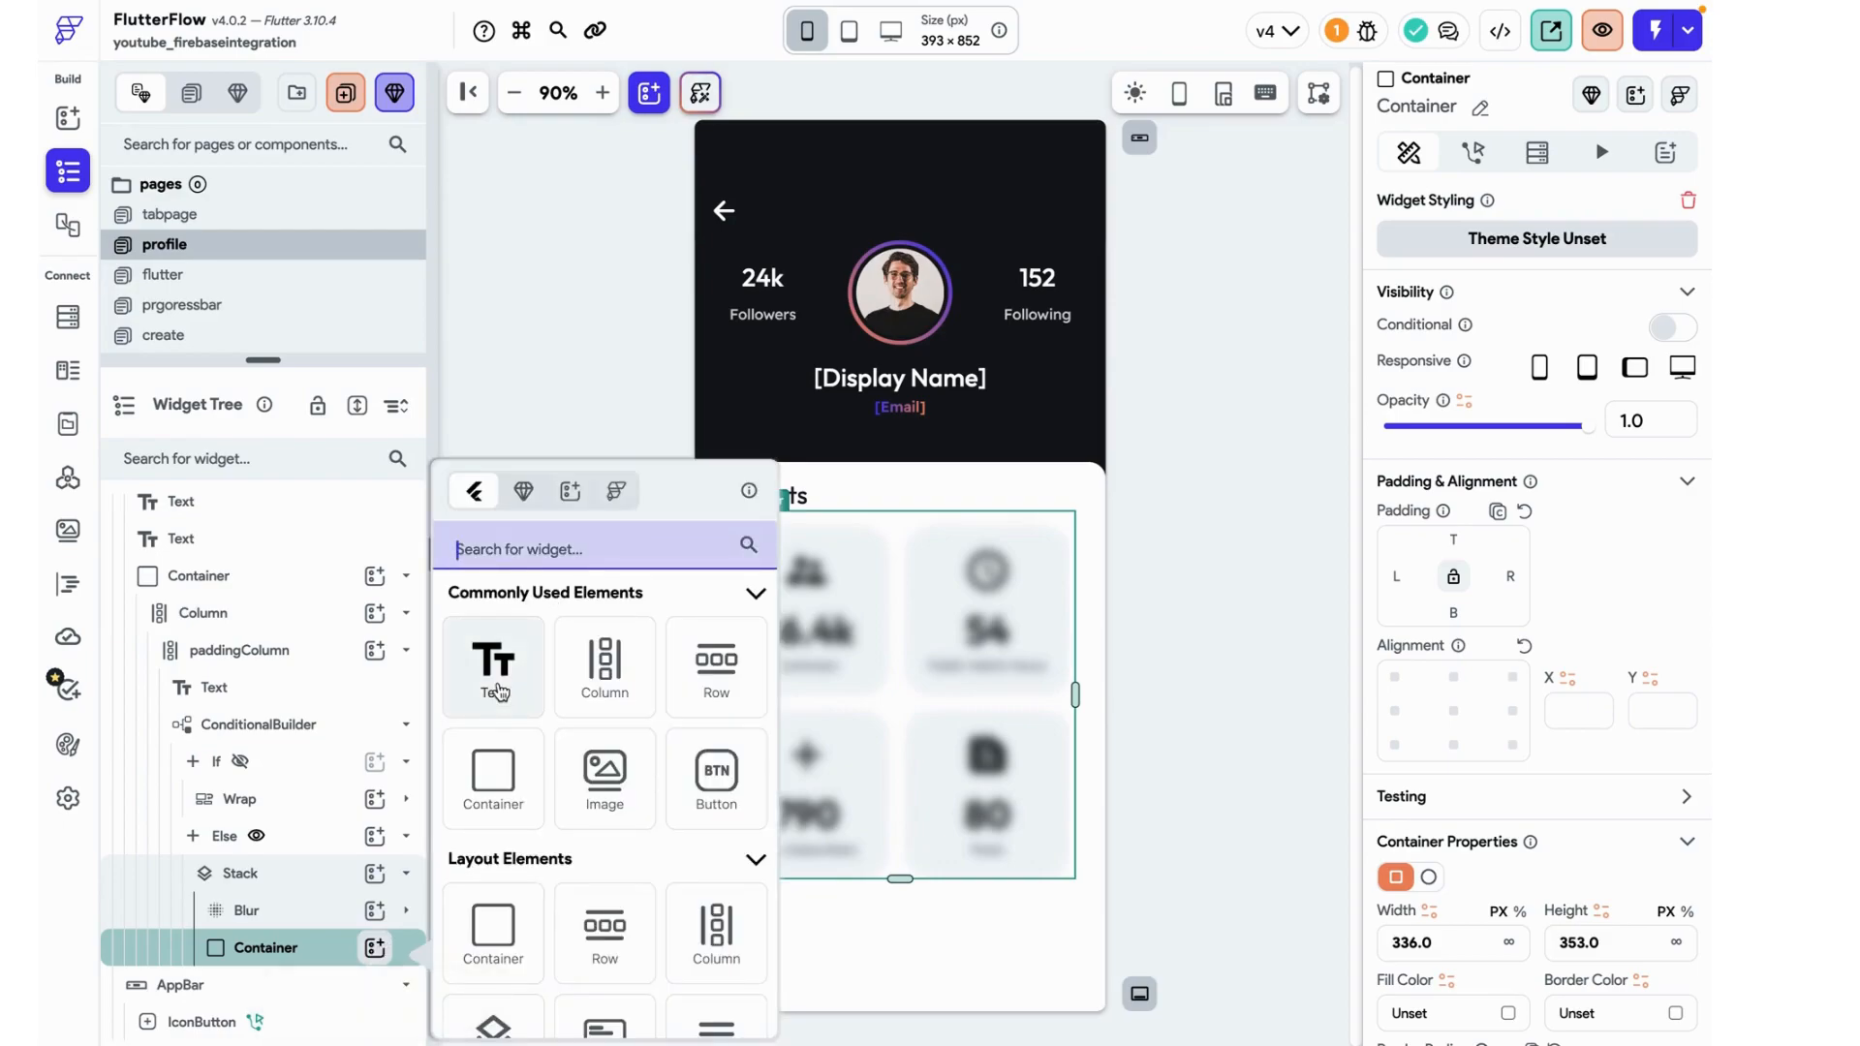
pyautogui.click(490, 666)
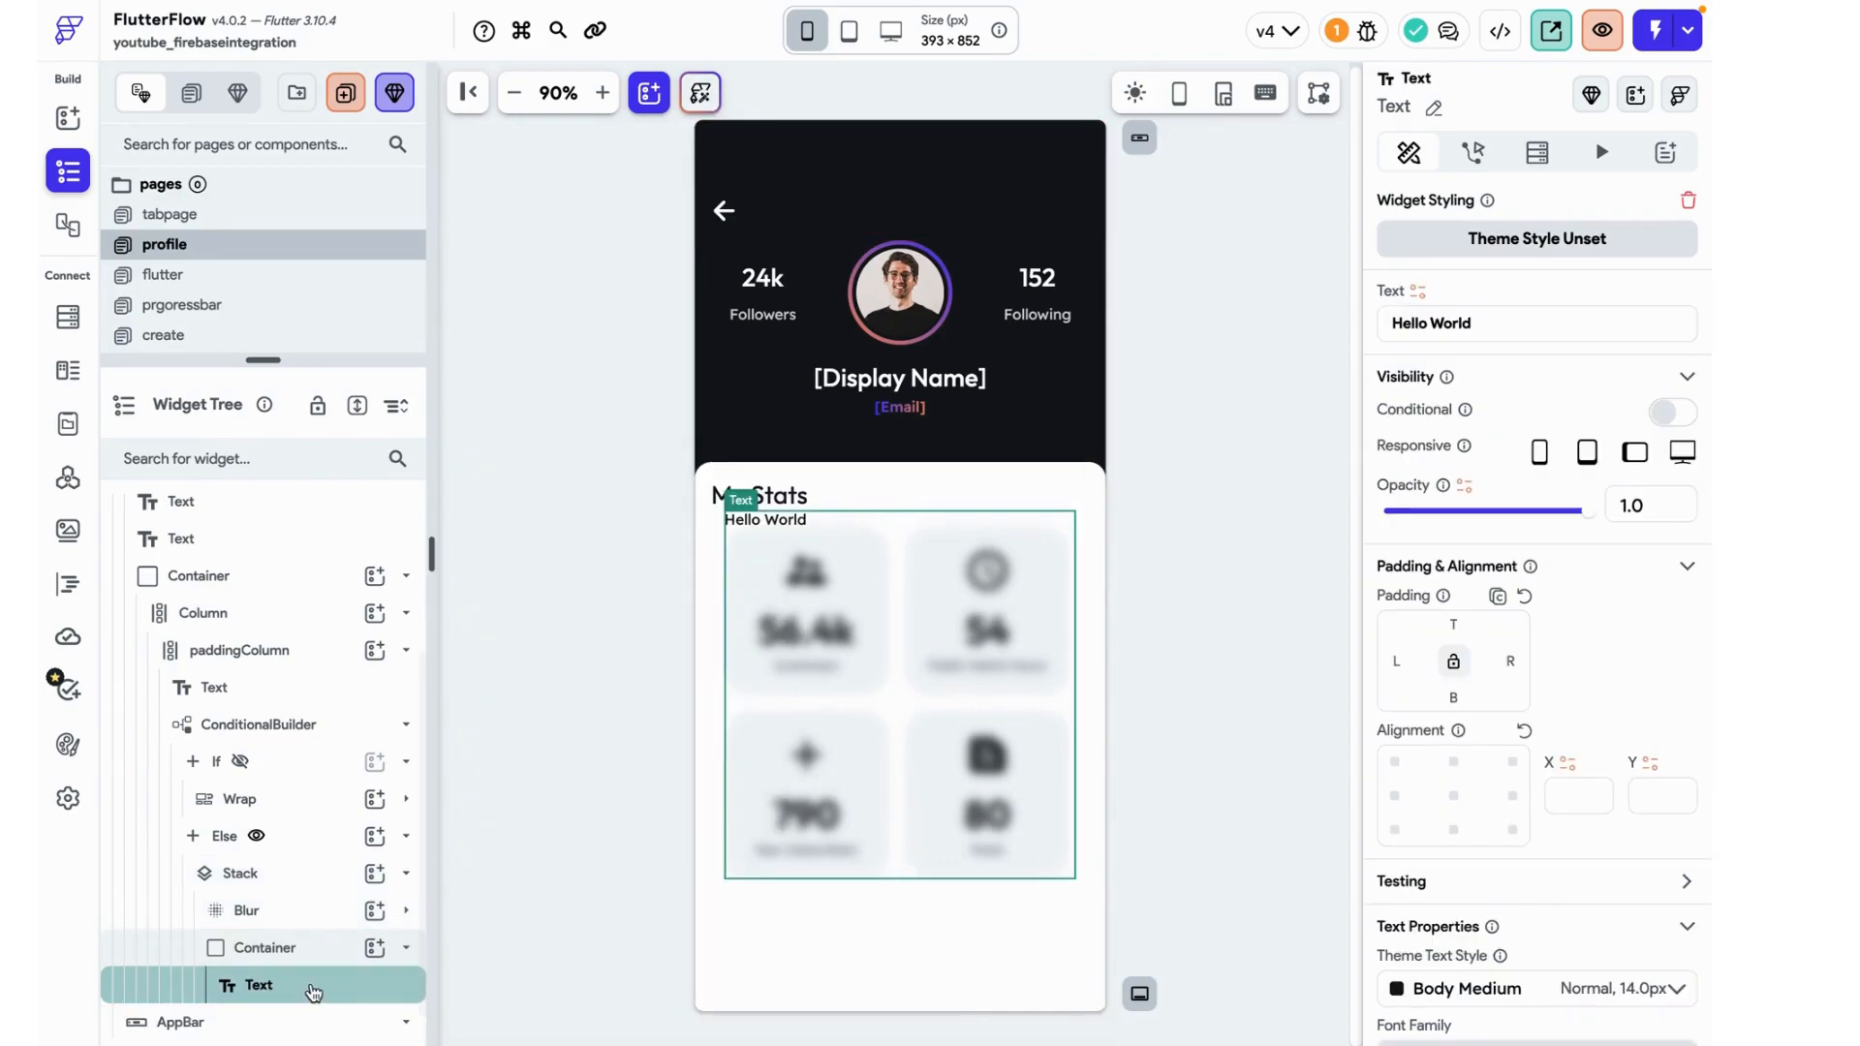
pyautogui.click(1451, 763)
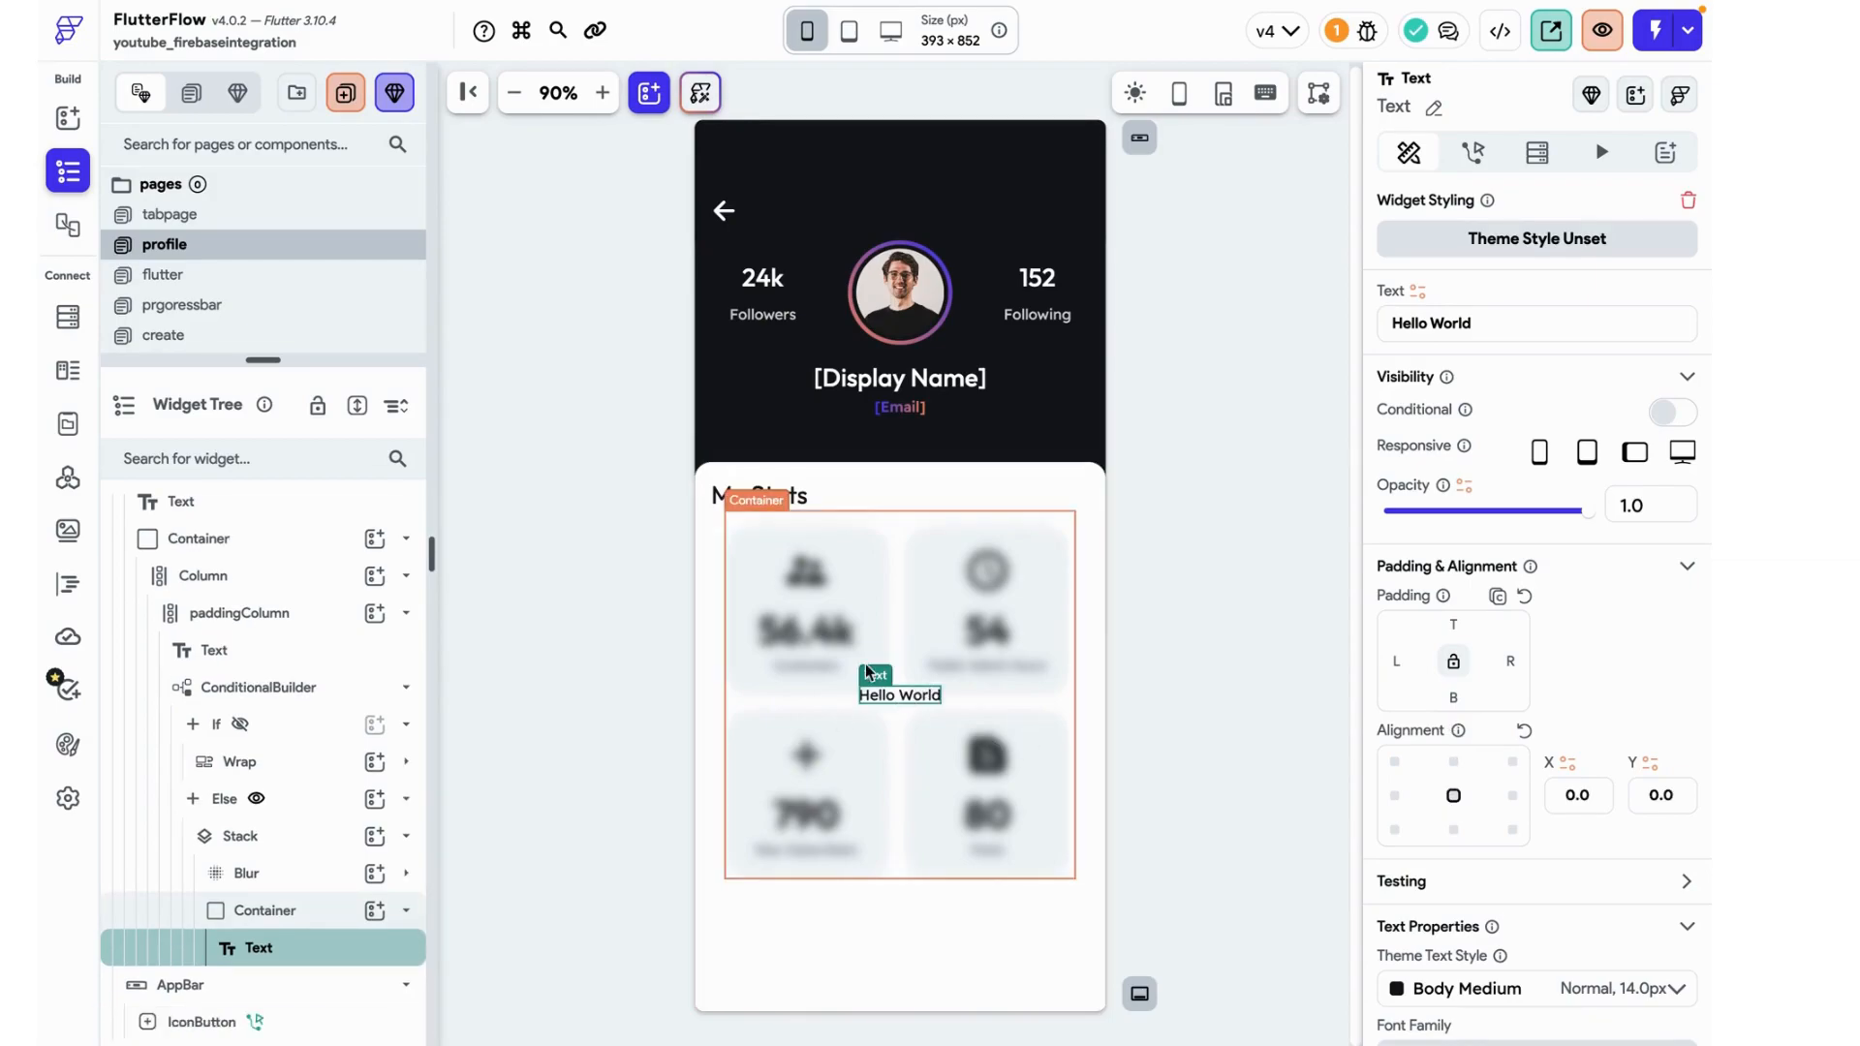
pyautogui.scroll(-3)
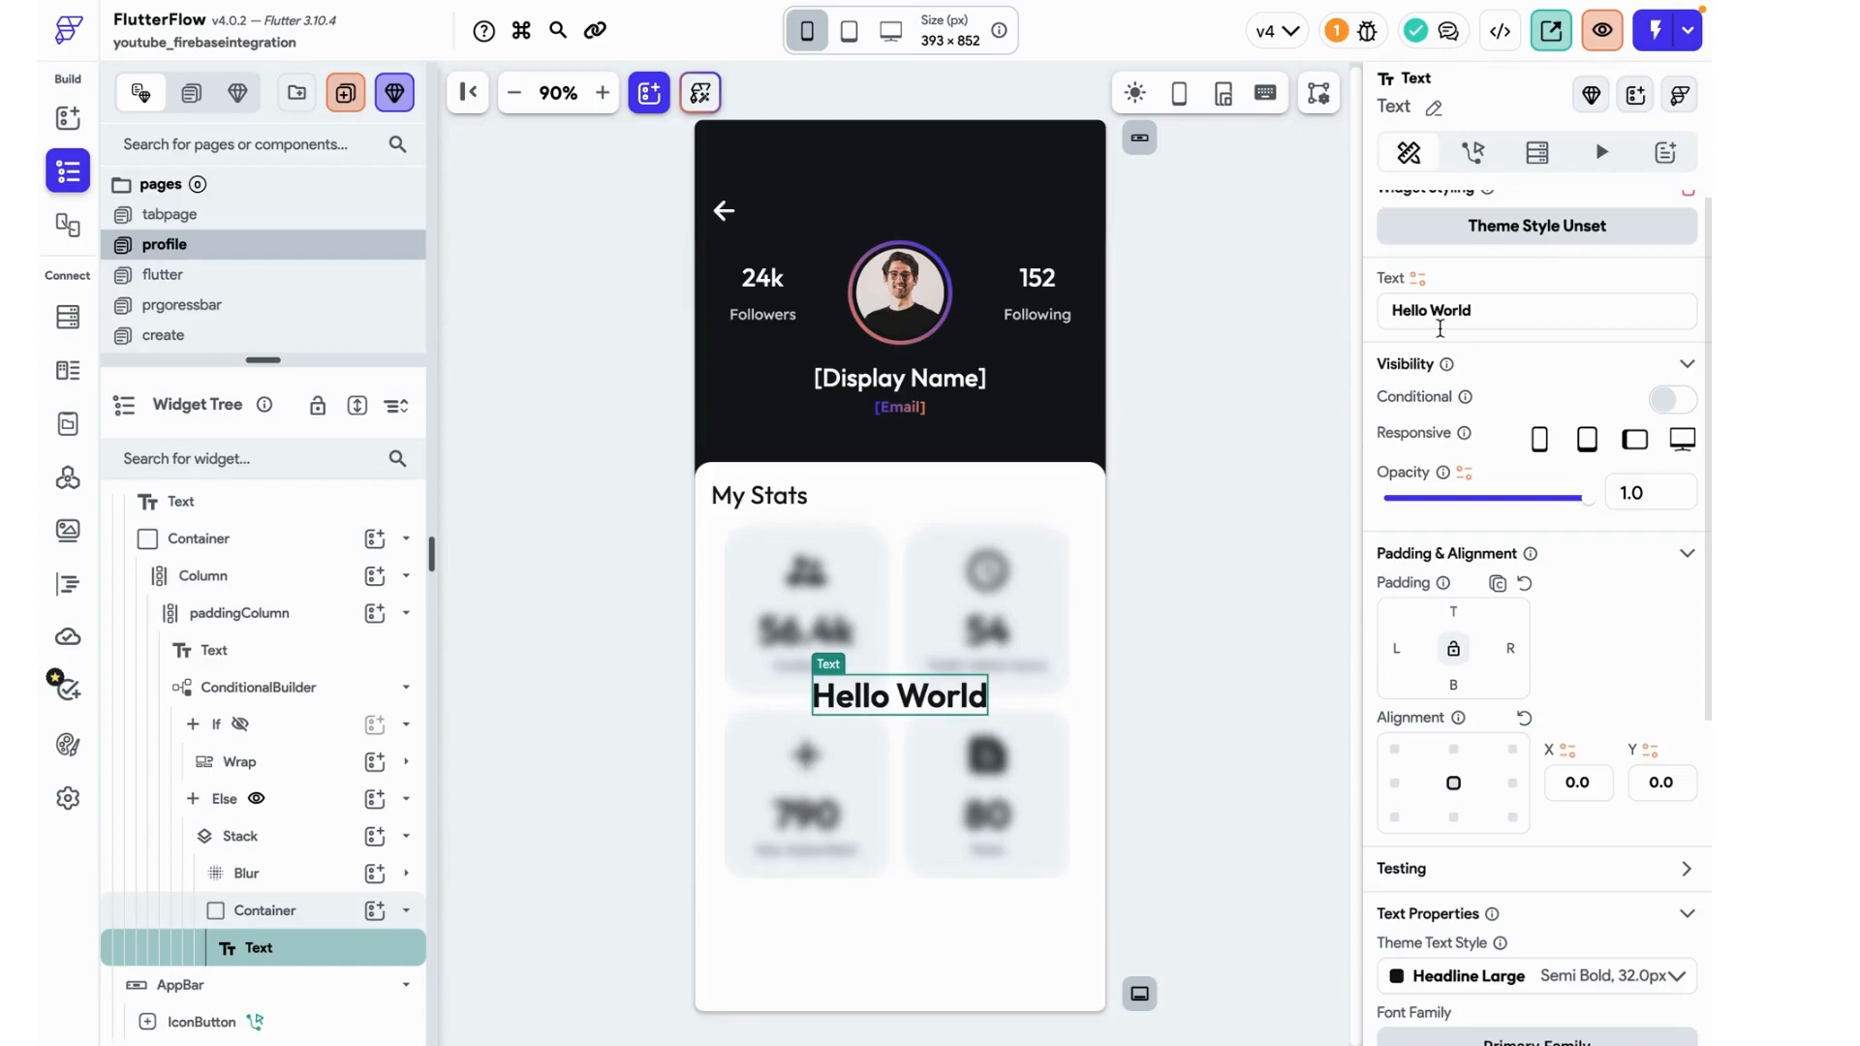
pyautogui.write('Get Verified To V')
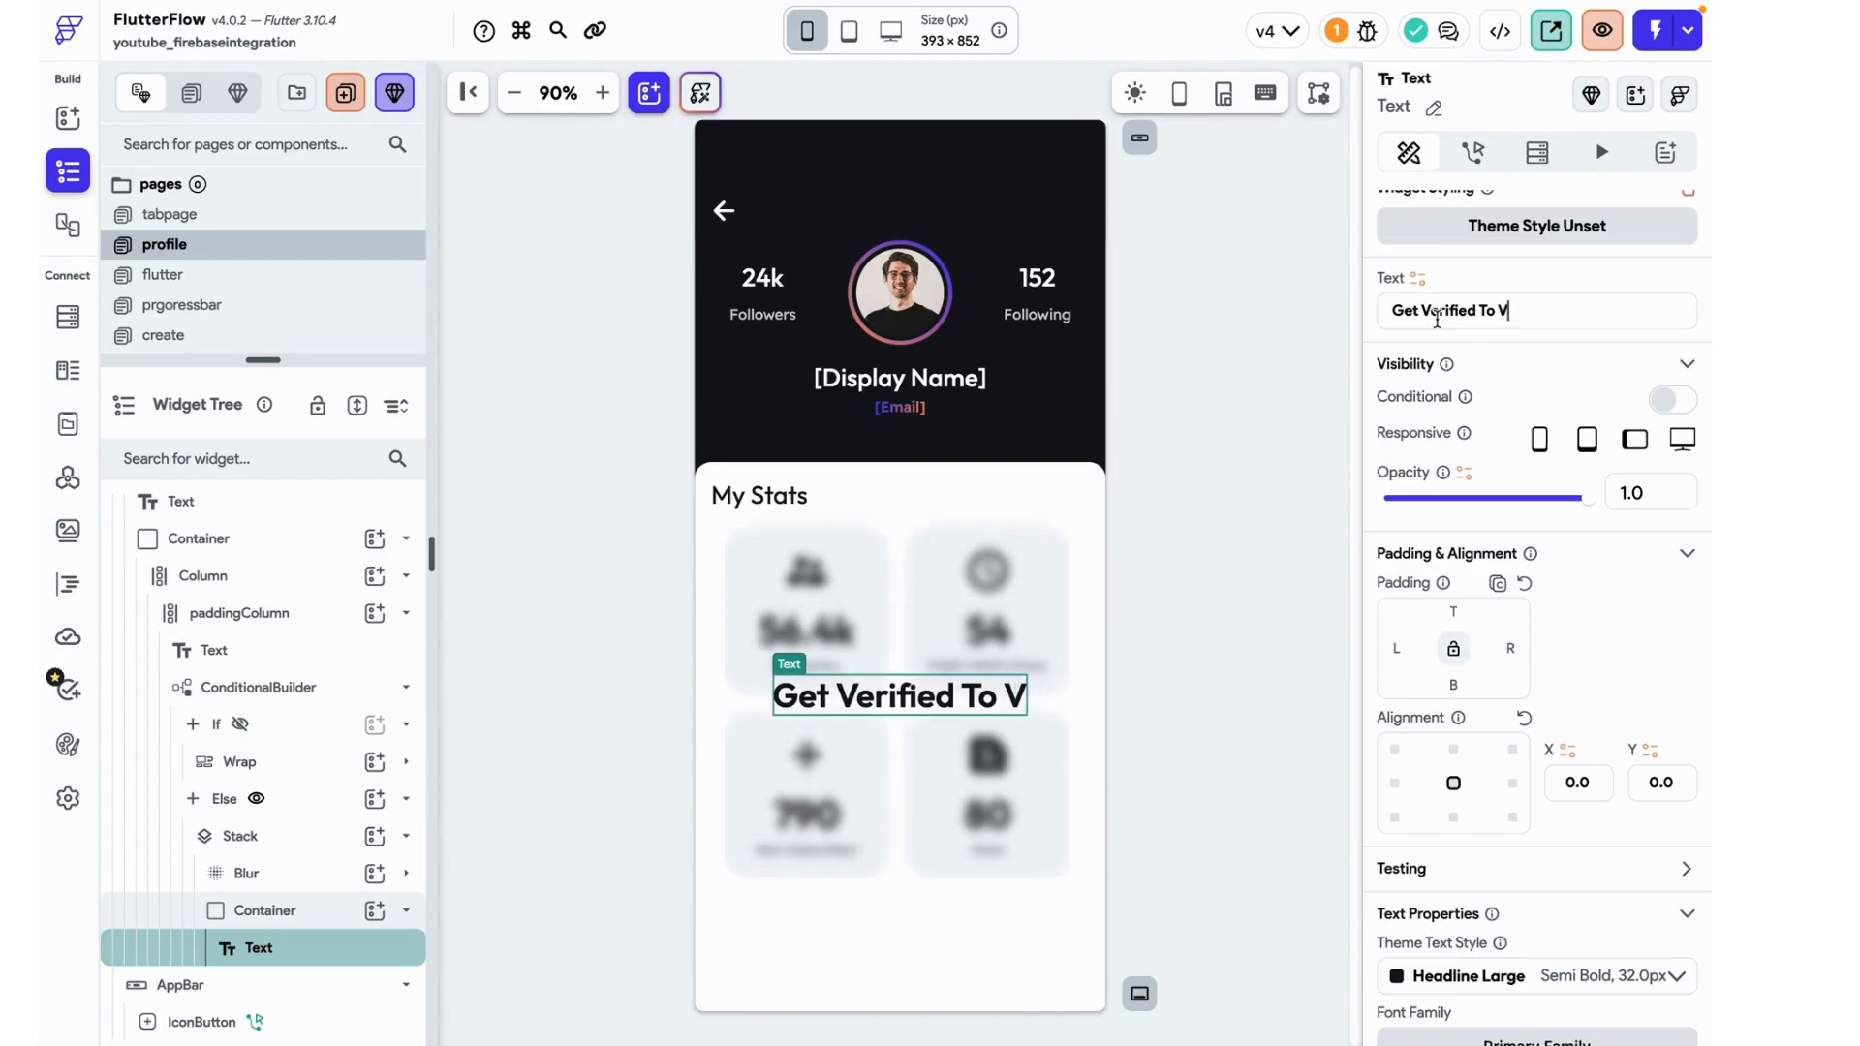
pyautogui.write('iew')
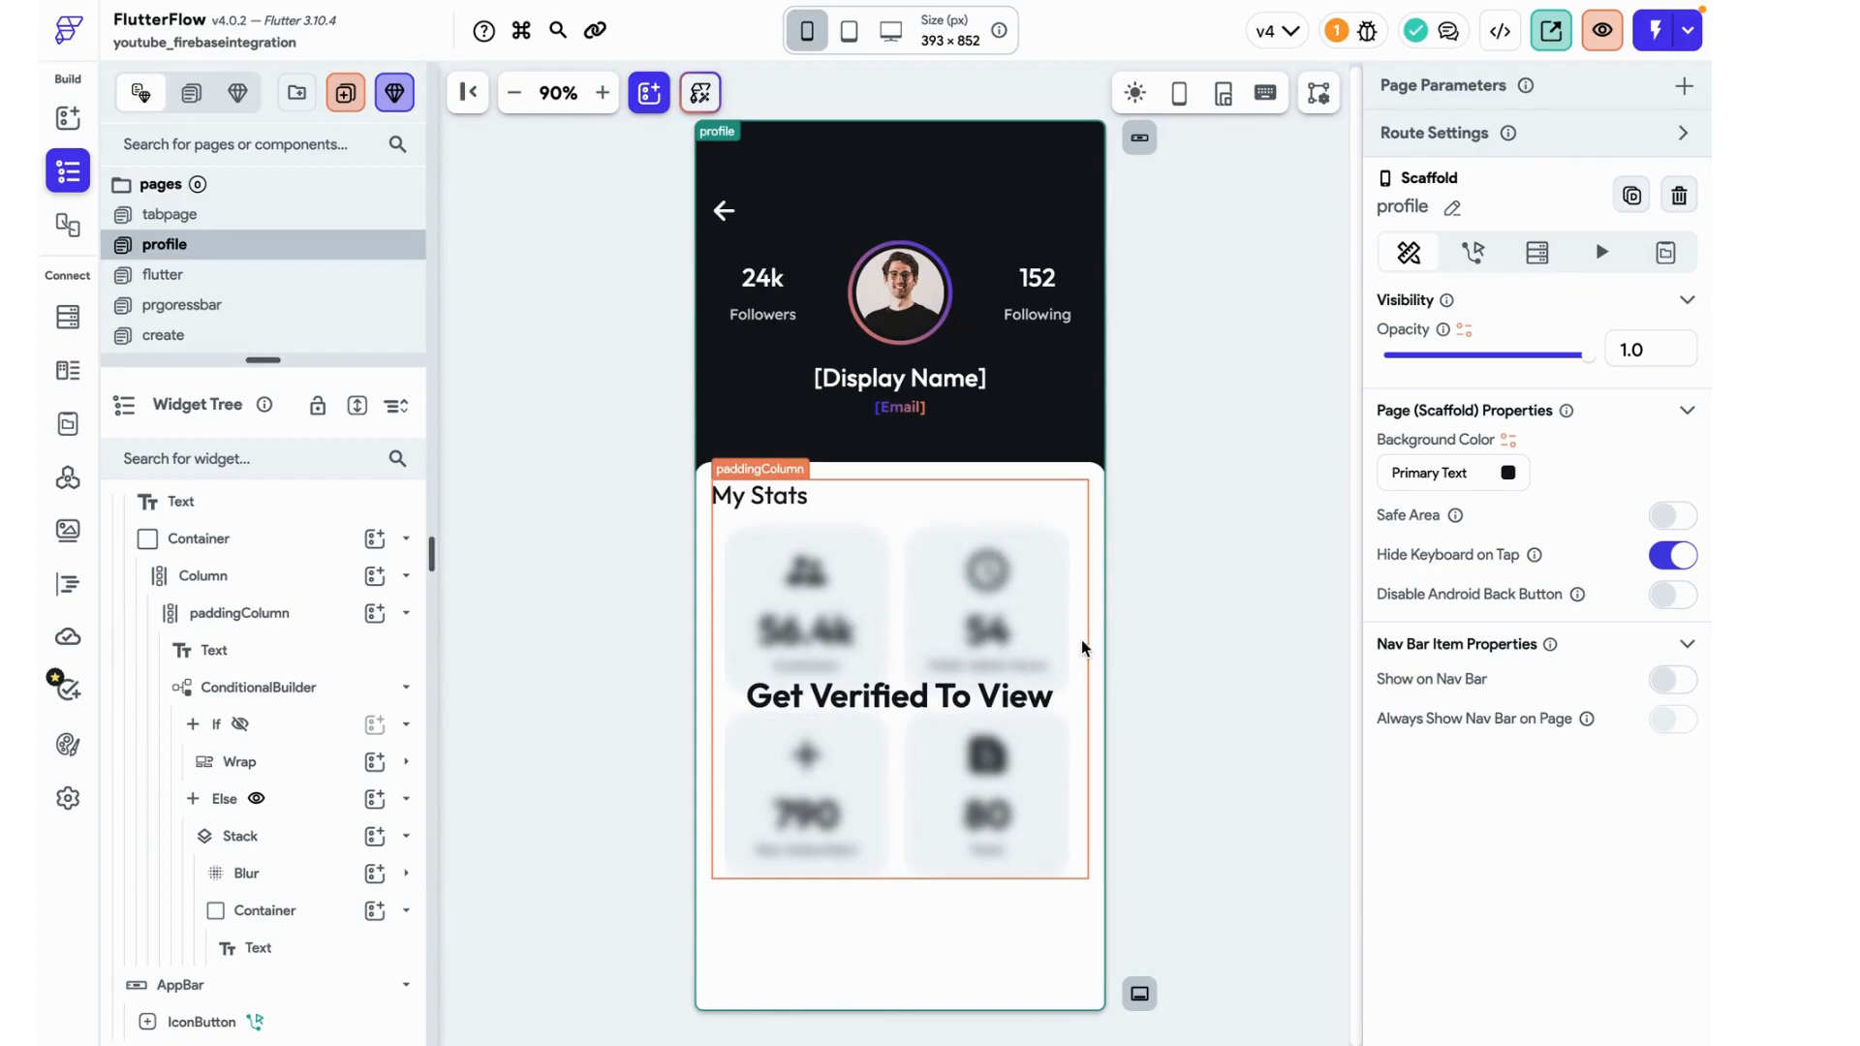
pyautogui.click(898, 696)
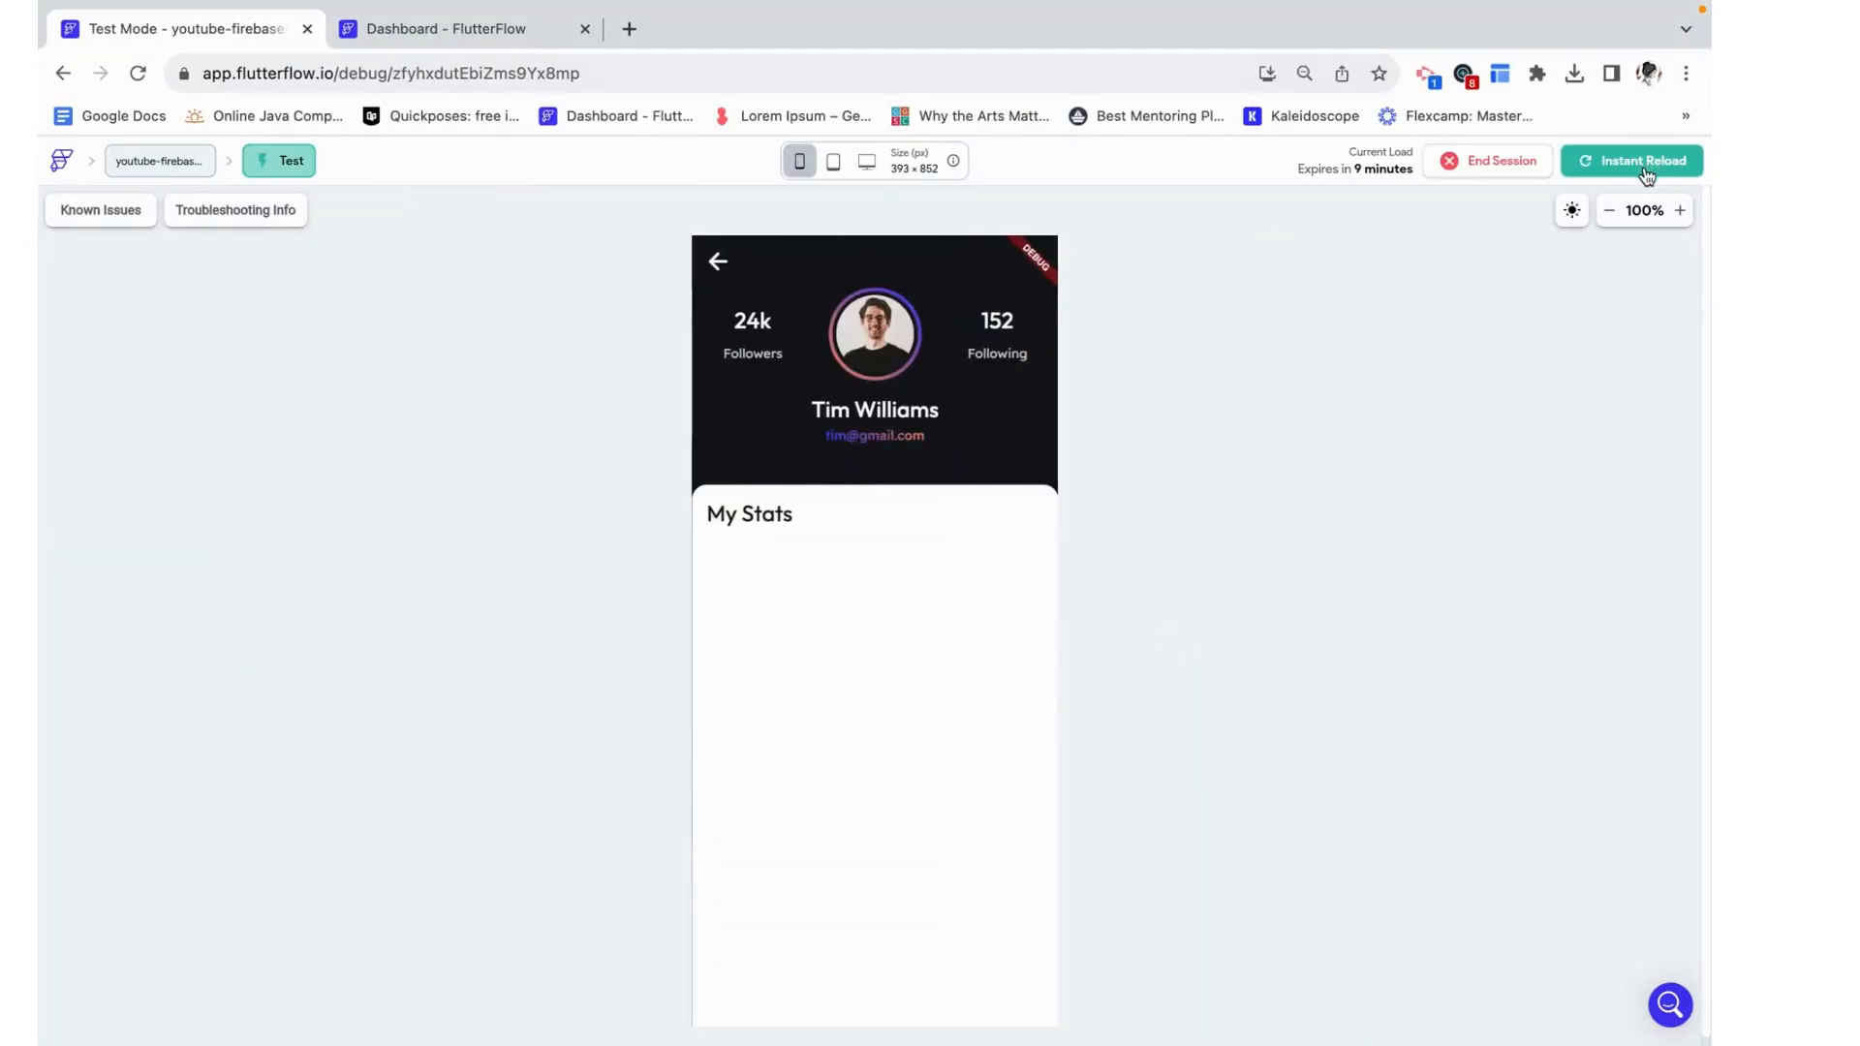
# - Instant Reload the test app to pick up the blurred overlay
pyautogui.click(1637, 161)
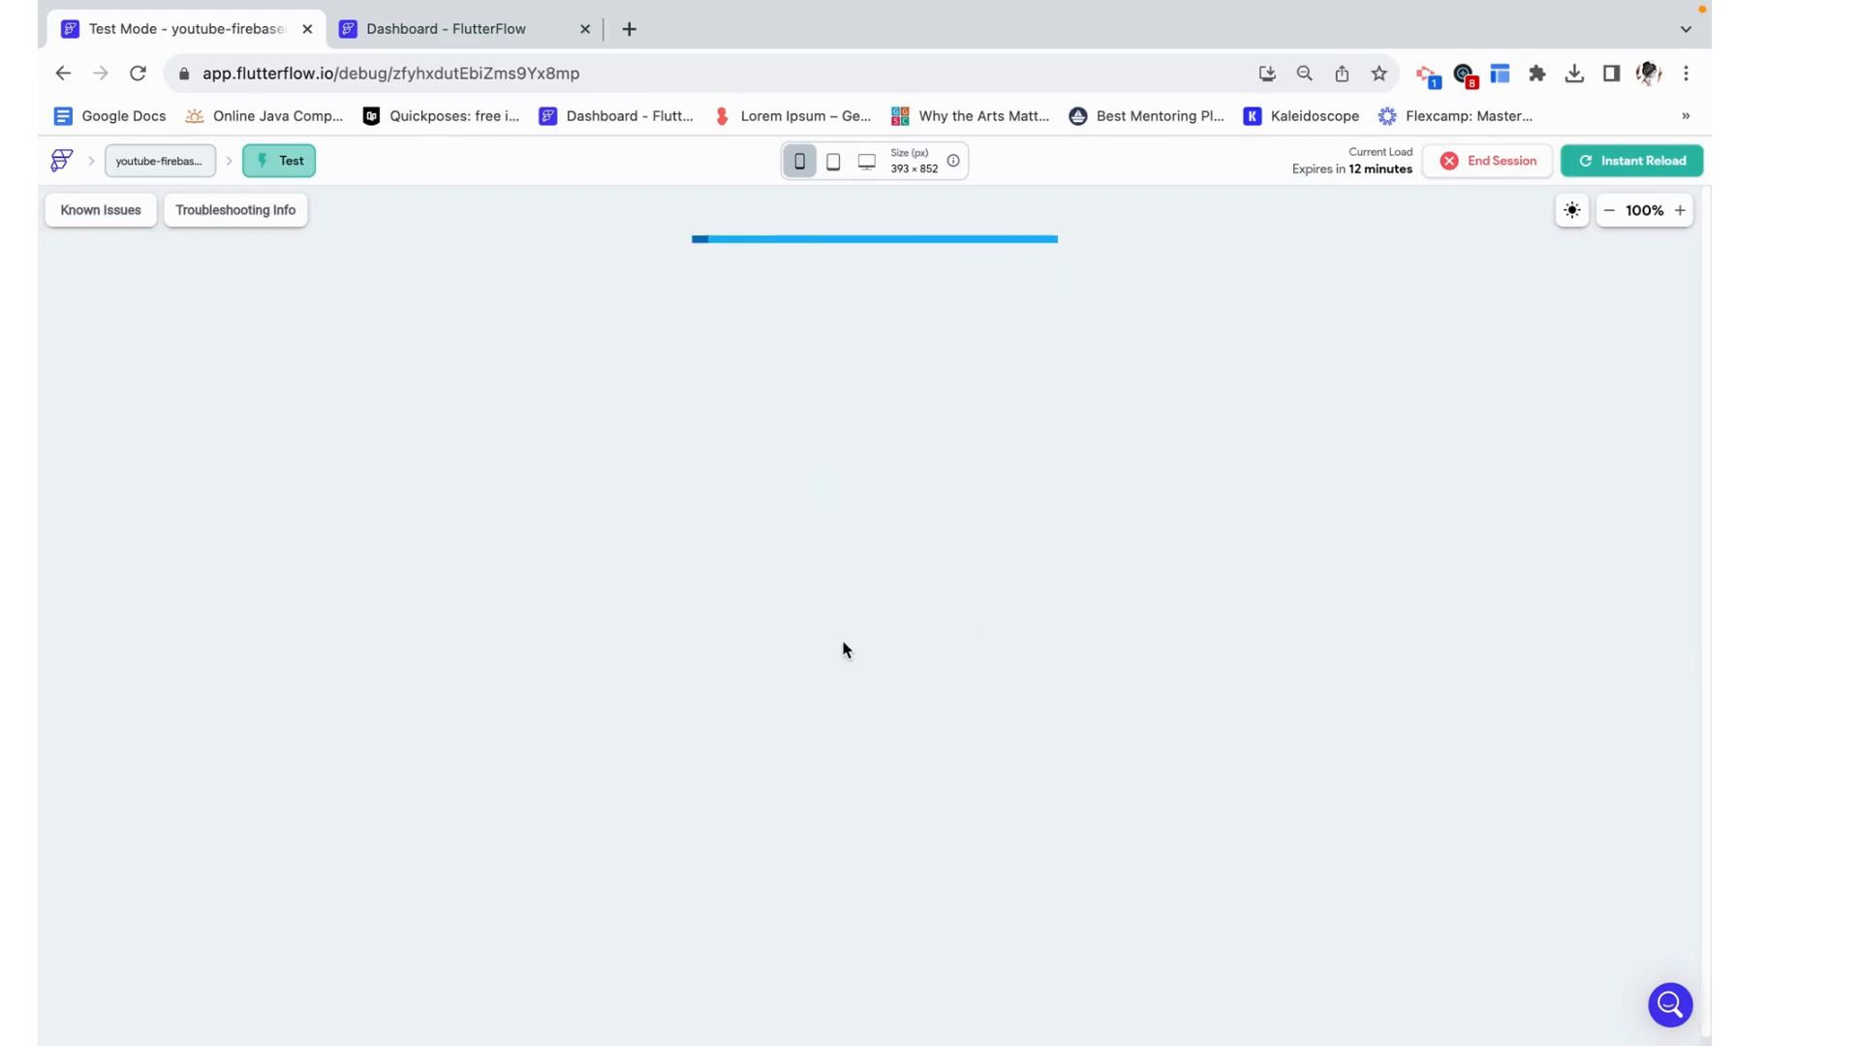
pyautogui.moveTo(926, 642)
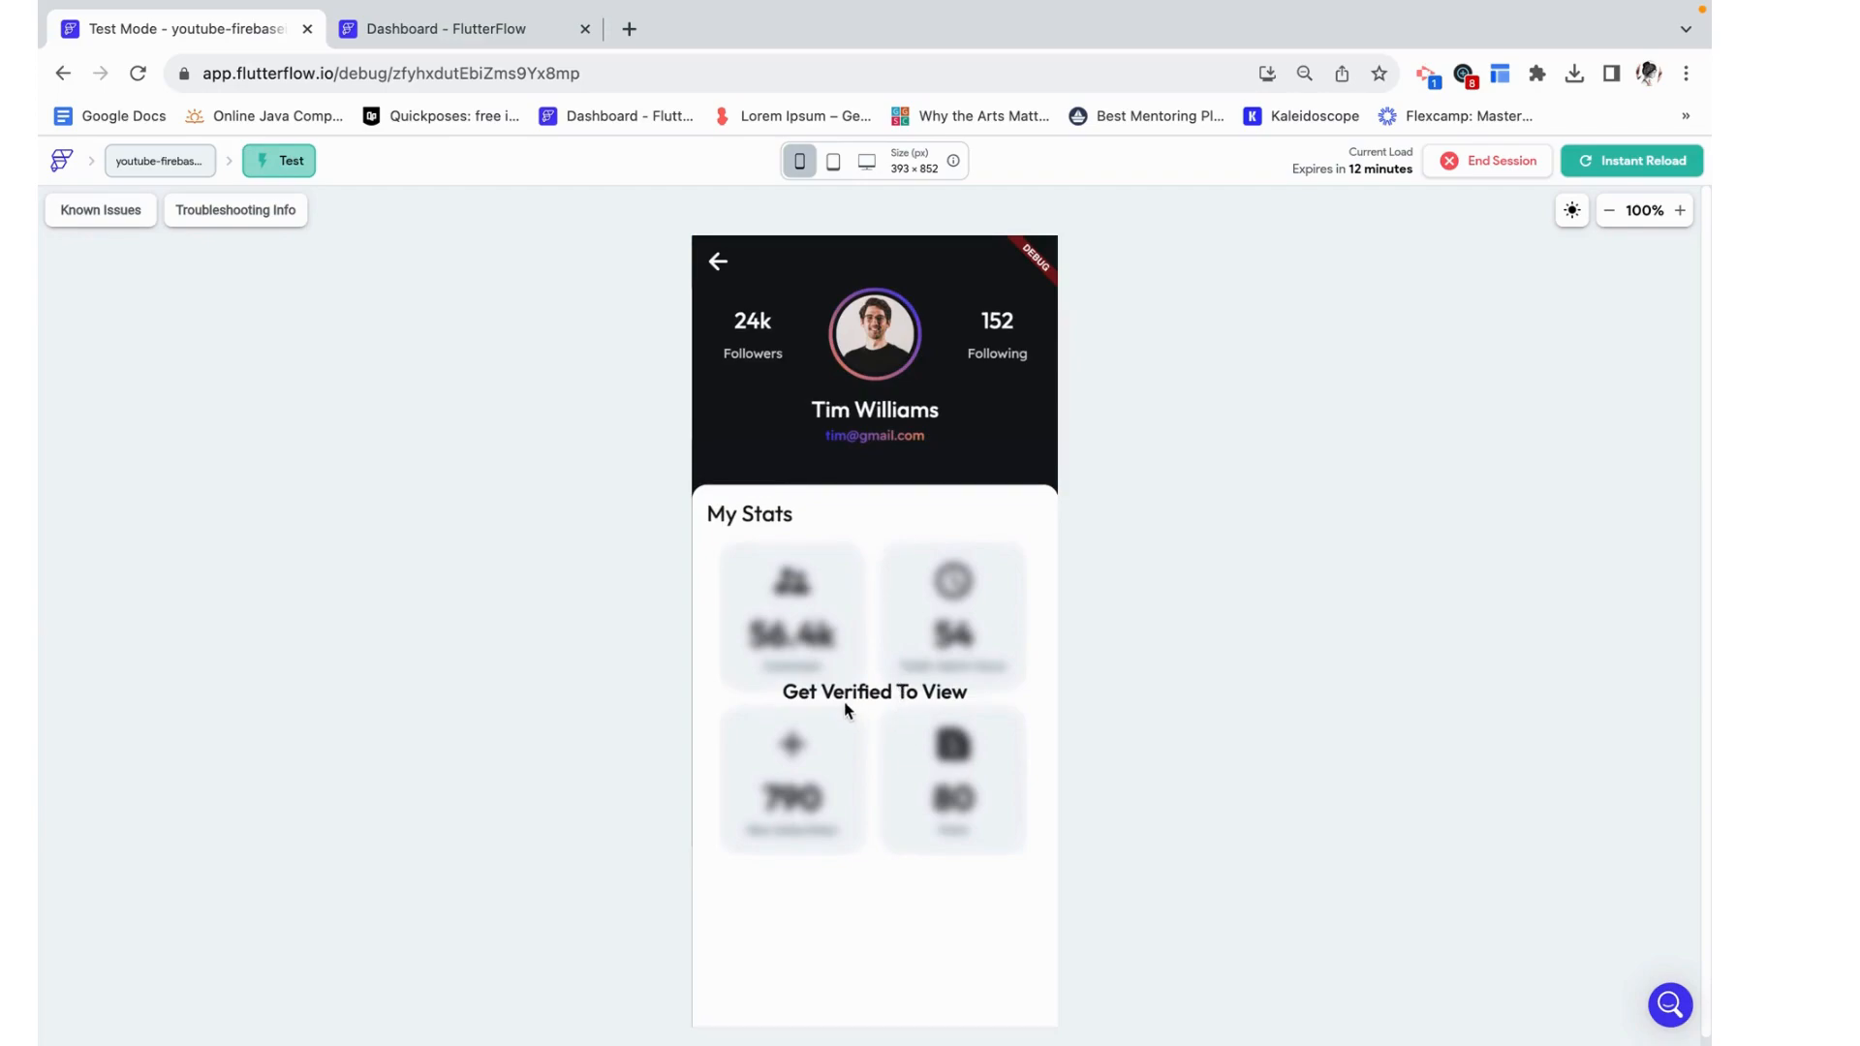
pyautogui.moveTo(847, 700)
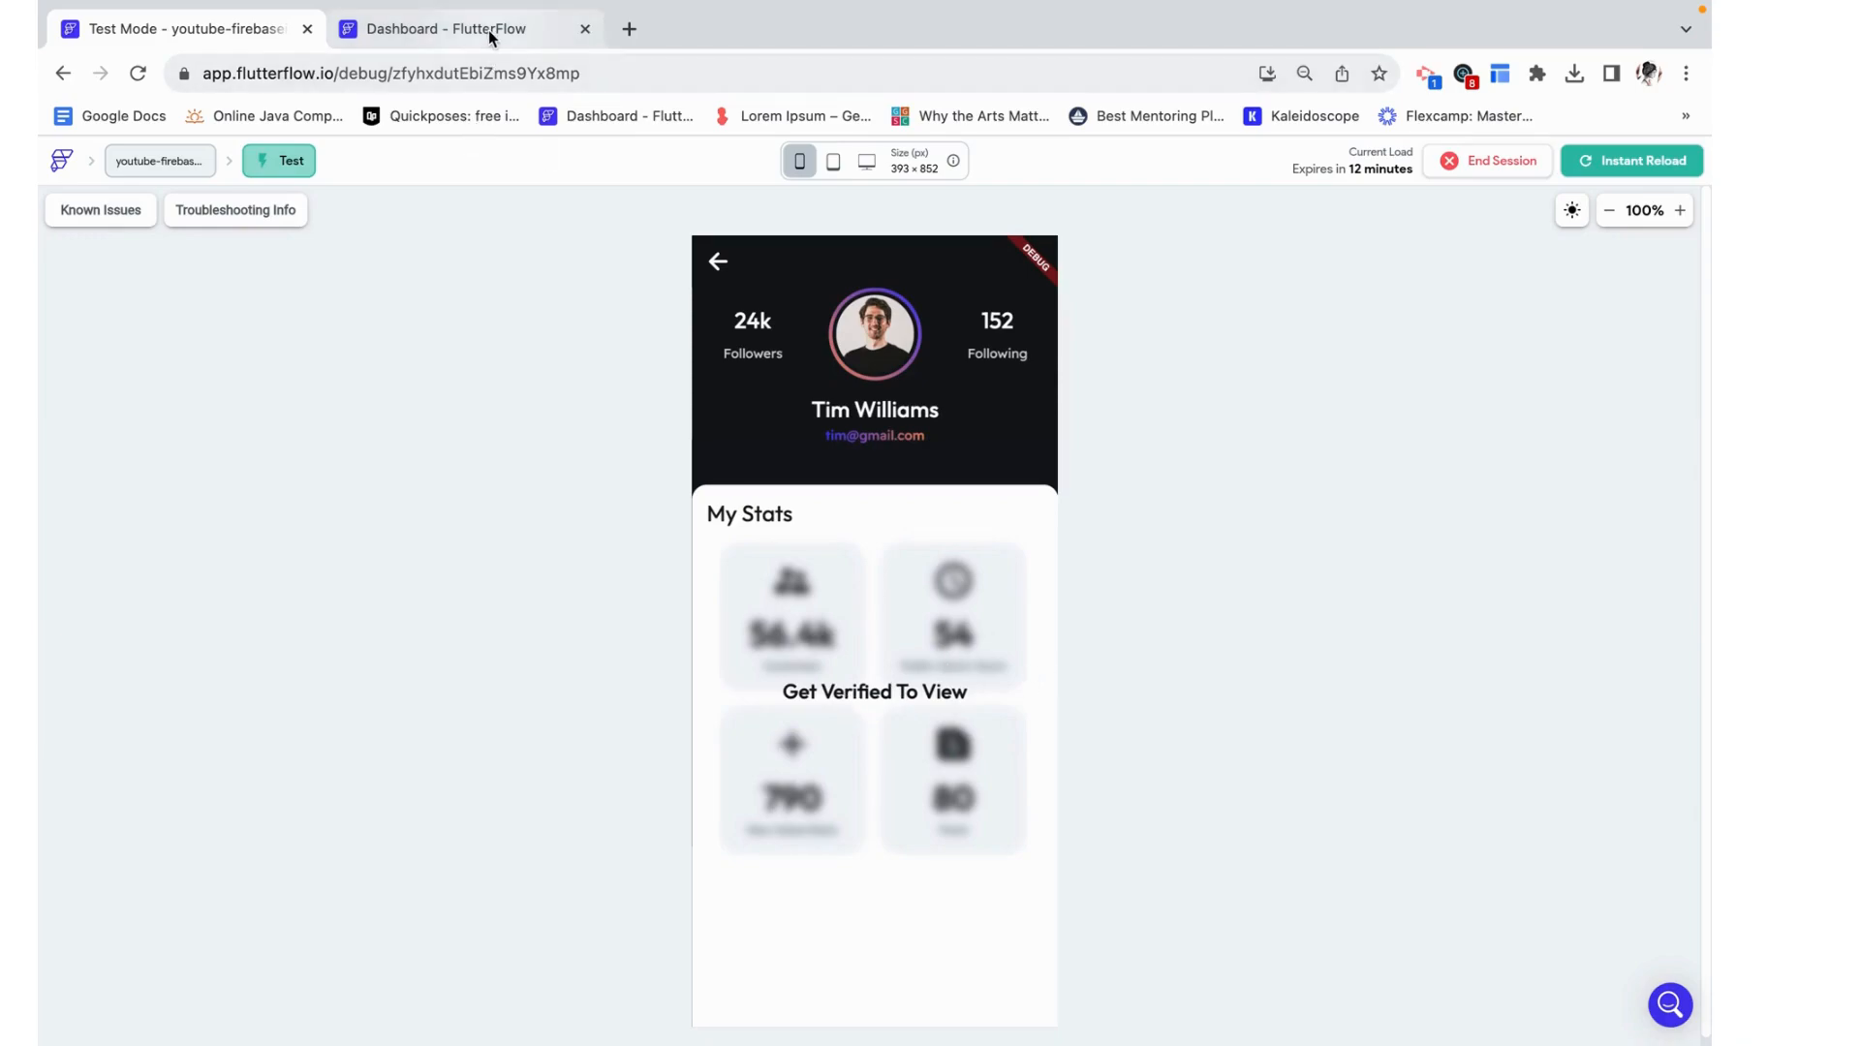
# - Mark the user's record as isVerified in the Firestore Data Manager and update it
pyautogui.click(463, 29)
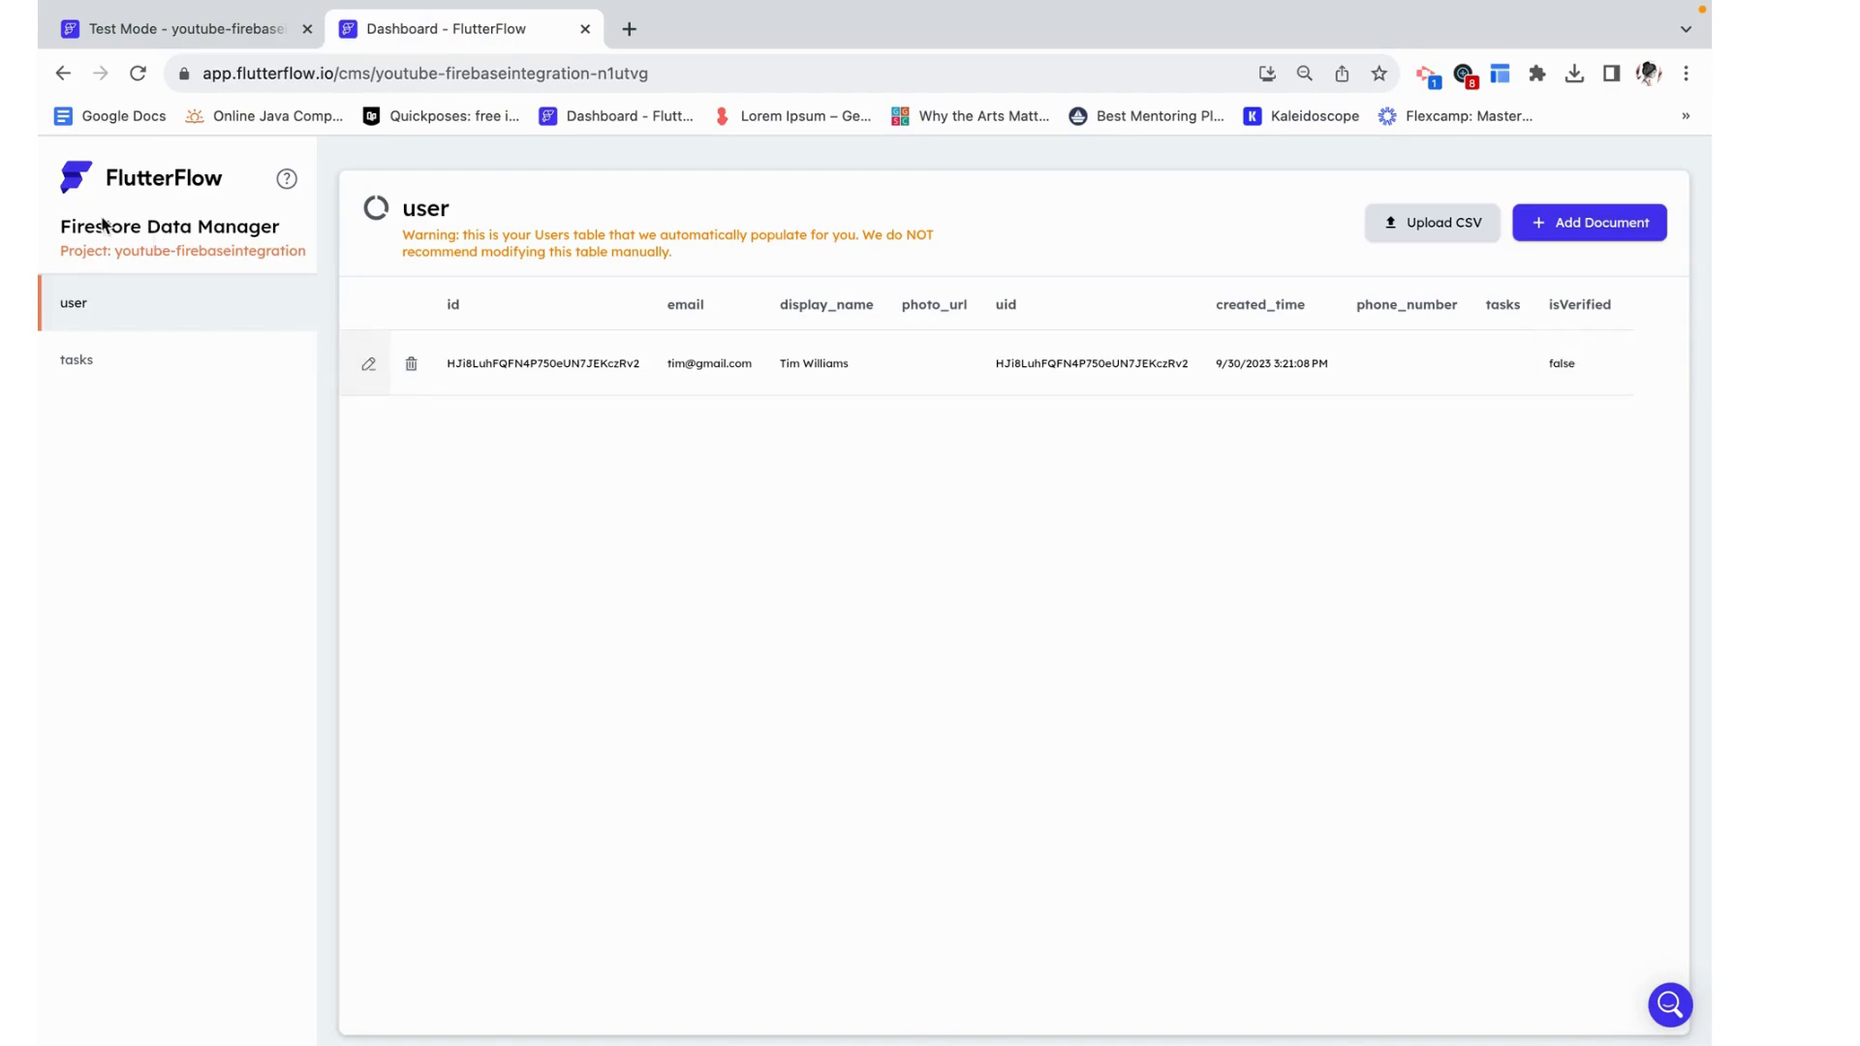
pyautogui.moveTo(368, 368)
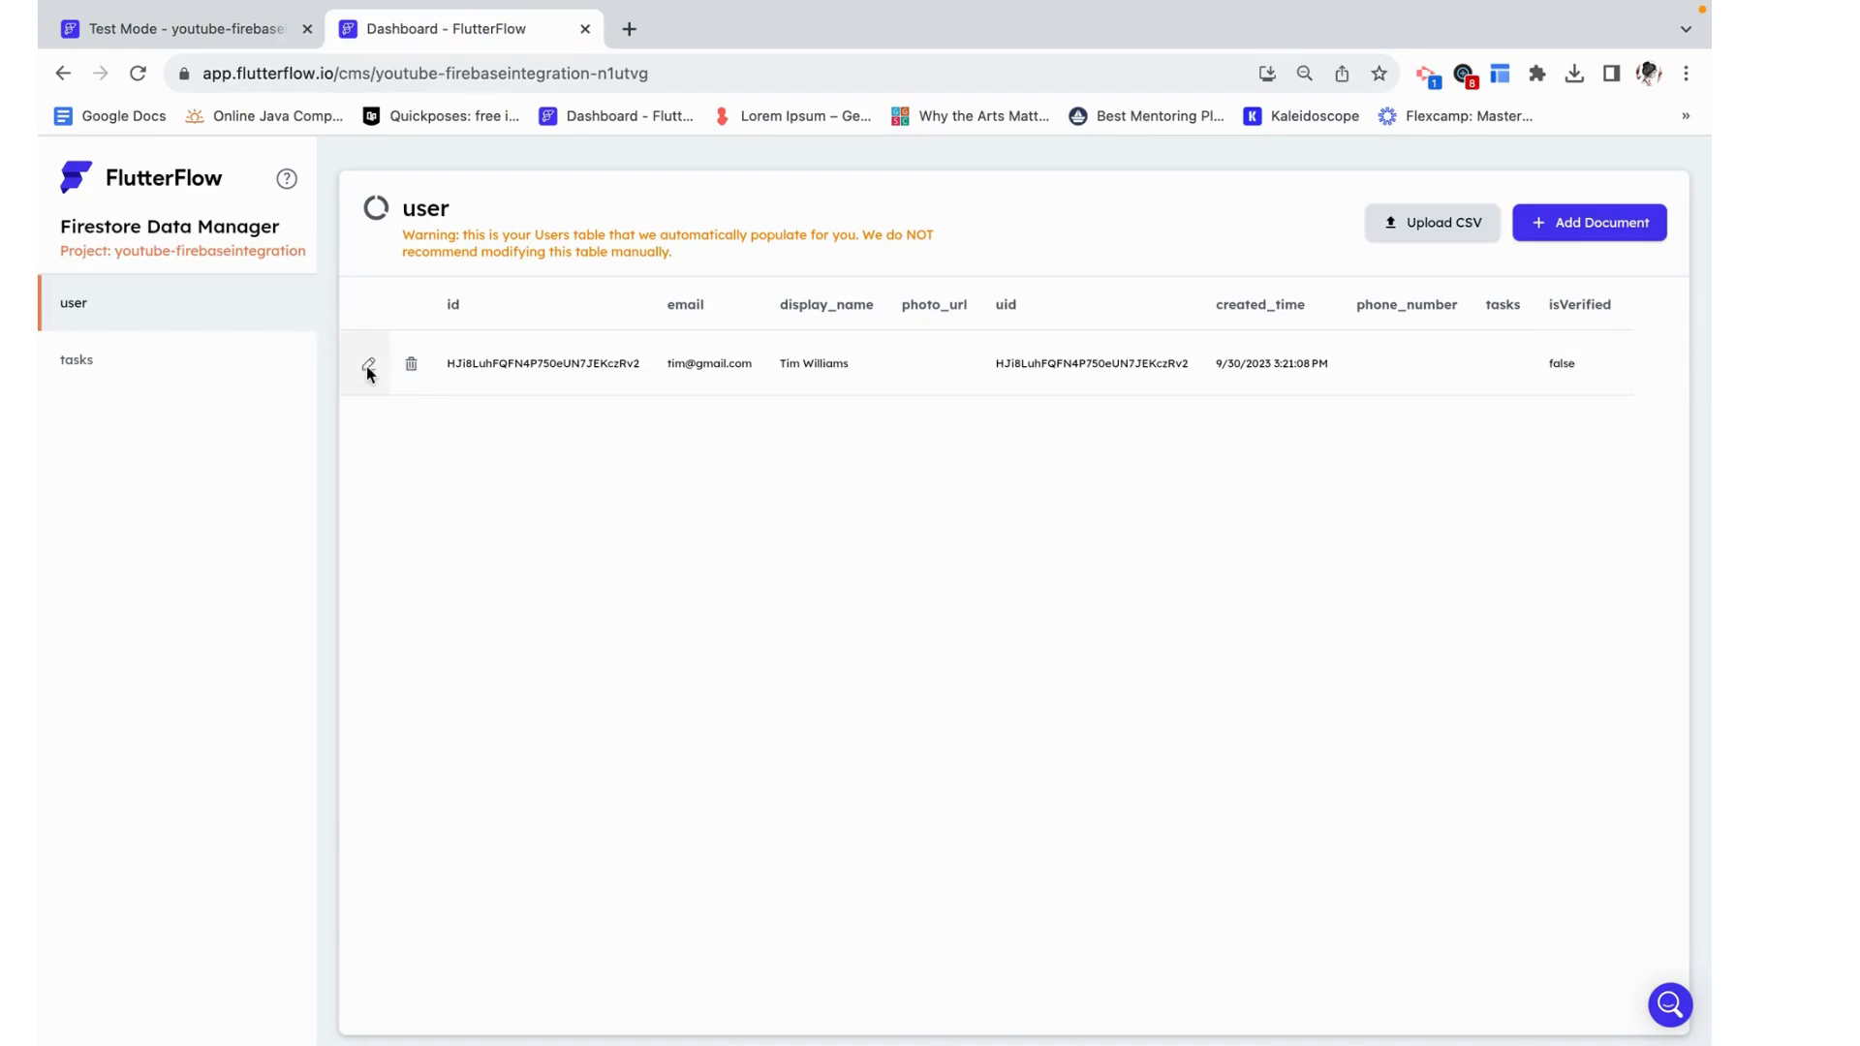
pyautogui.click(368, 364)
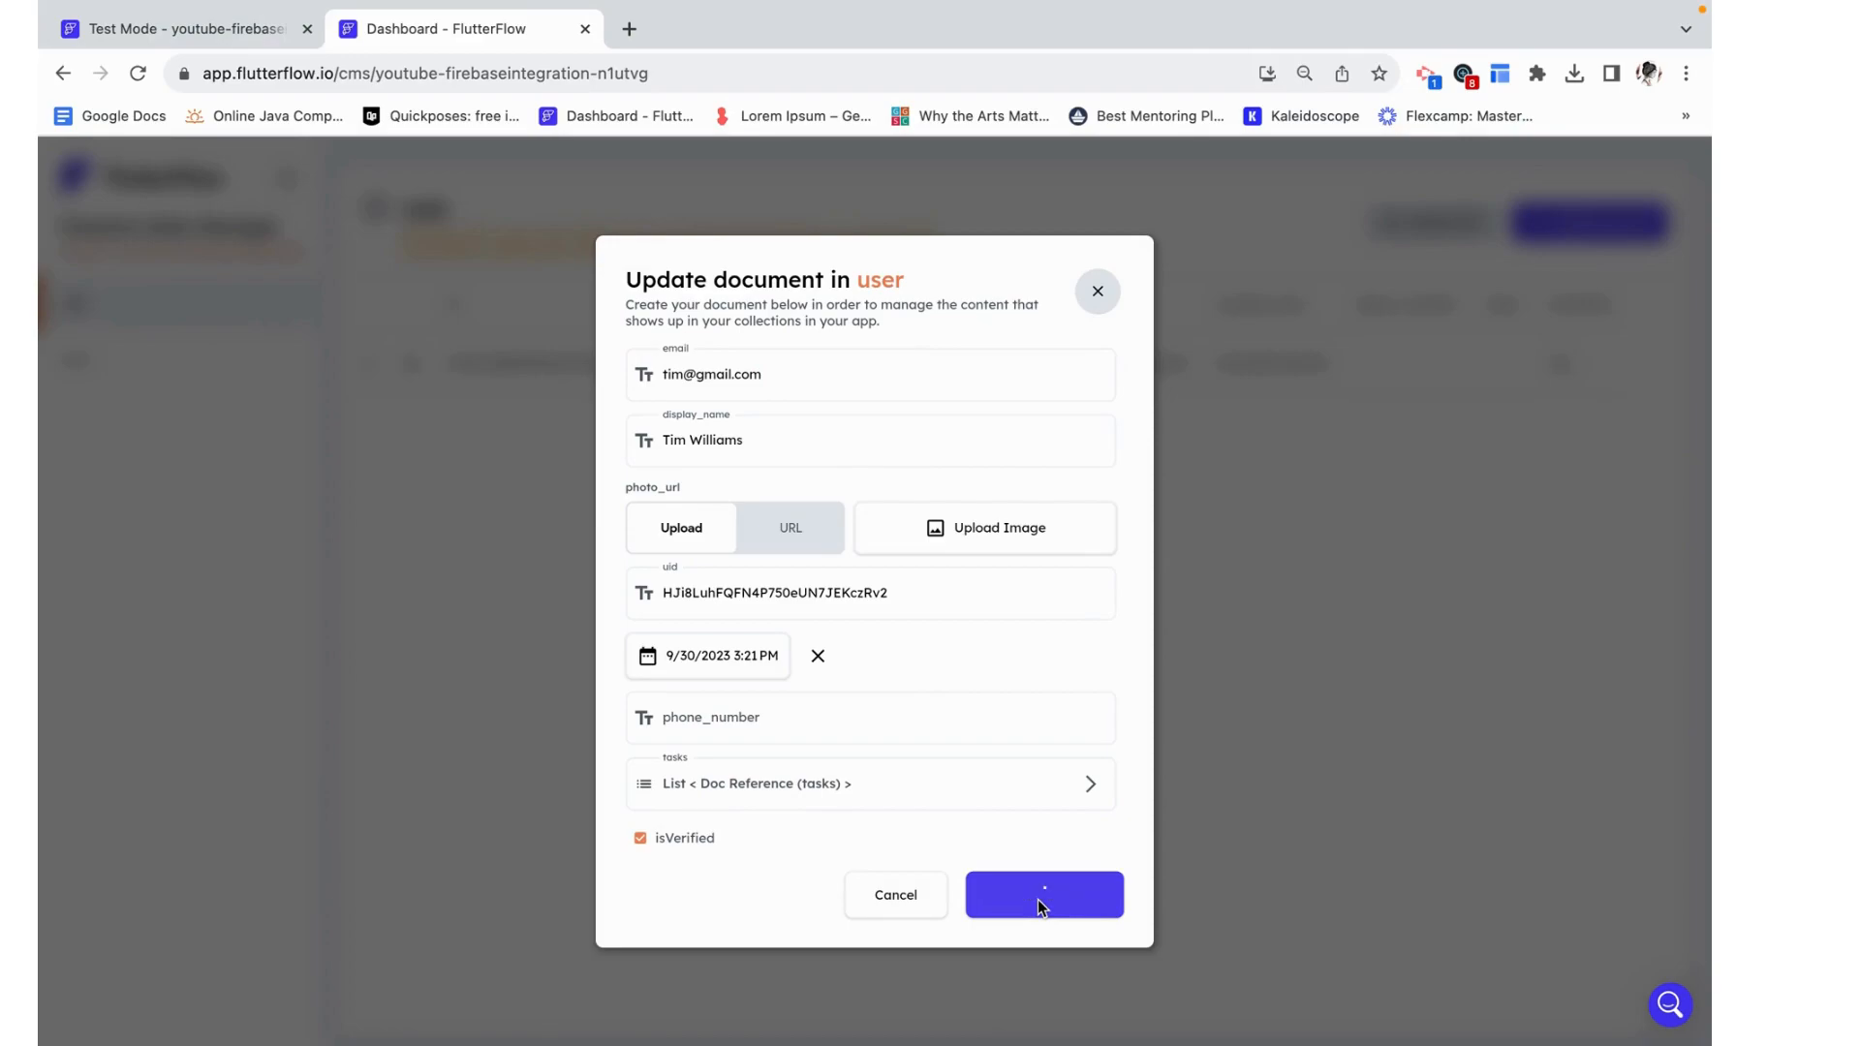
pyautogui.click(1043, 896)
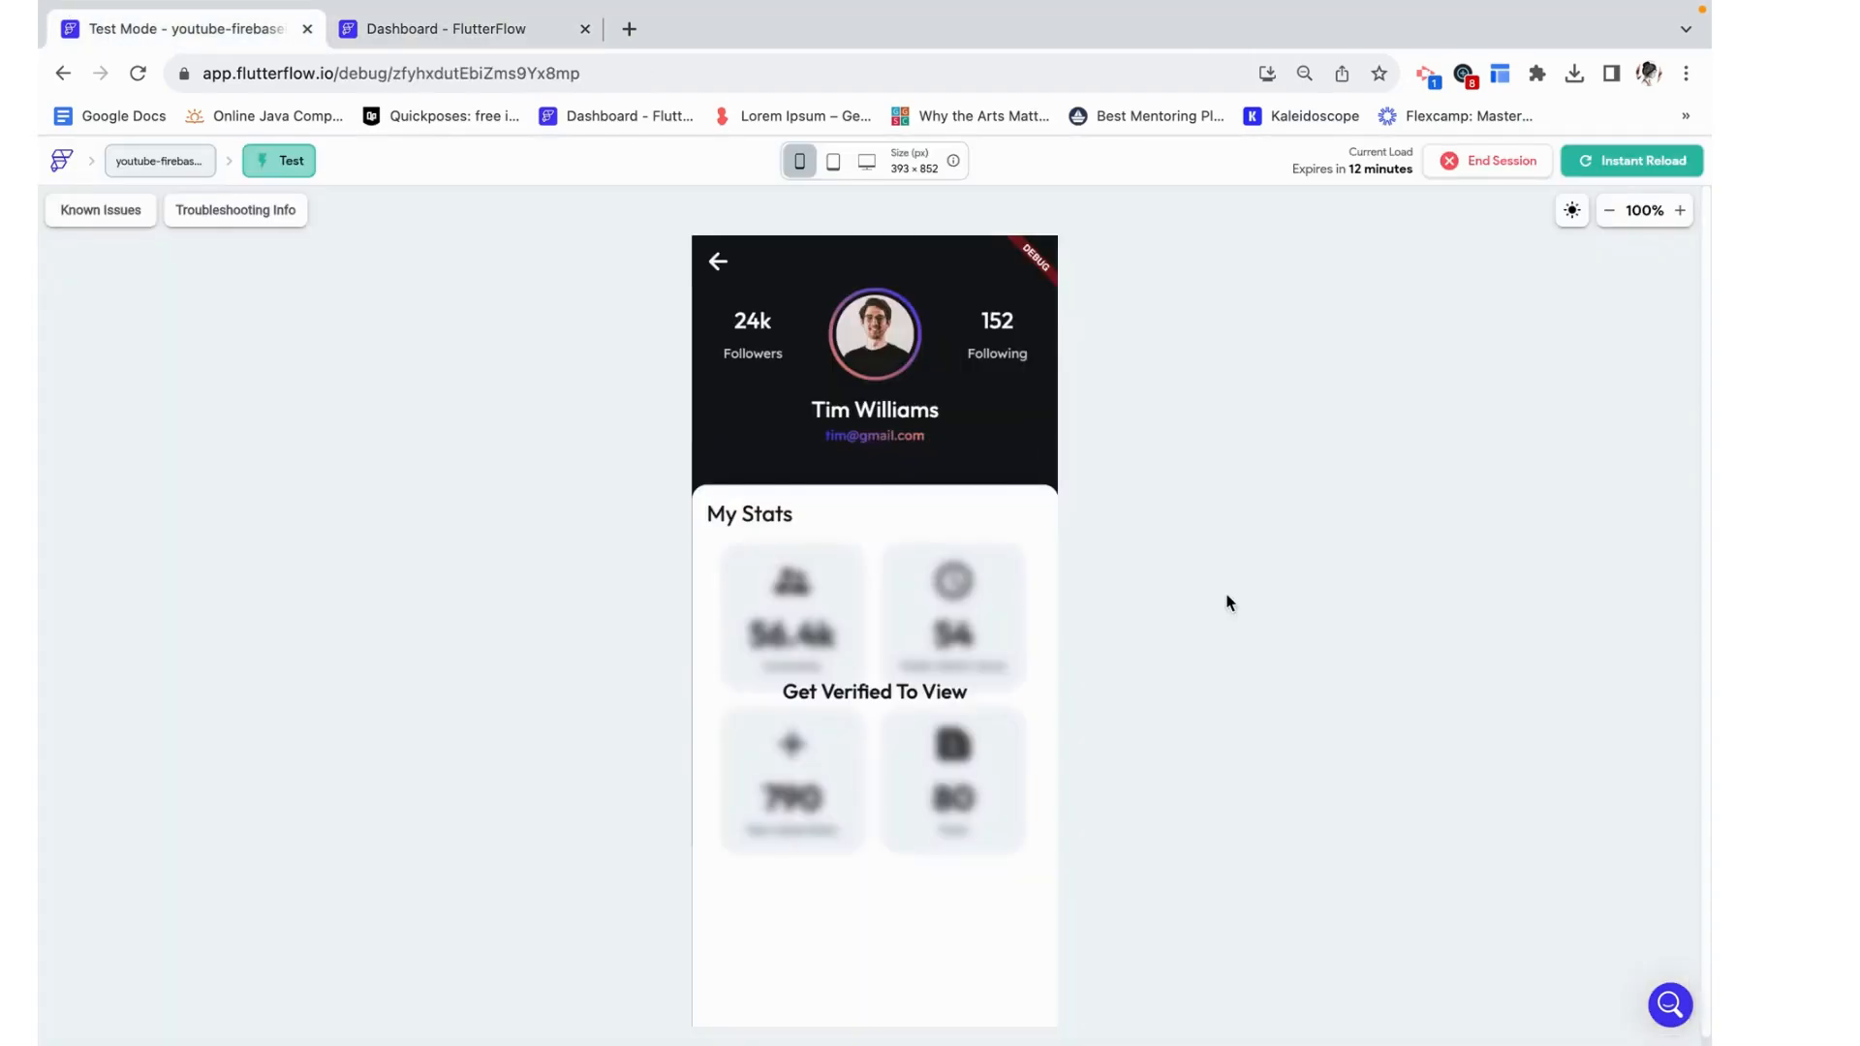
pyautogui.moveTo(1531, 273)
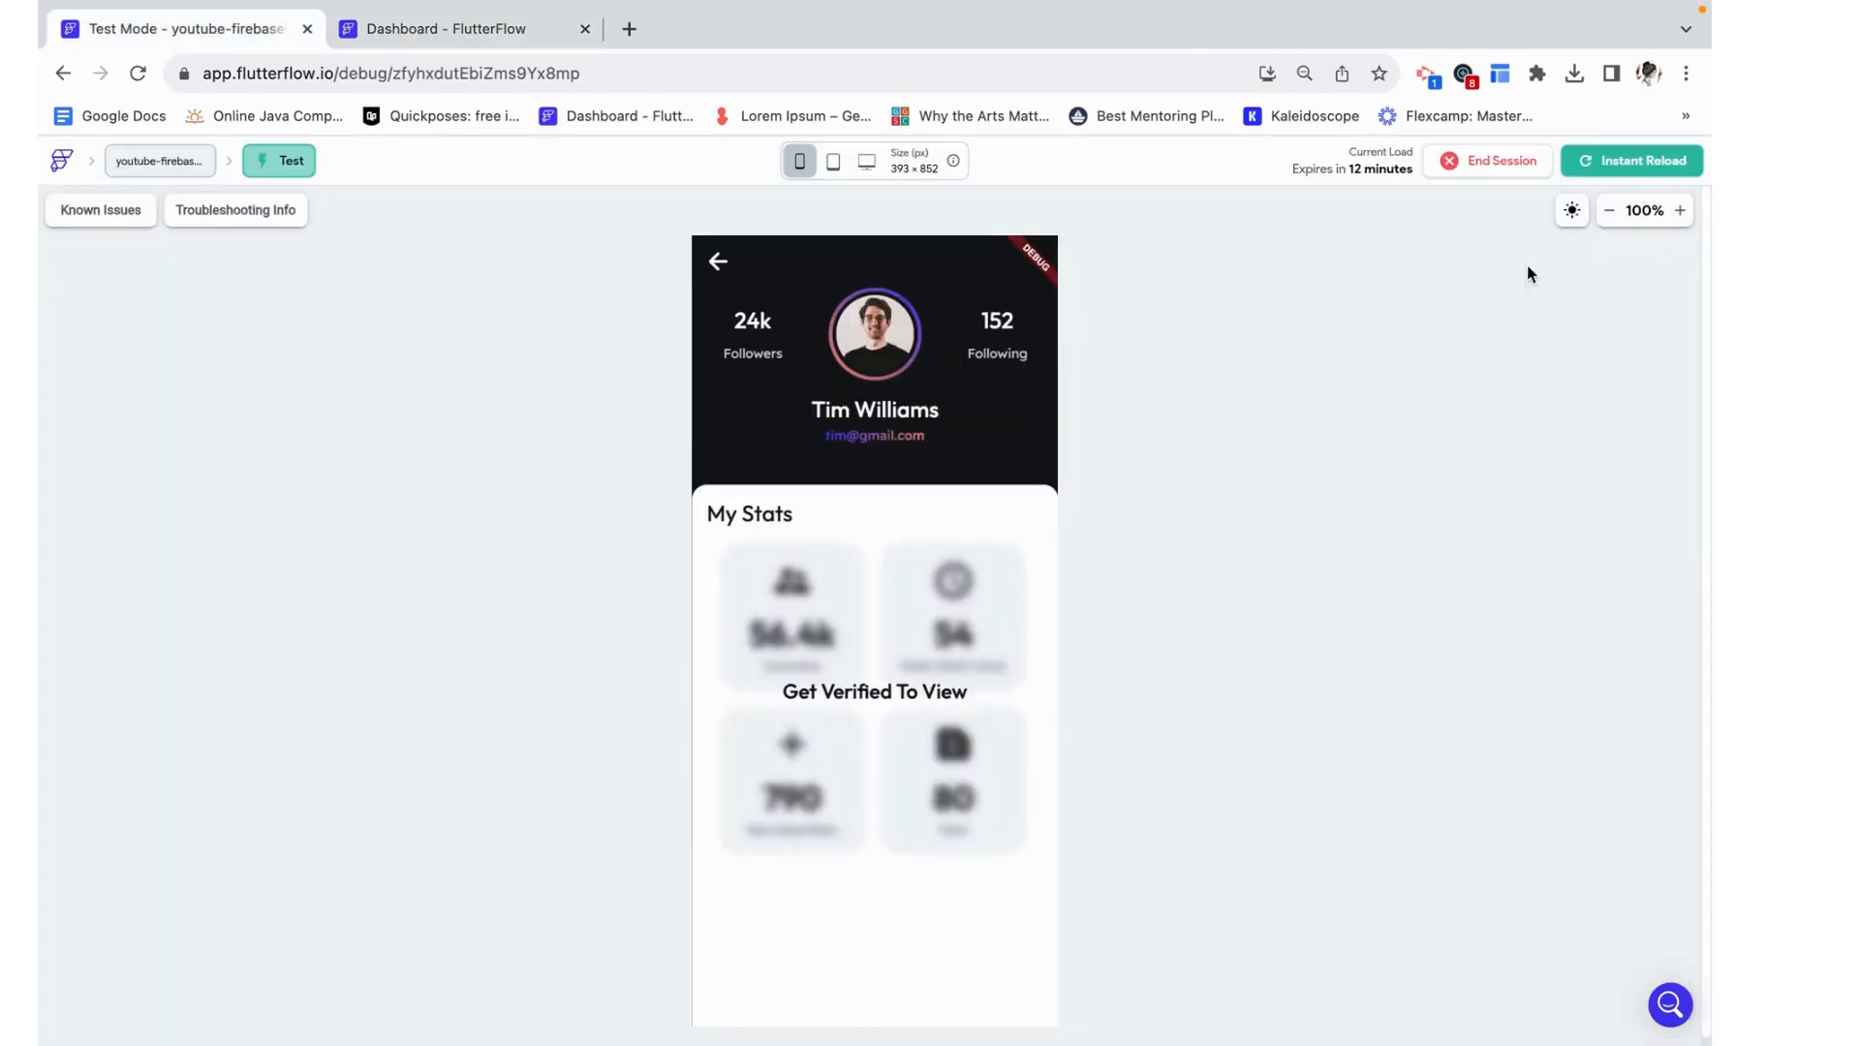